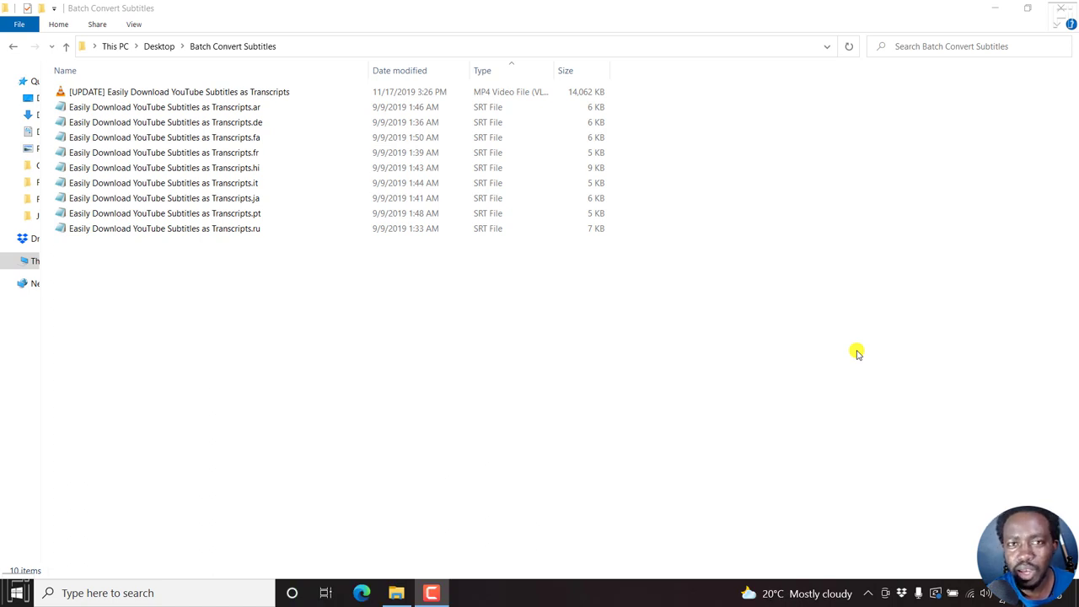
mouse_move(311, 263)
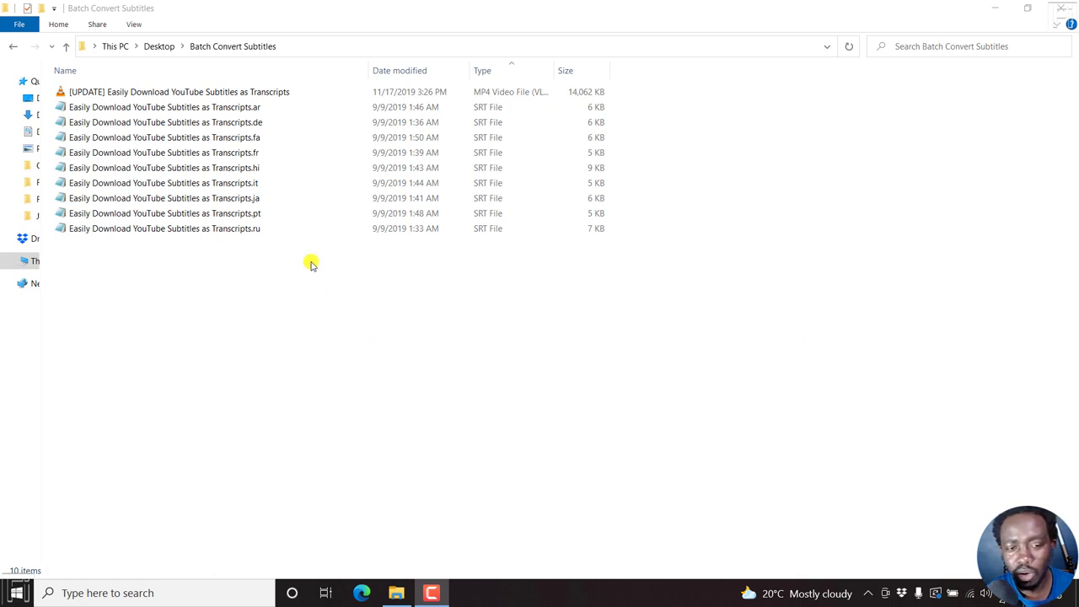
Select the [UPDATE] tutorial MP4 among the SRT files, then clear the selection.
click(164, 183)
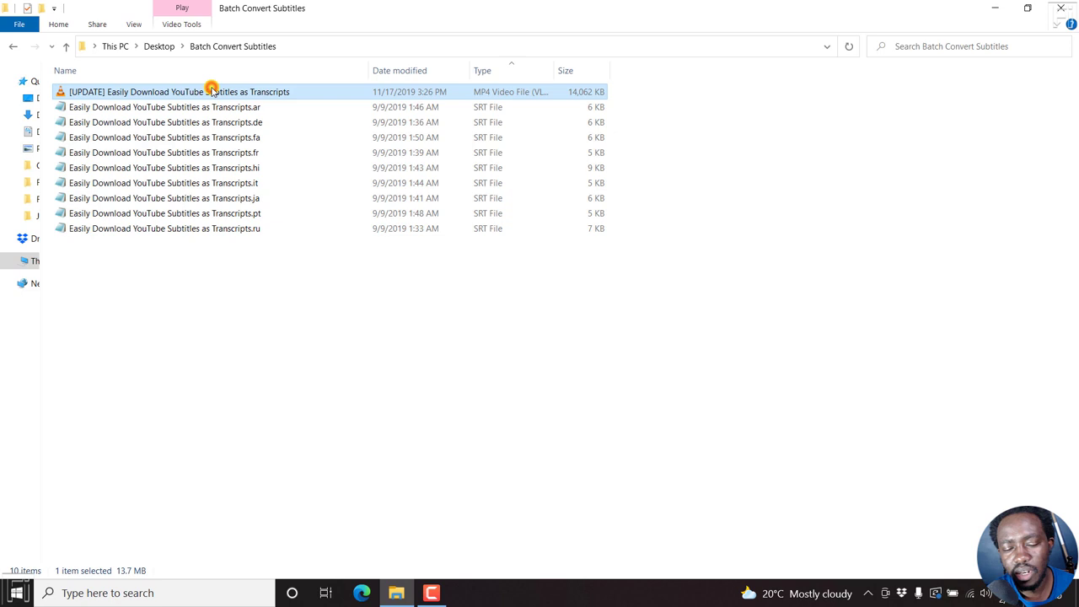
mouse_move(867, 161)
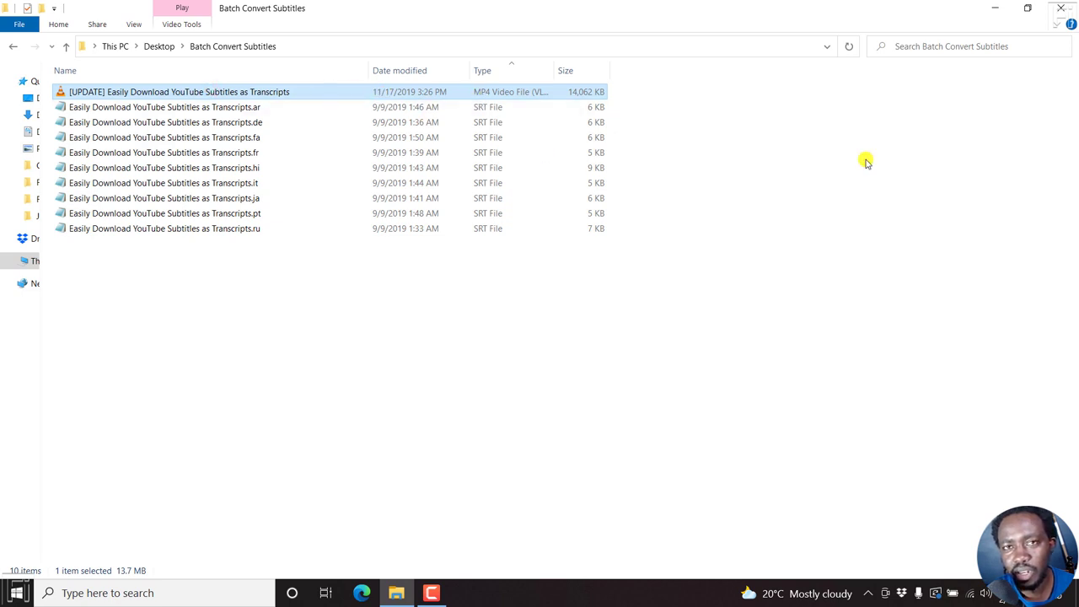
mouse_move(304, 445)
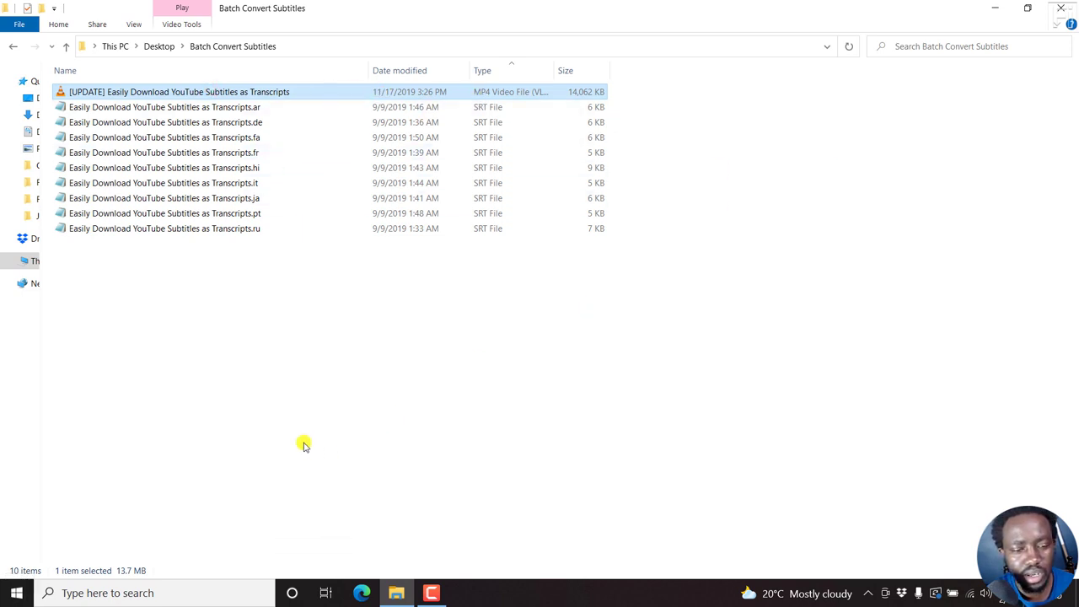
click(265, 523)
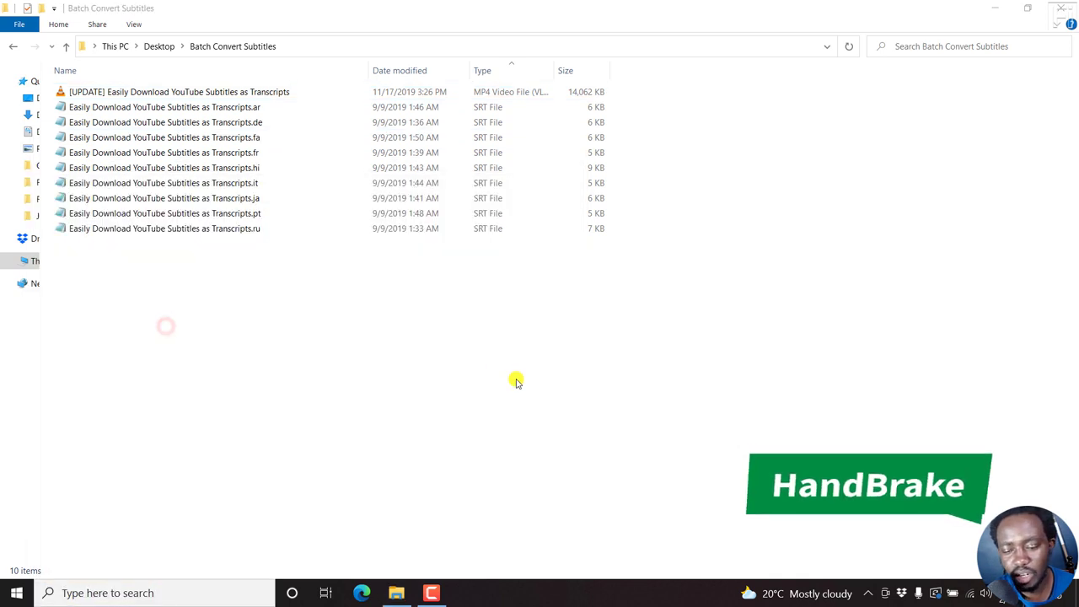
Load the tutorial MP4 as HandBrake's source and bring up the subtitle track settings.
click(466, 593)
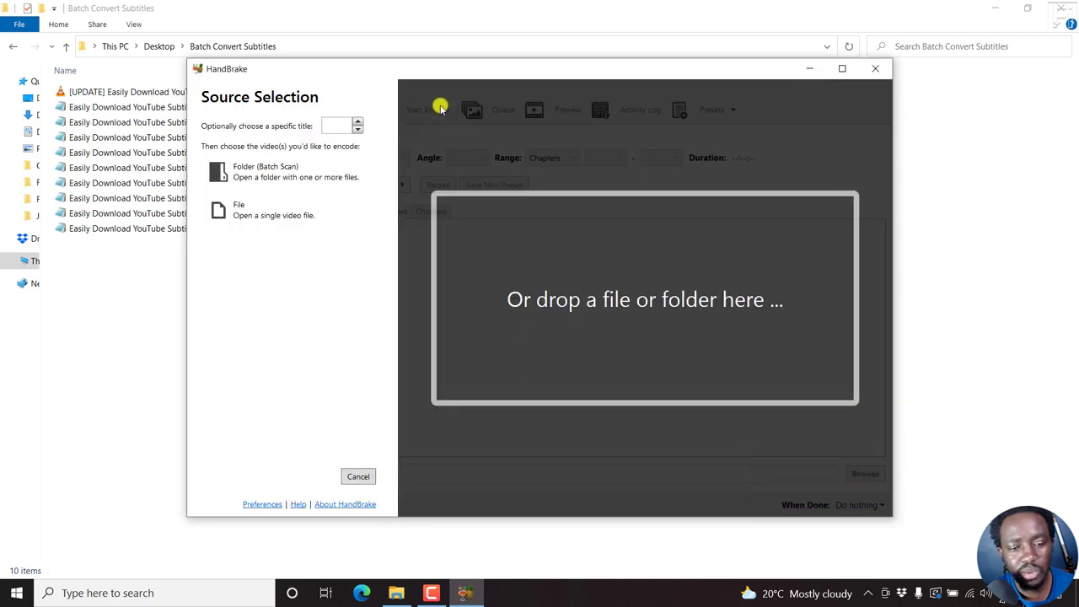
mouse_move(457, 74)
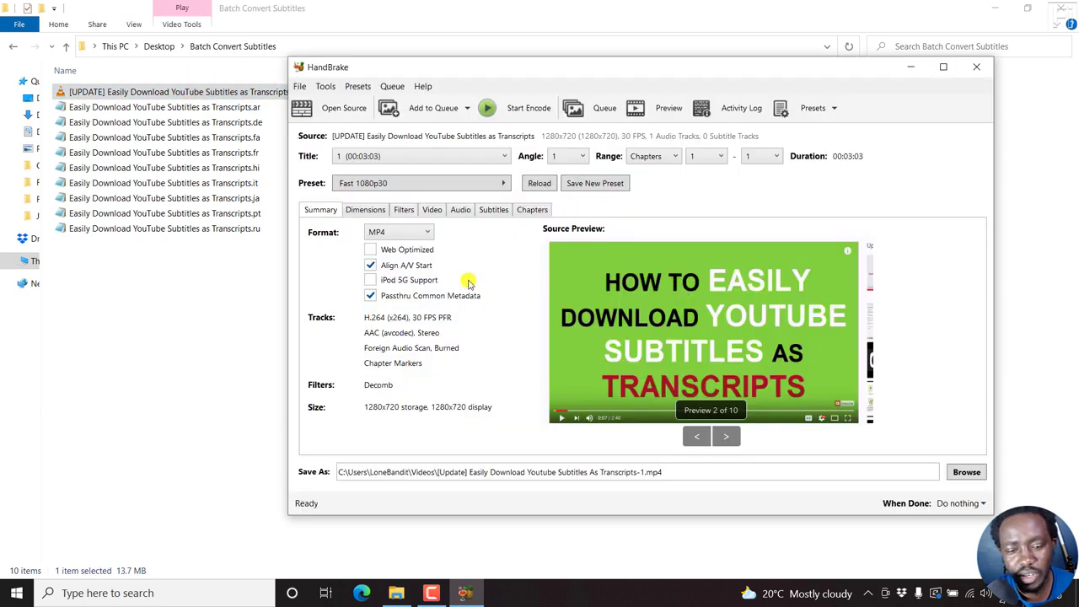
mouse_move(413, 341)
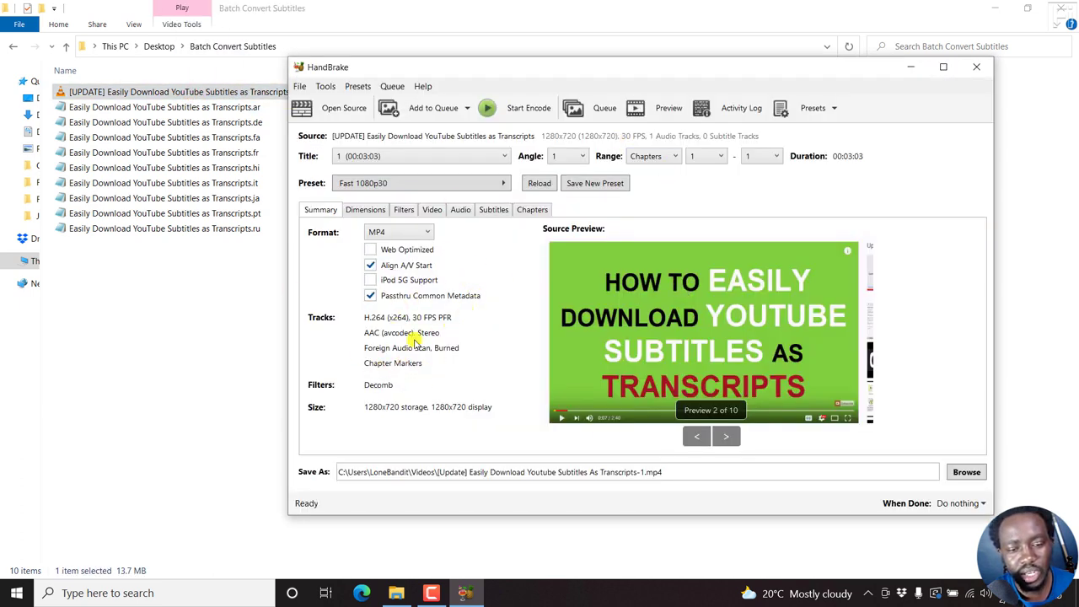
mouse_move(434, 319)
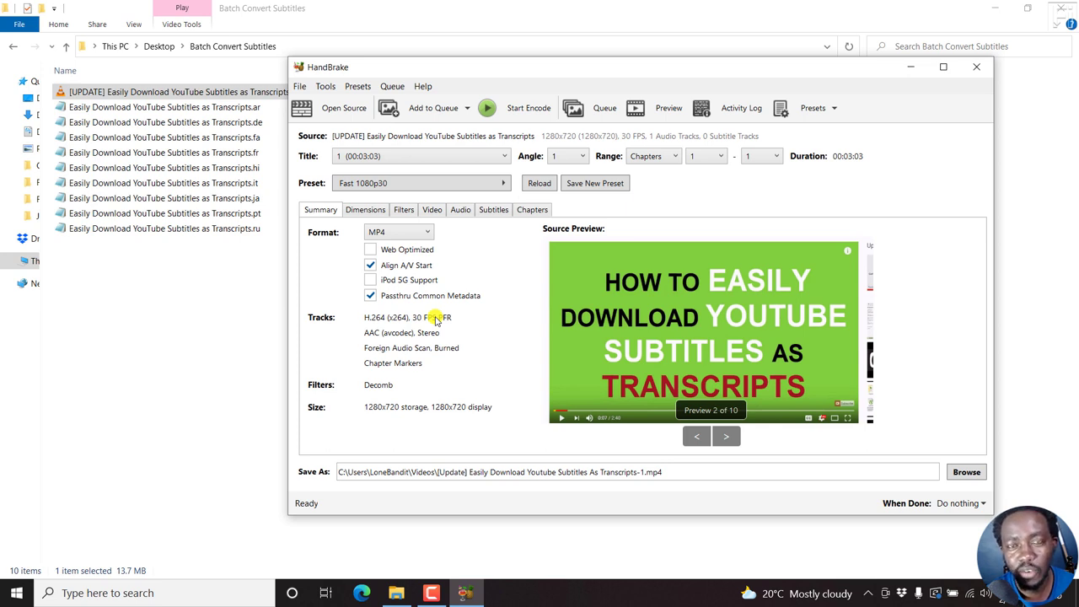
mouse_move(500, 205)
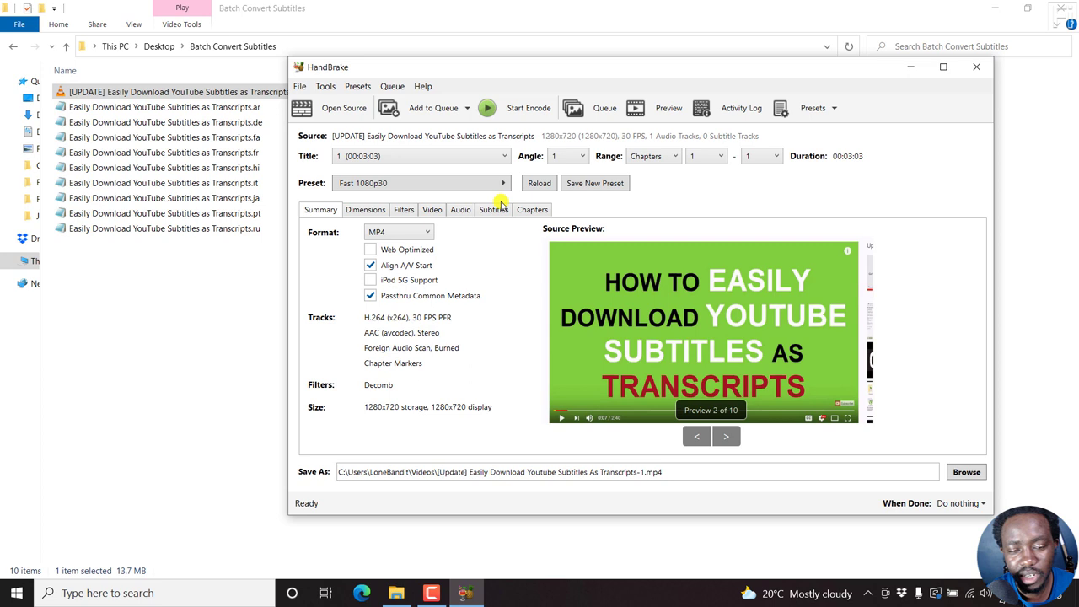
click(492, 209)
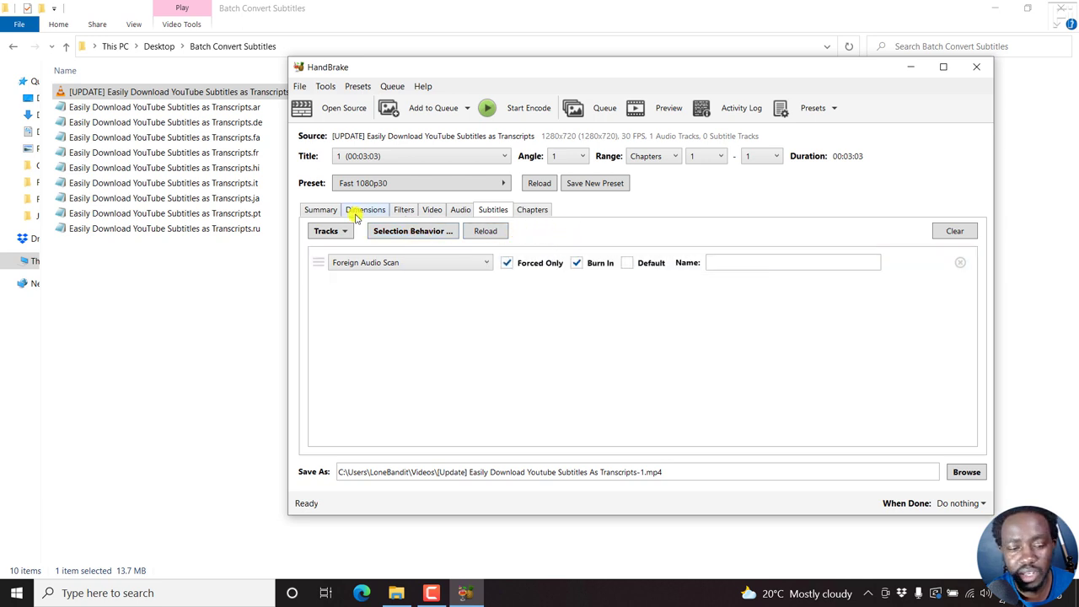
Choose Tracks > Import Subtitle to bring up the SRT file picker.
click(331, 230)
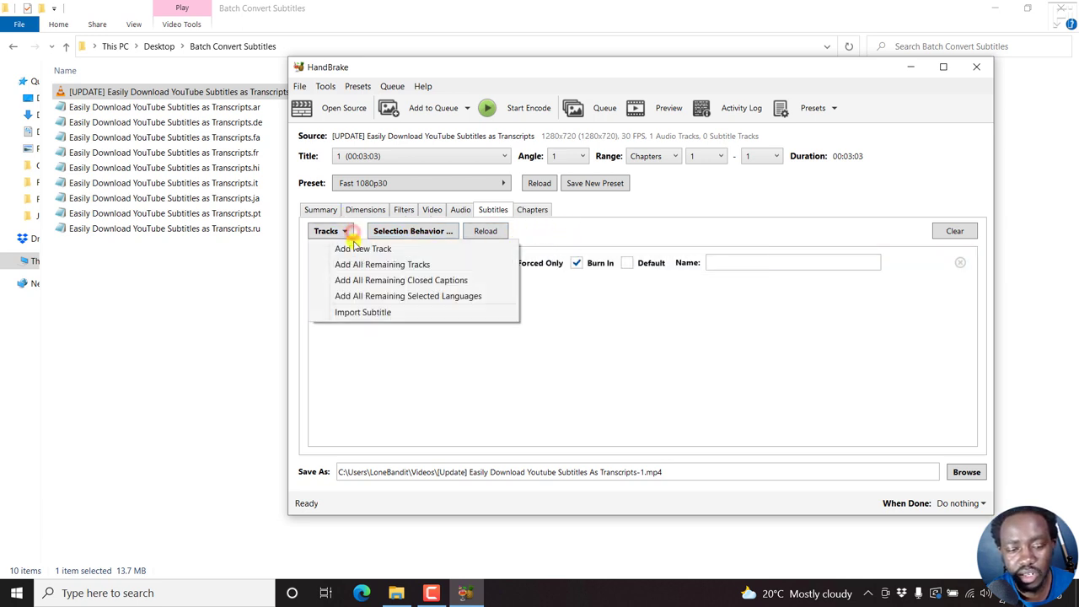
click(363, 312)
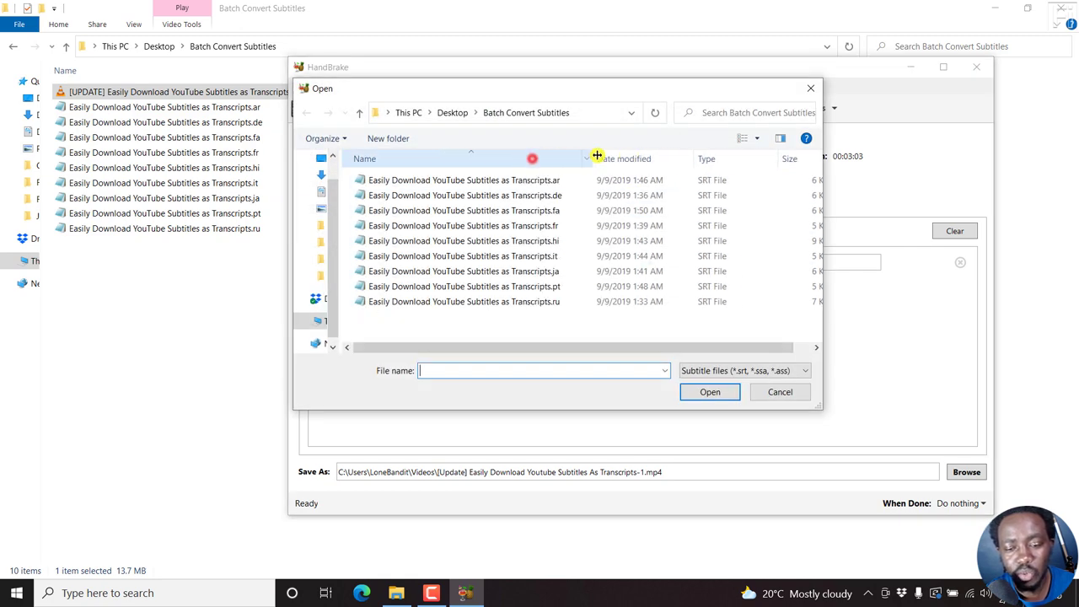
mouse_move(556, 365)
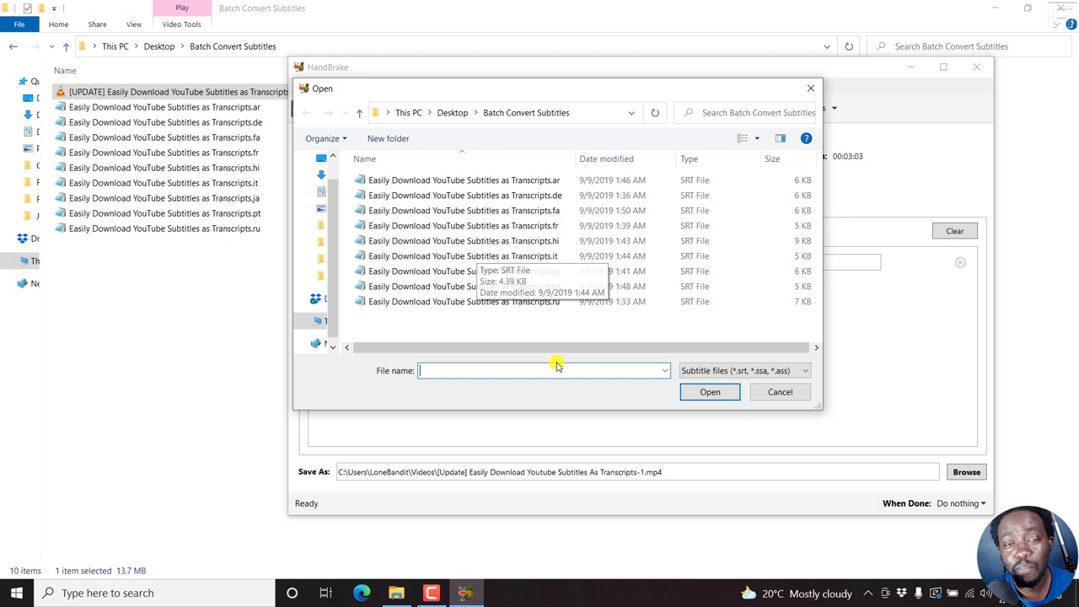
mouse_move(546, 336)
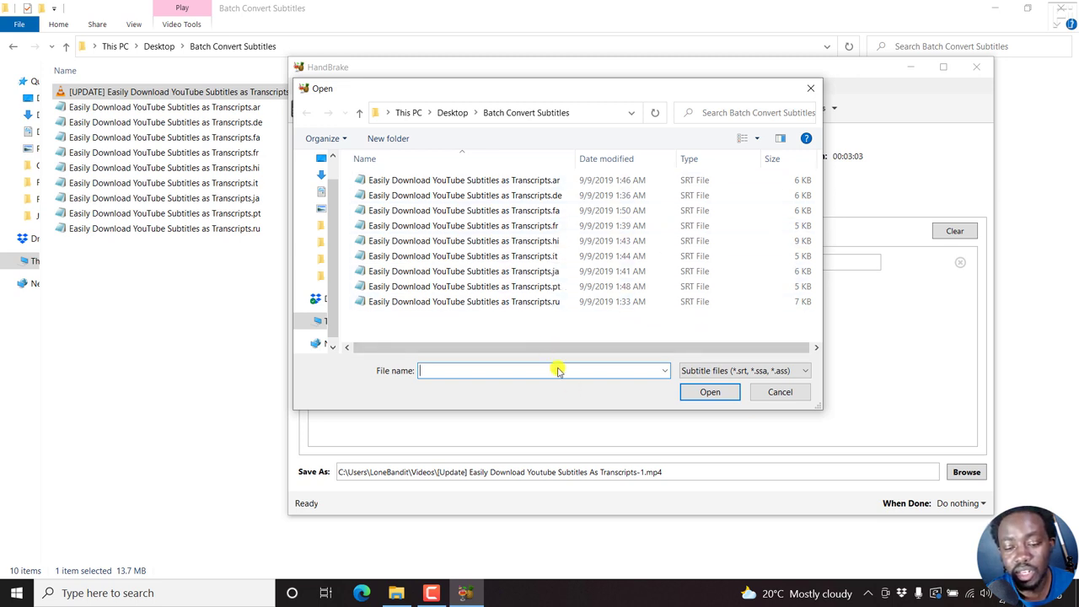
mouse_move(782, 404)
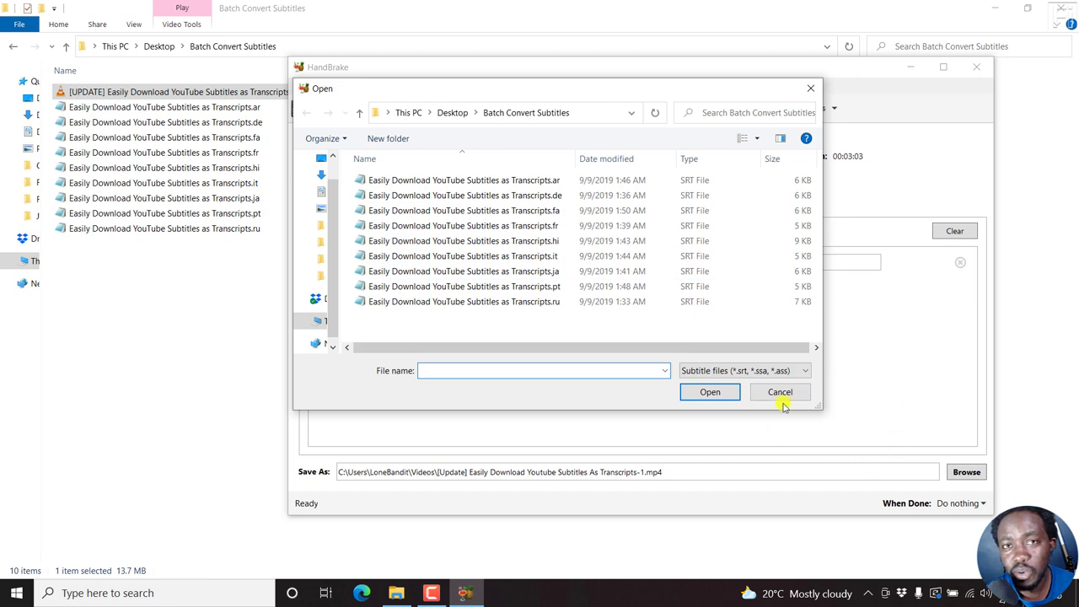
mouse_move(906, 447)
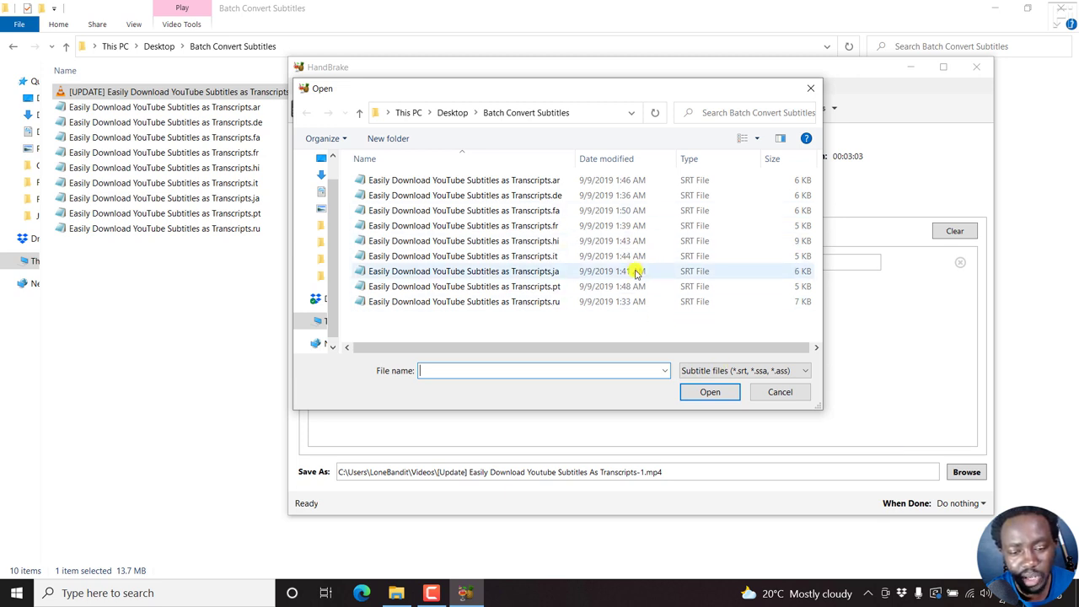
mouse_move(497, 301)
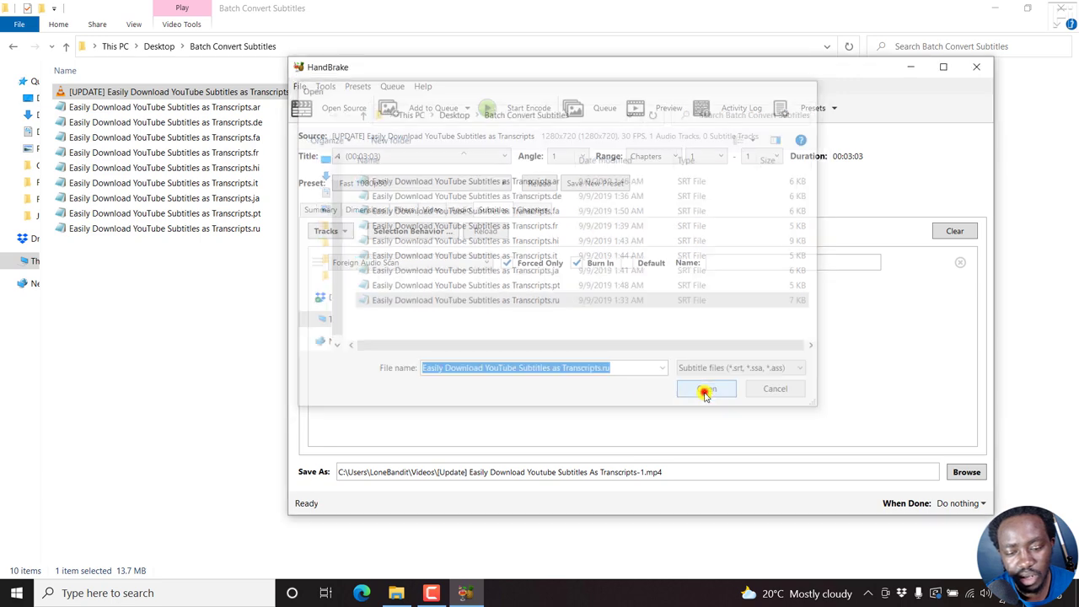
Import the .ru SRT as a Burn In track, review Video and Summary, and inspect Char Code.
click(706, 389)
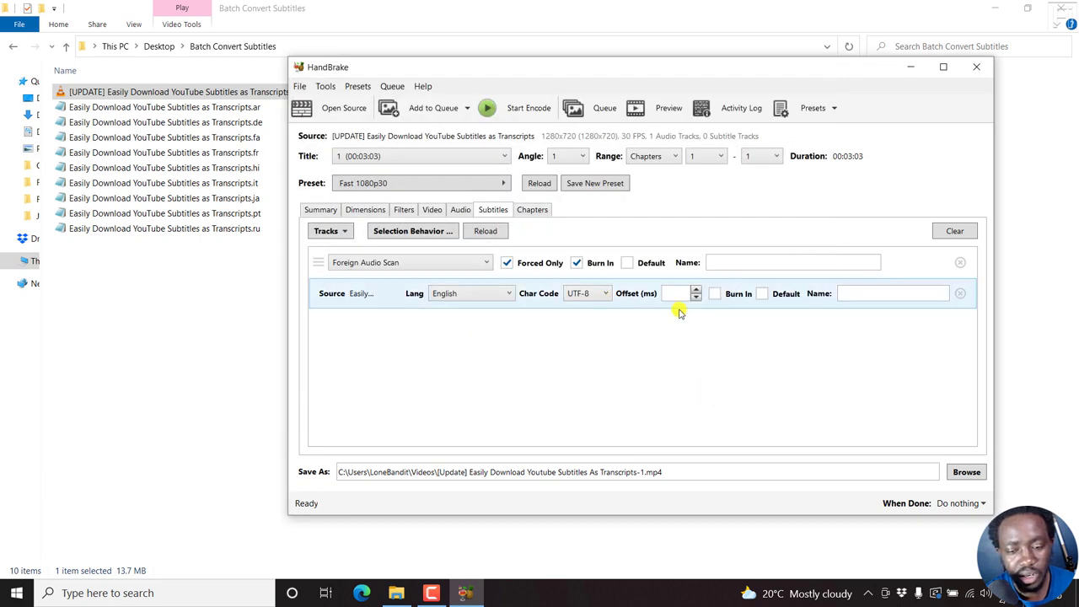
mouse_move(597, 332)
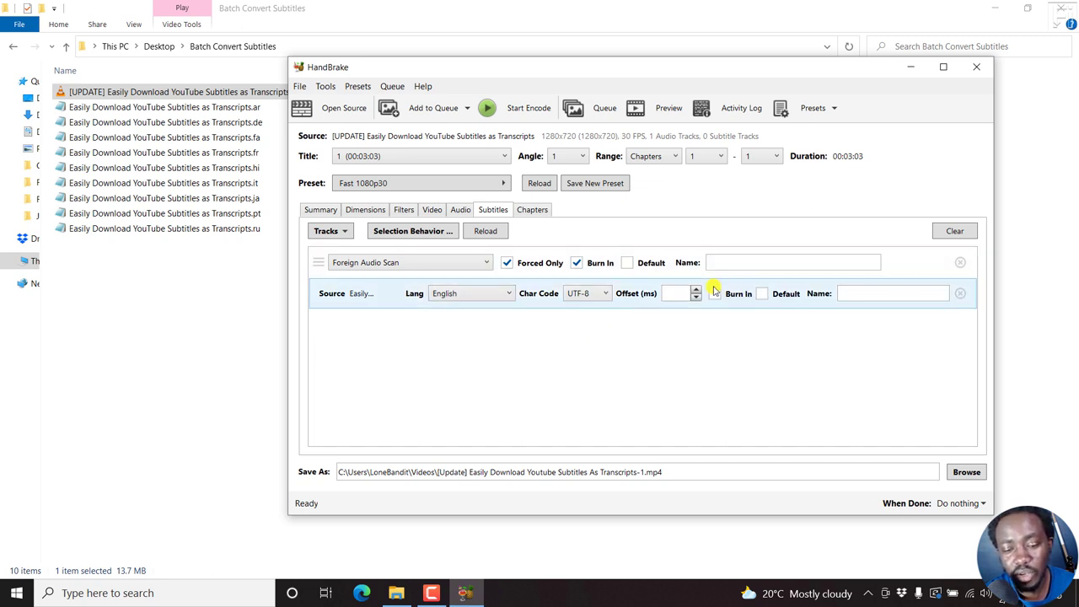
click(715, 293)
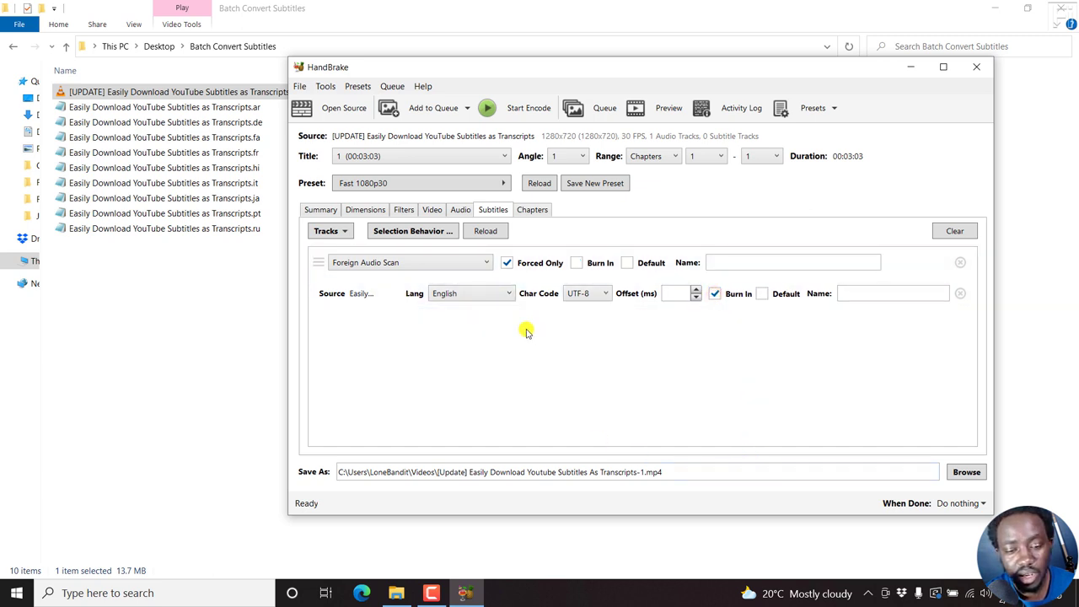
click(432, 209)
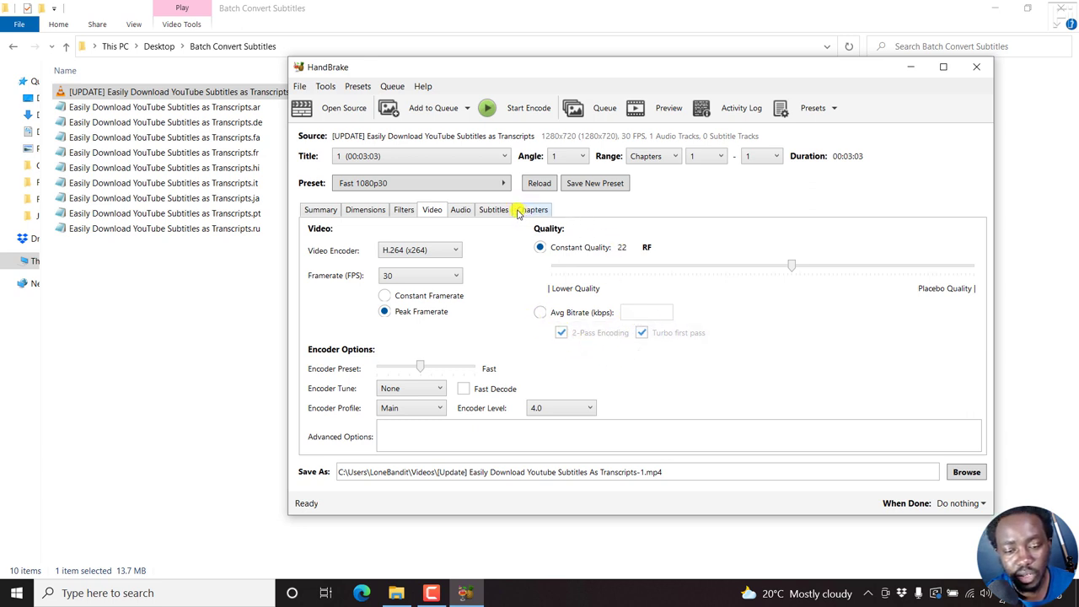
mouse_move(365, 221)
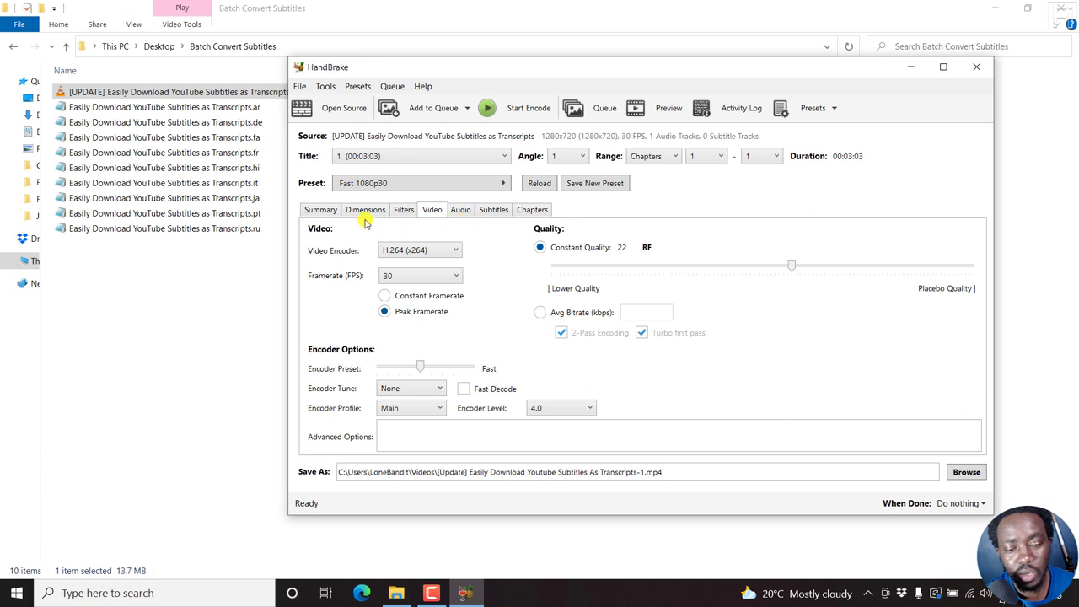
click(321, 209)
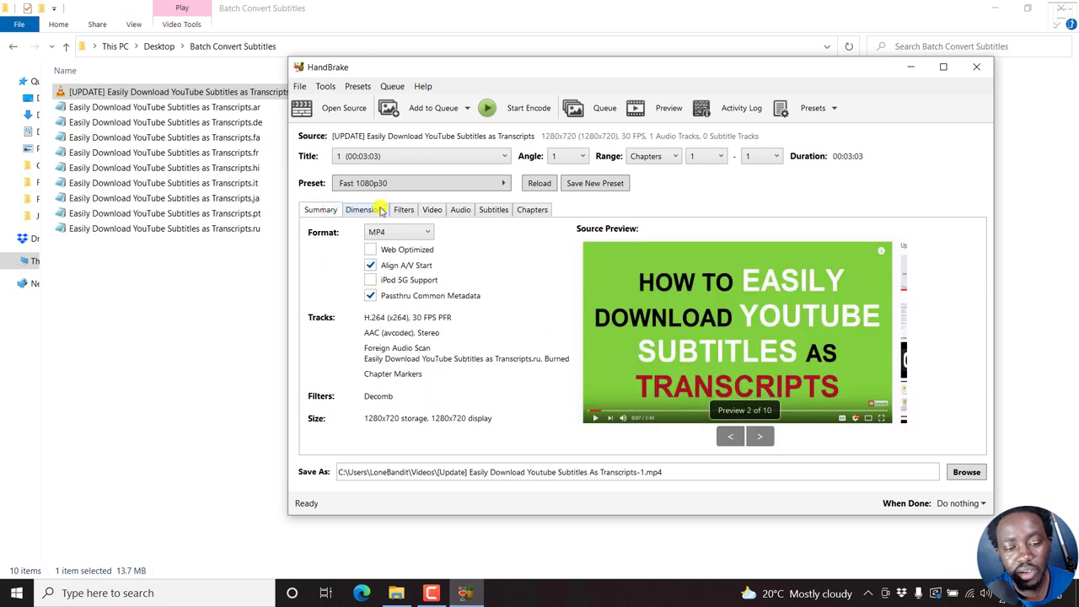
click(493, 209)
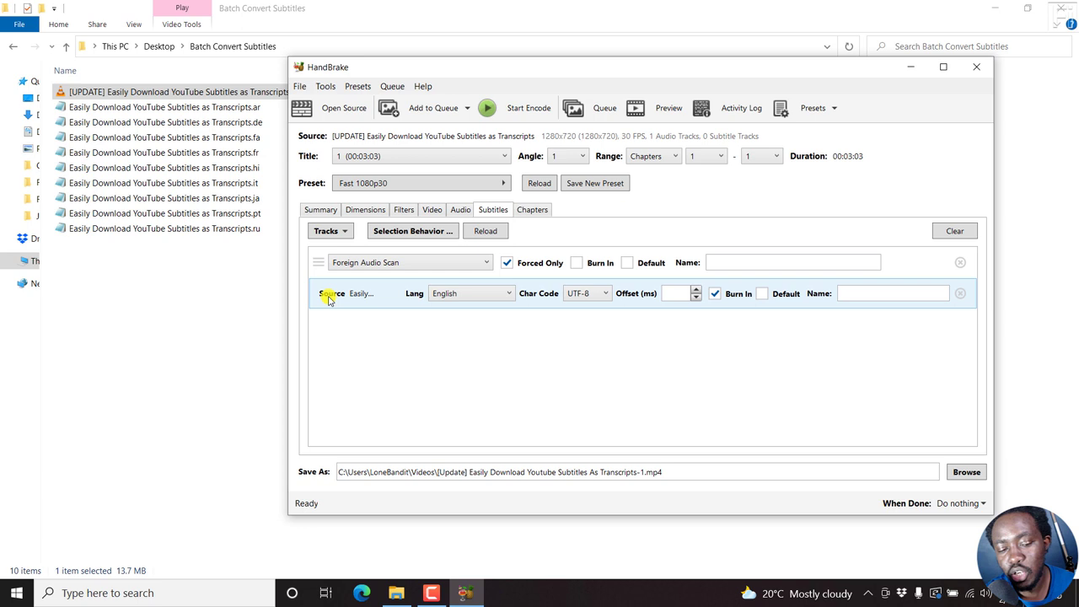
mouse_move(482, 293)
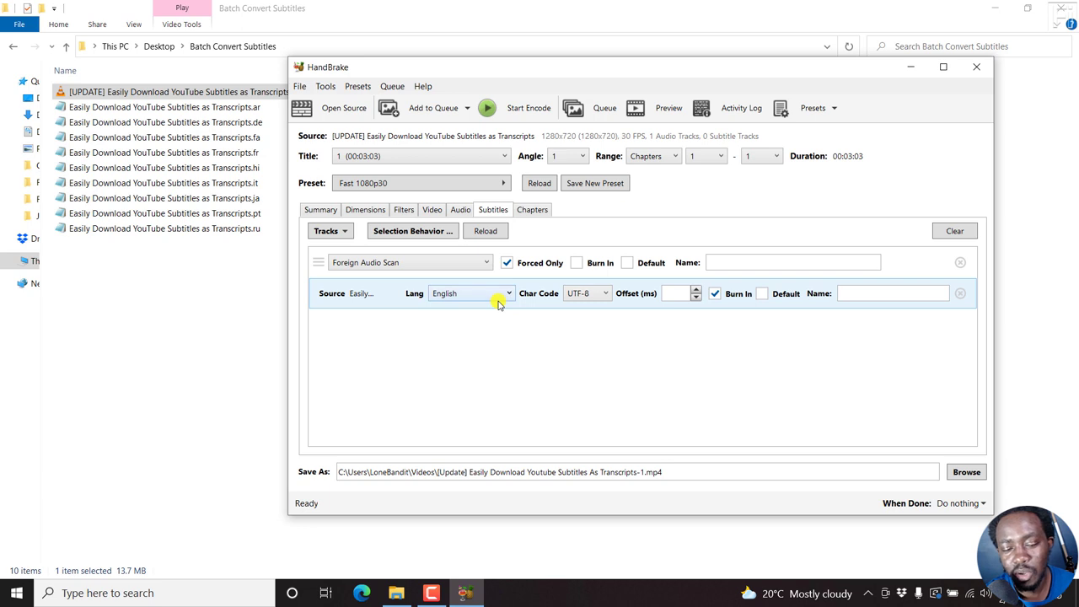
mouse_move(481, 301)
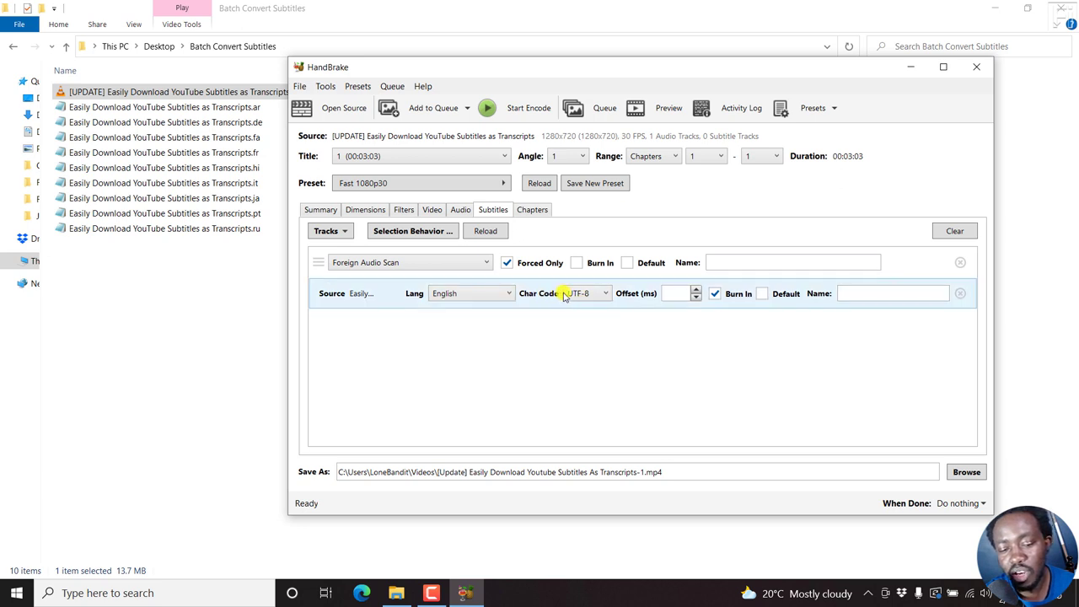
click(603, 292)
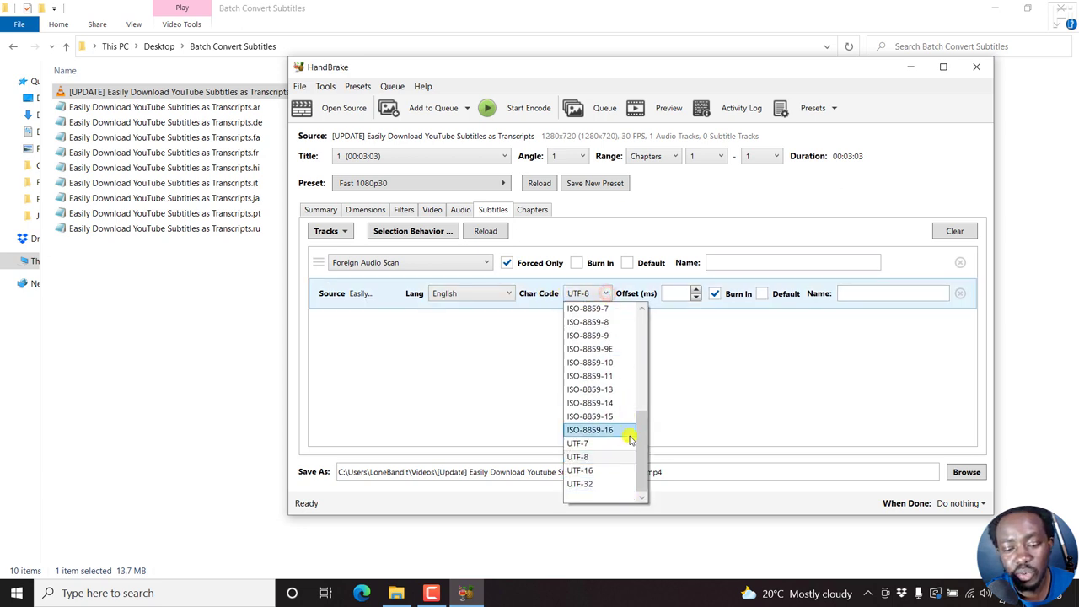
mouse_move(693, 416)
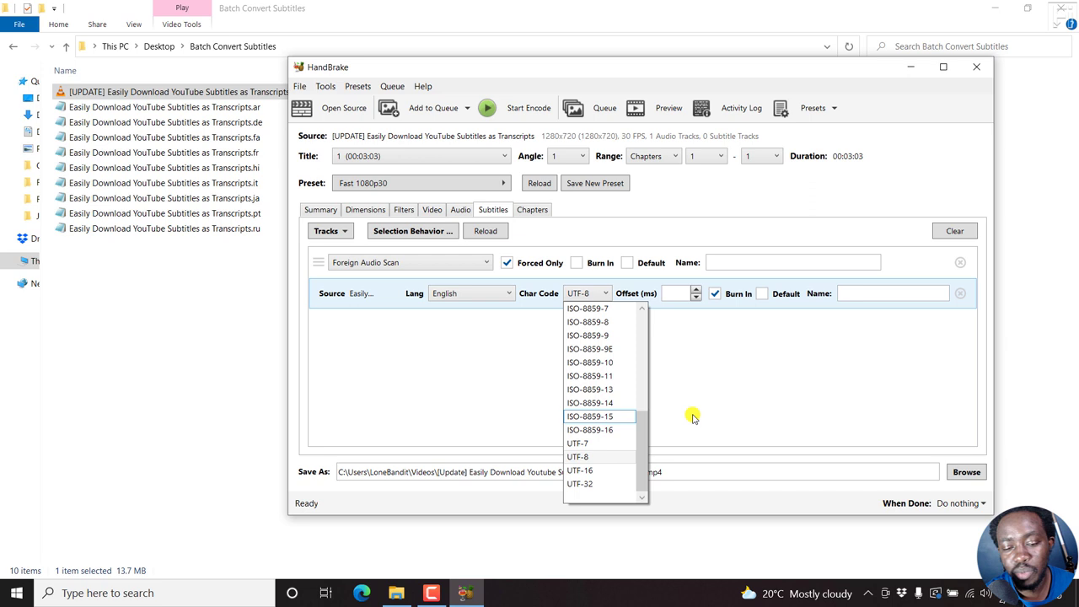
mouse_move(742, 381)
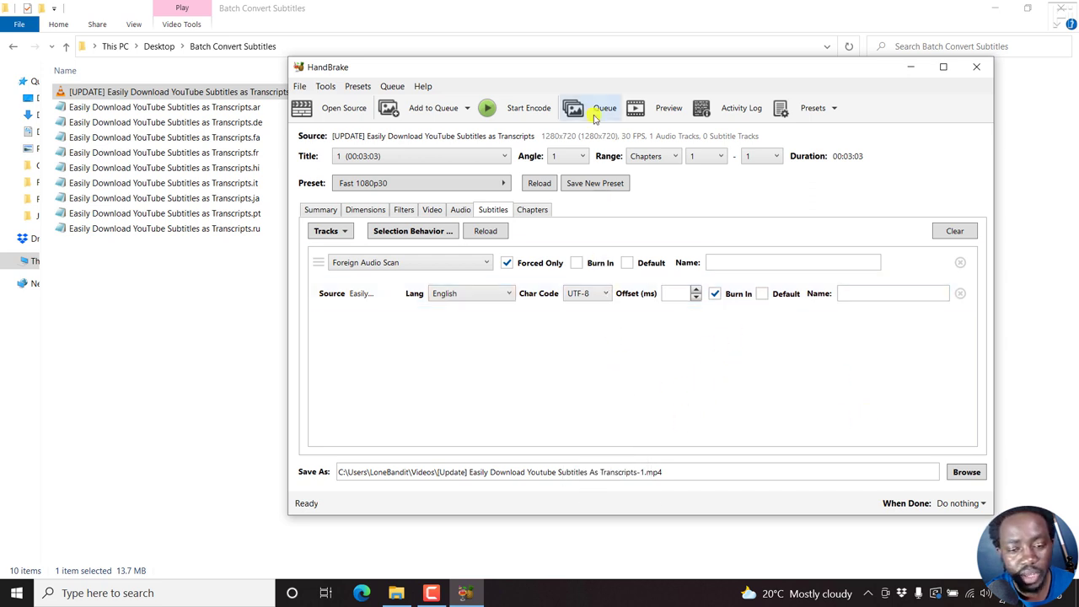
mouse_move(529, 108)
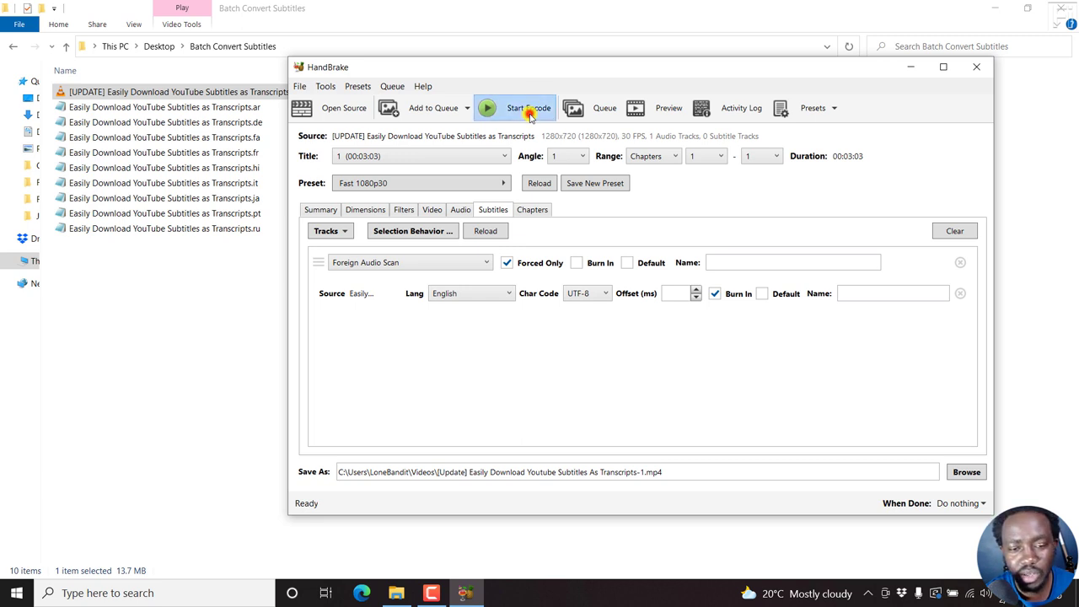
Start encoding the tutorial video with the burned-in Russian subtitles.
click(528, 107)
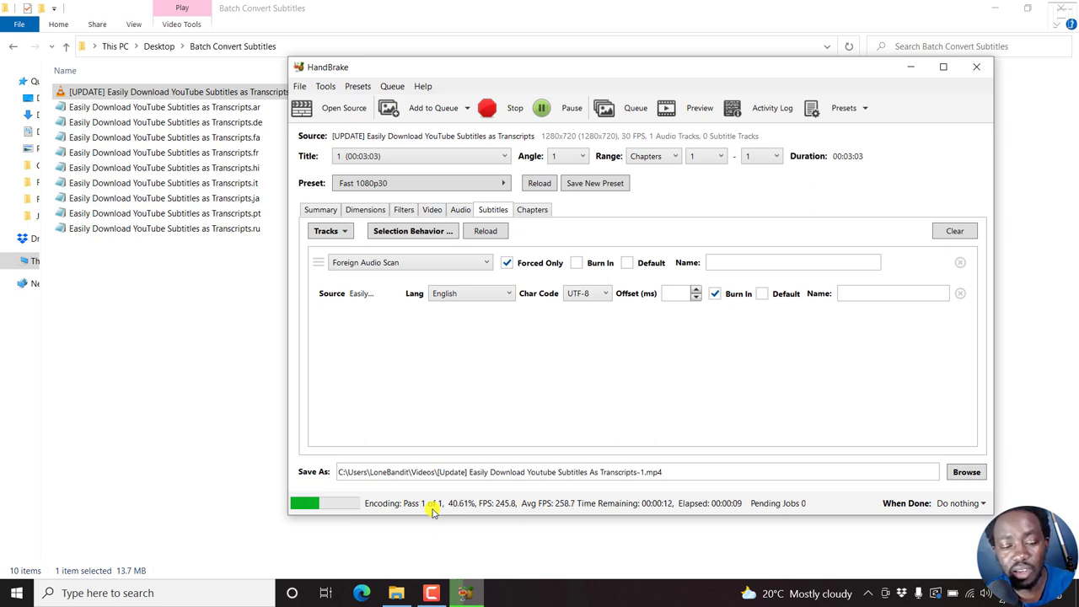
mouse_move(368, 480)
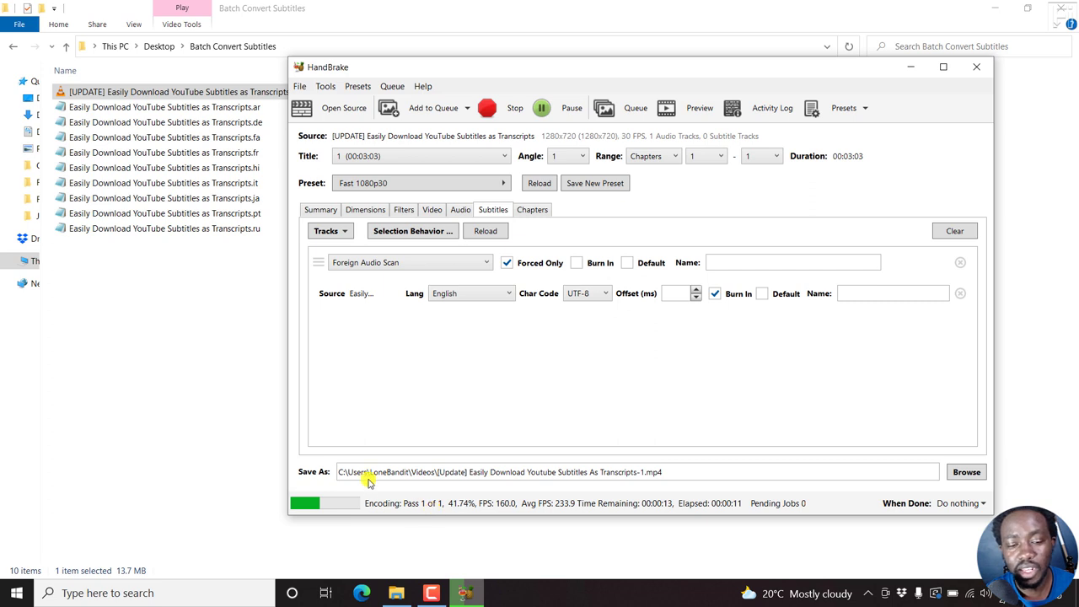
mouse_move(342, 442)
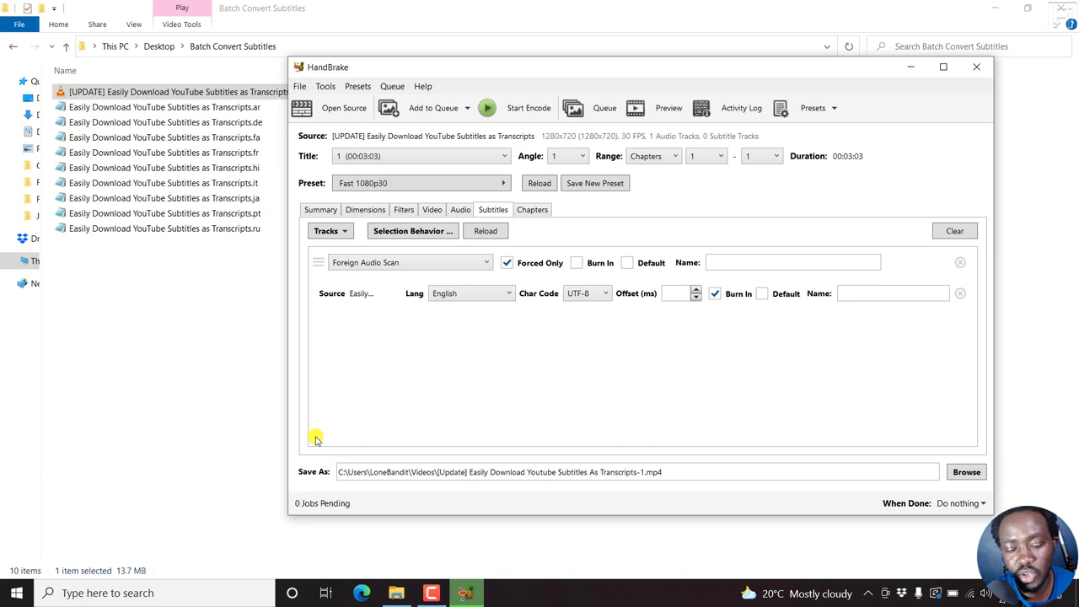
mouse_move(247, 358)
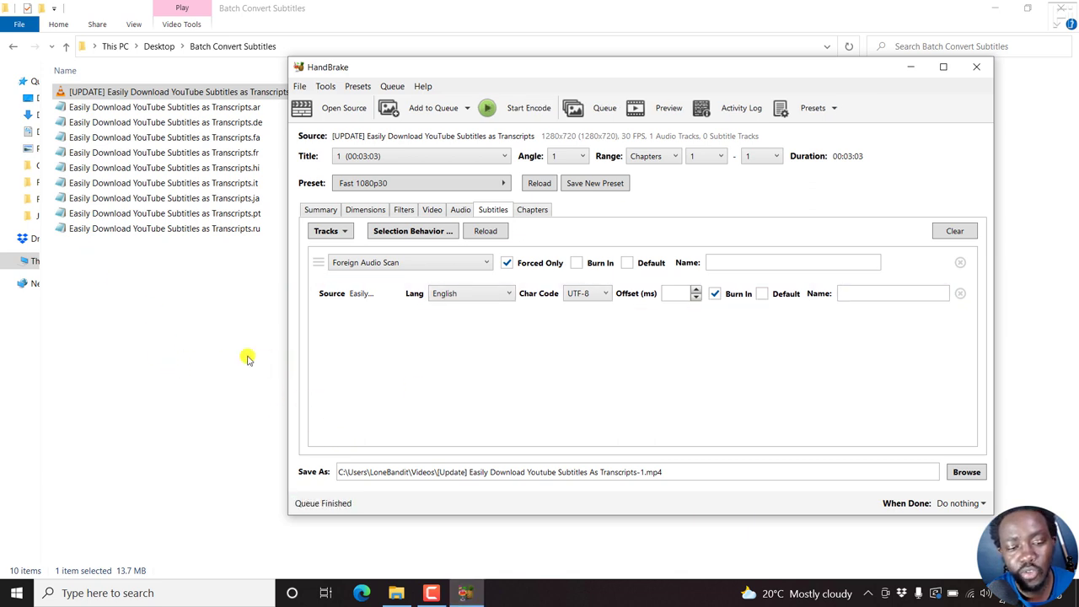
mouse_move(768, 346)
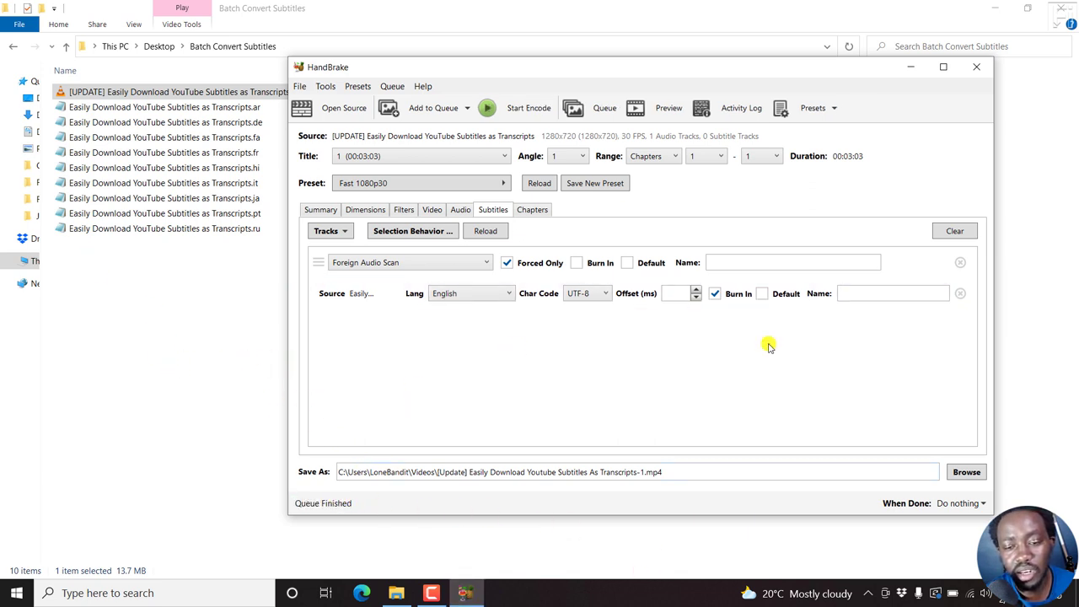
mouse_move(834, 118)
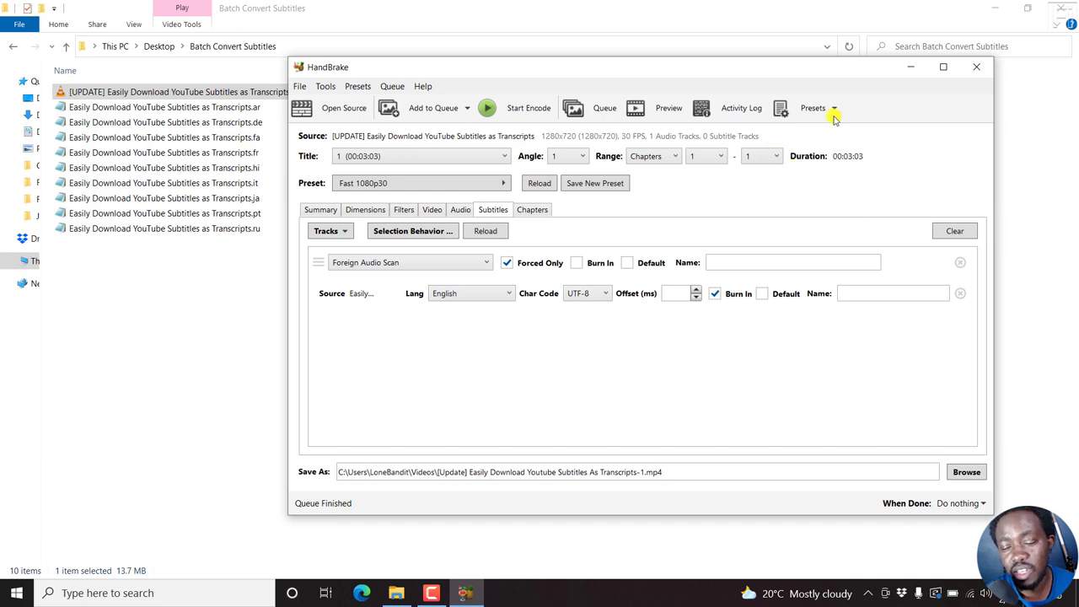
click(741, 107)
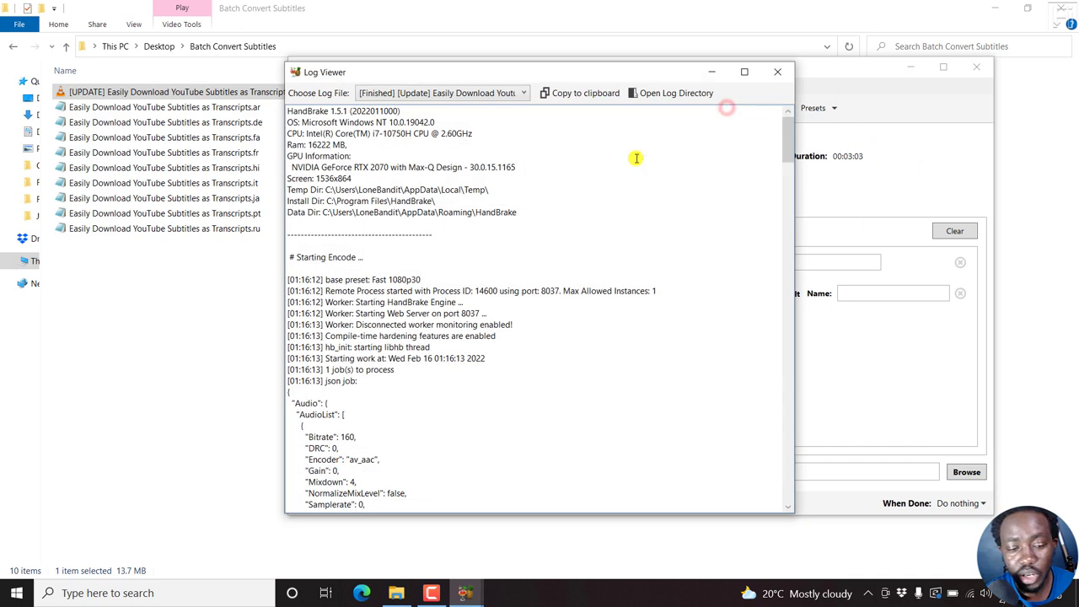
scroll(down, 3)
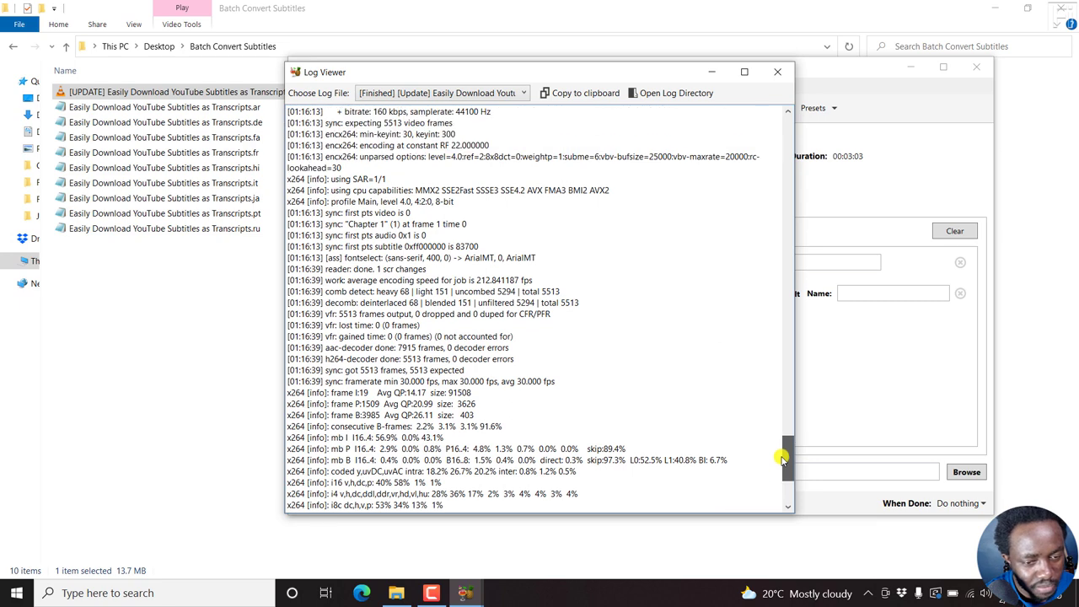
scroll(up, 3)
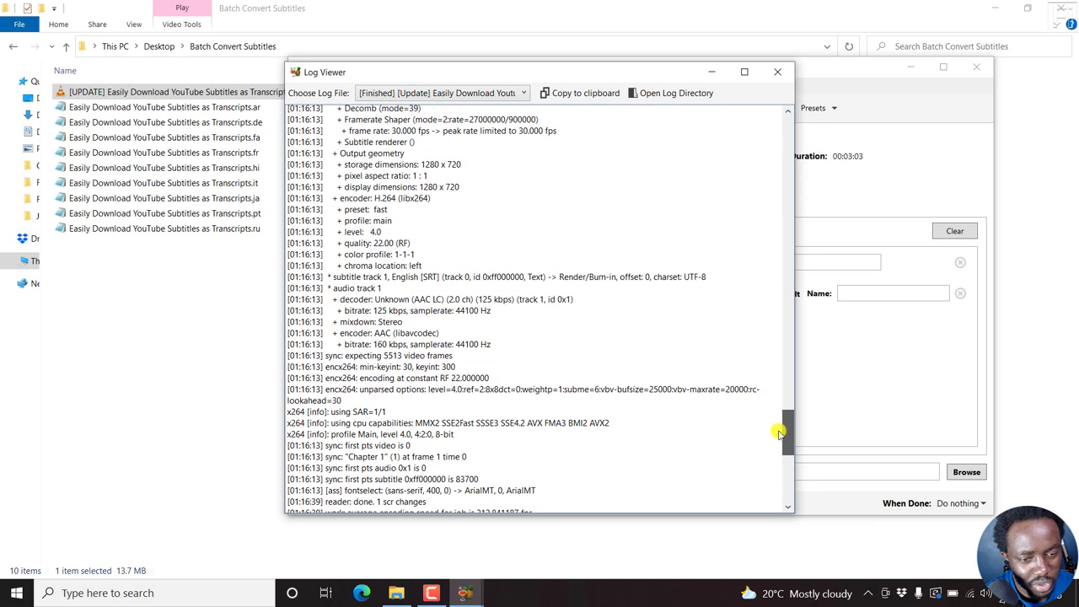
scroll(up, 3)
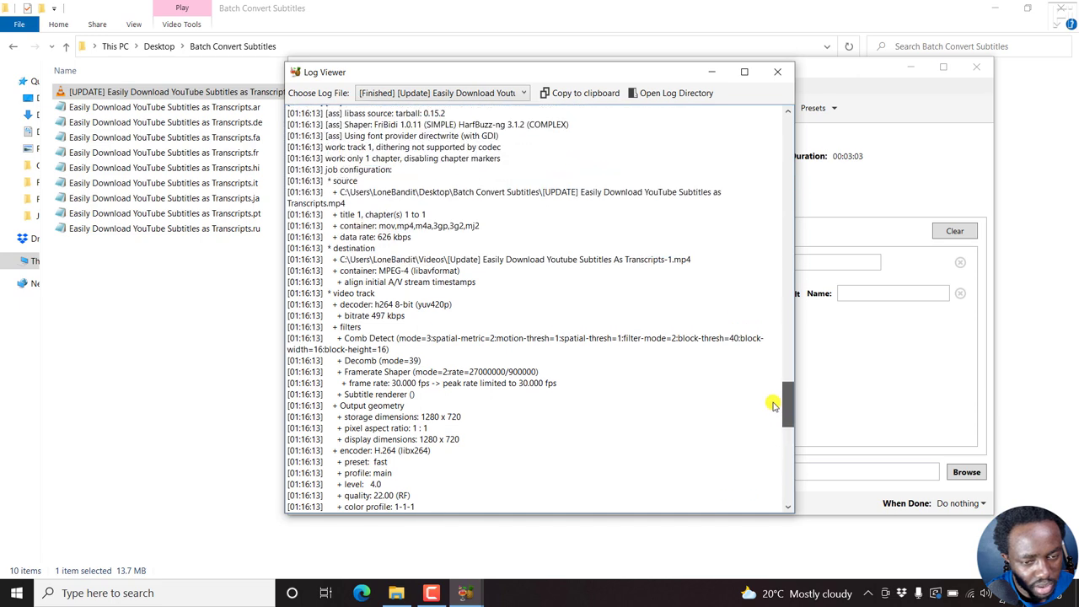
scroll(up, 3)
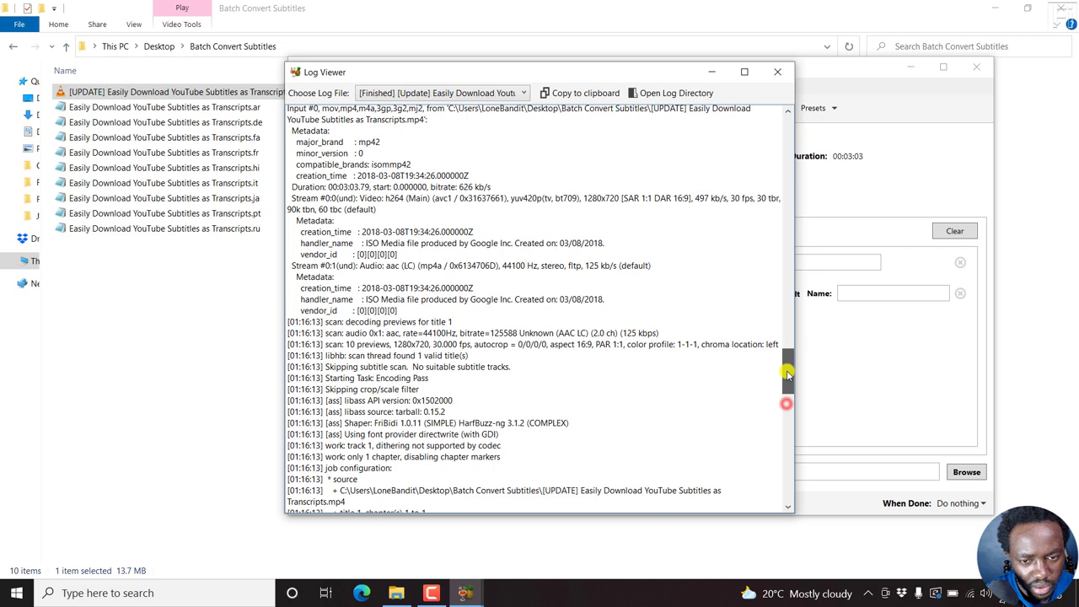
scroll(up, 3)
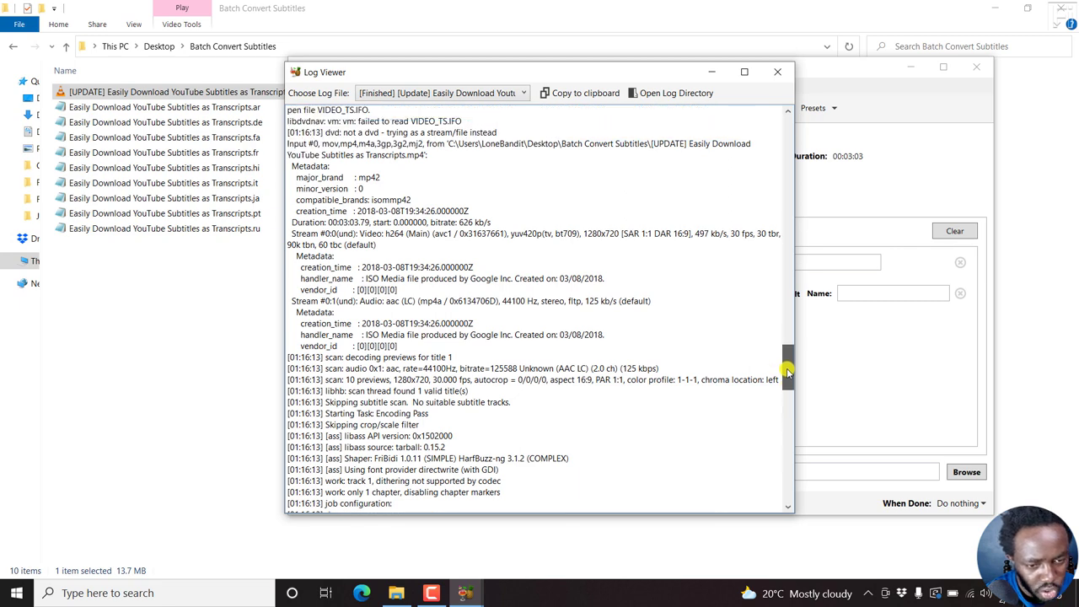
scroll(up, 3)
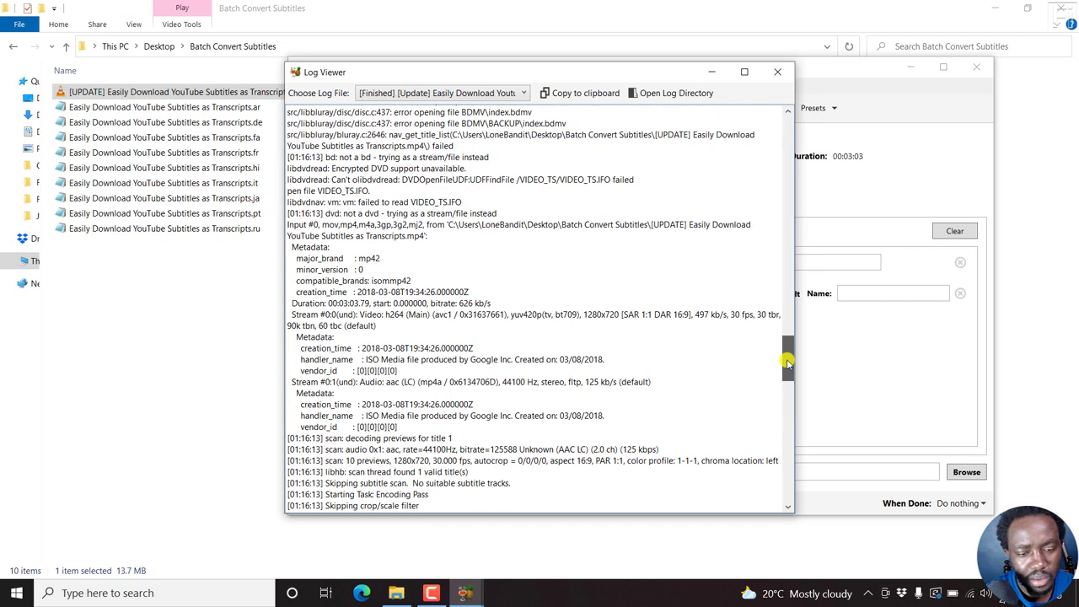
scroll(up, 3)
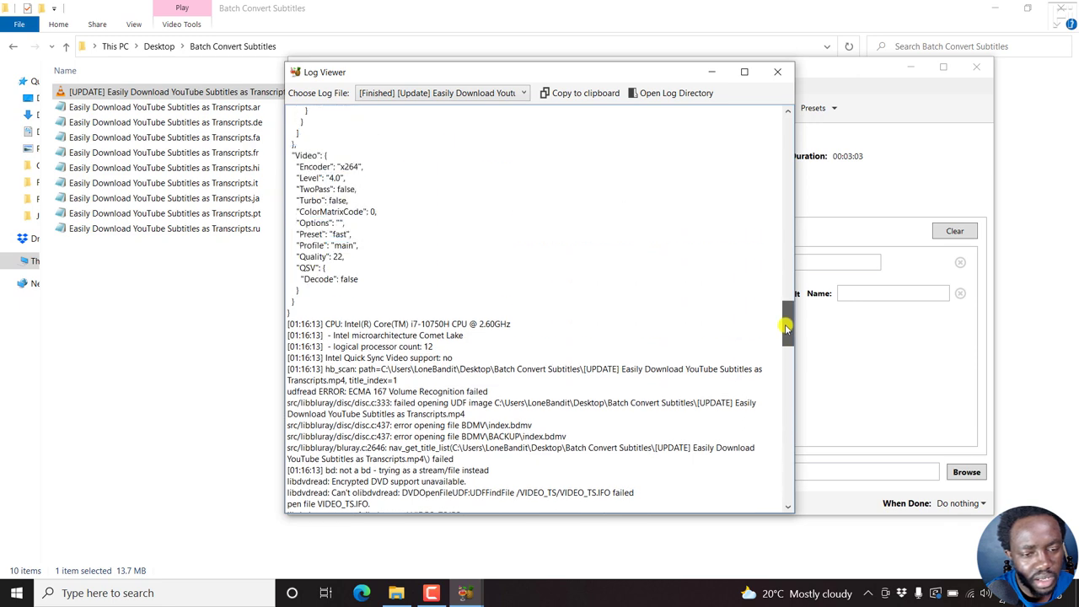
scroll(up, 3)
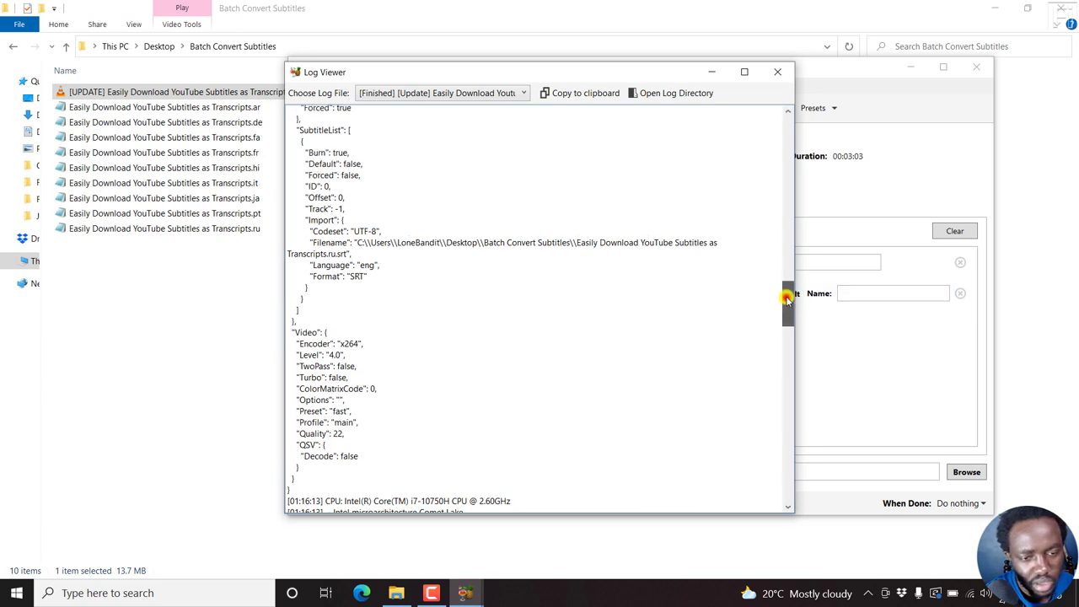
scroll(up, 3)
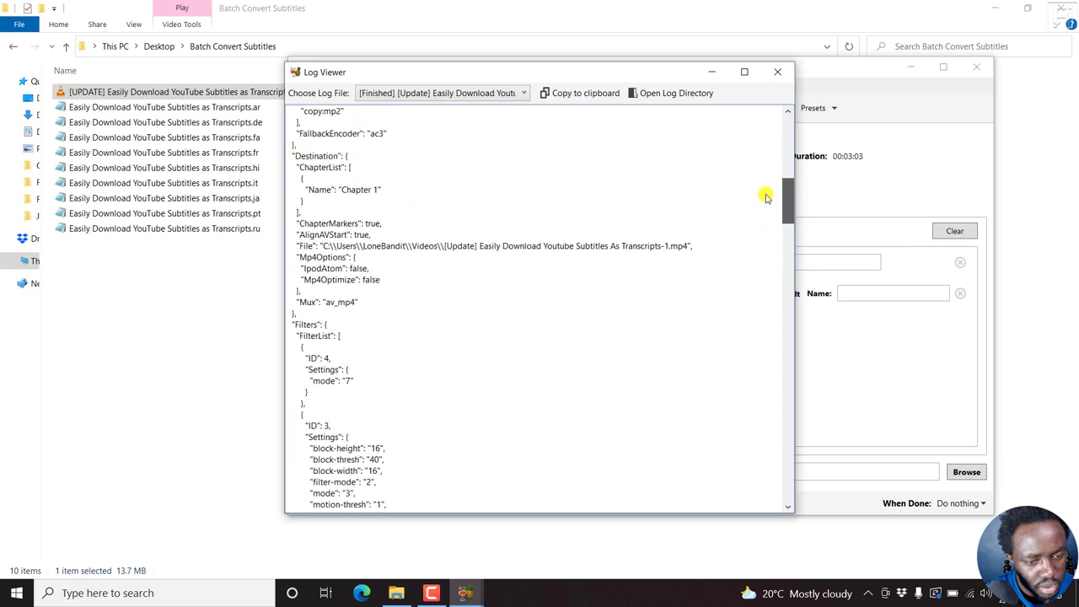
scroll(up, 3)
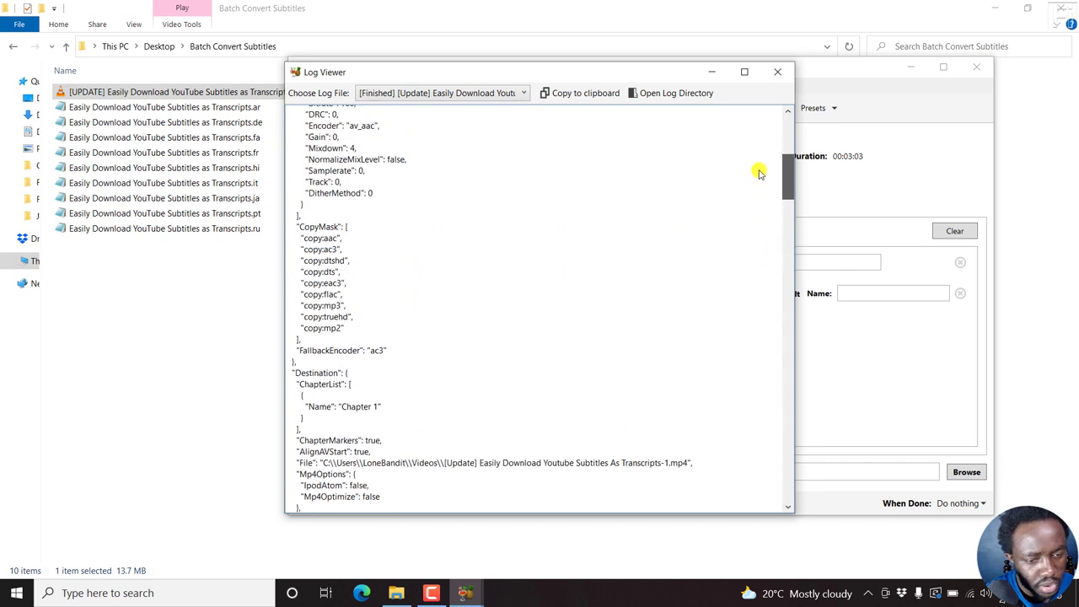
scroll(up, 3)
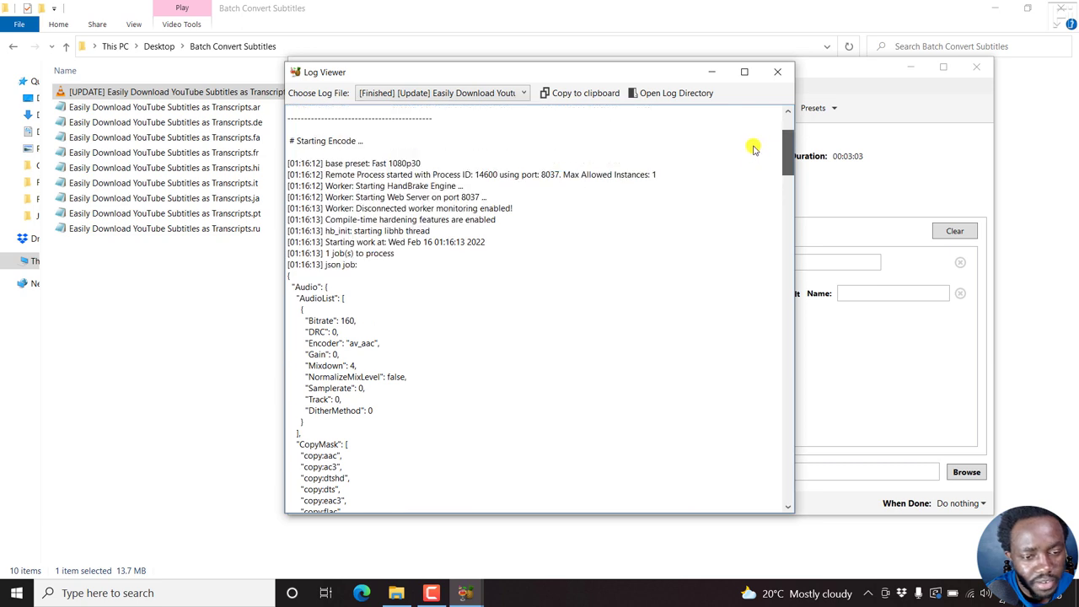
scroll(up, 3)
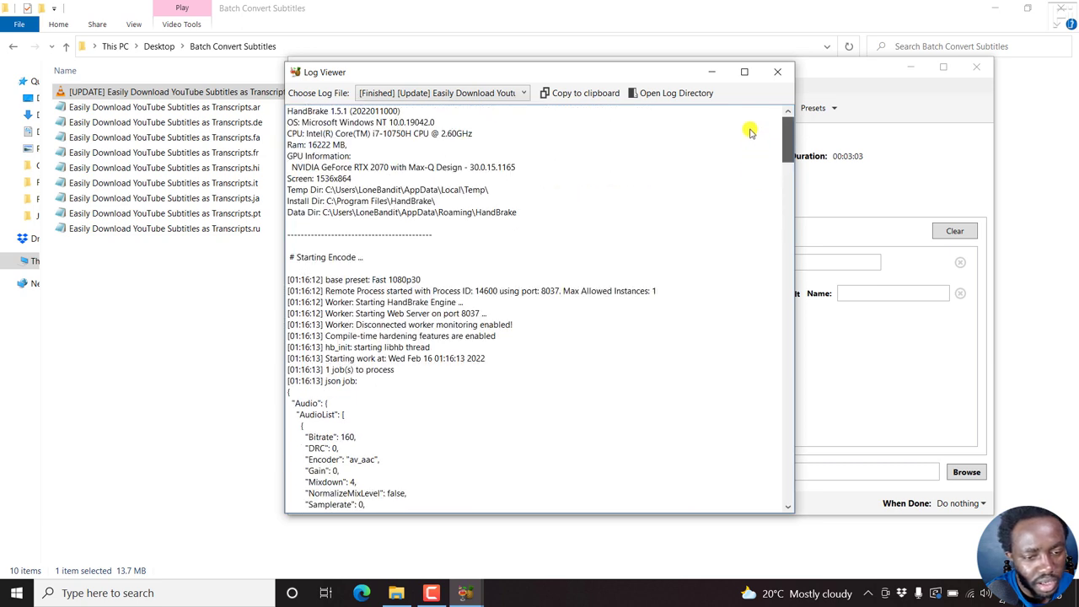
mouse_move(742, 70)
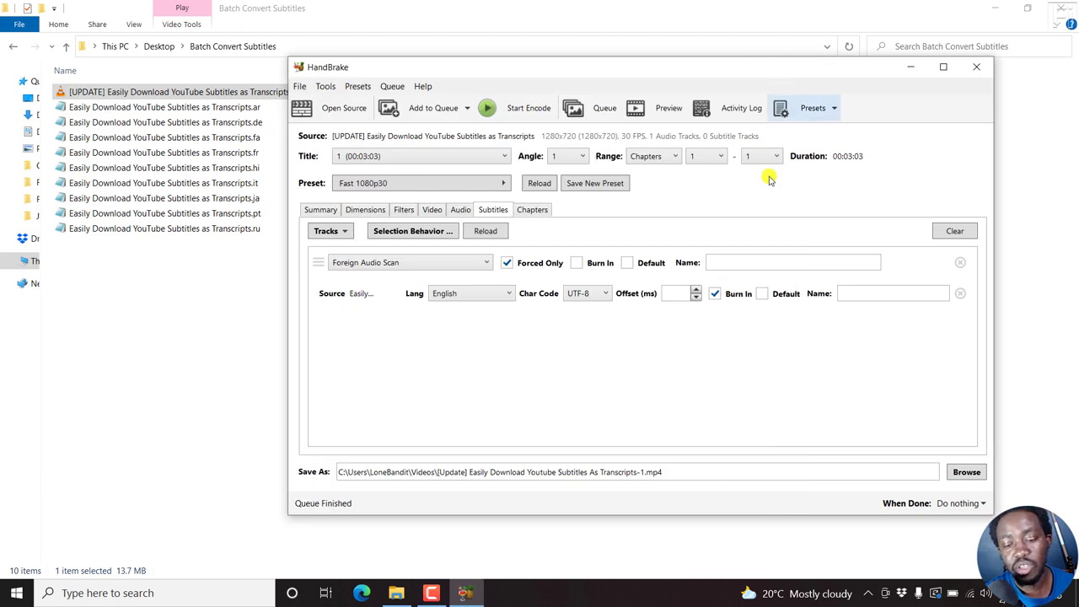
mouse_move(808, 318)
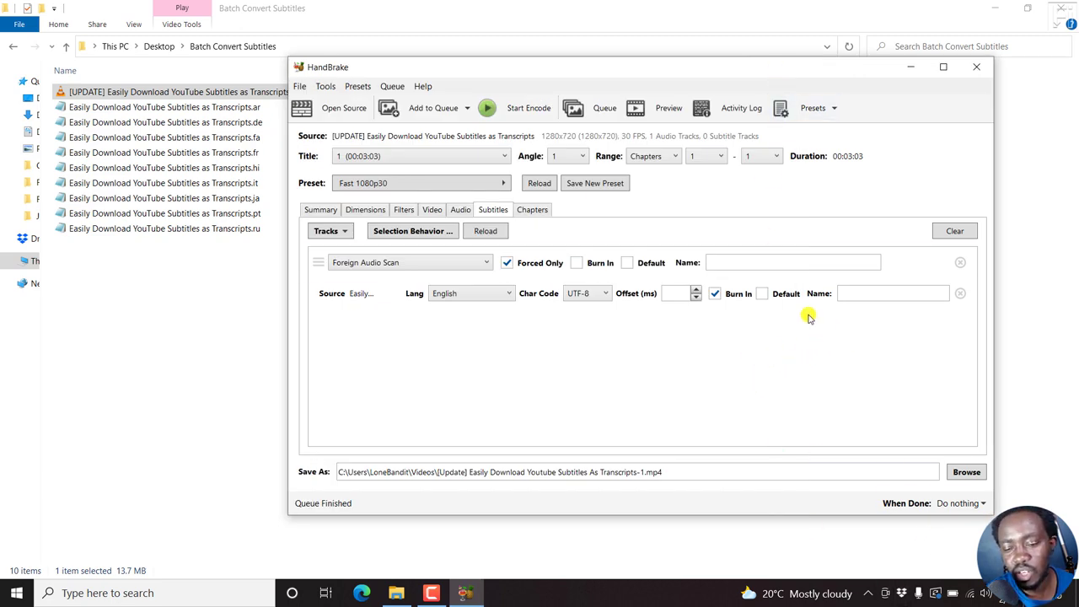
mouse_move(891, 326)
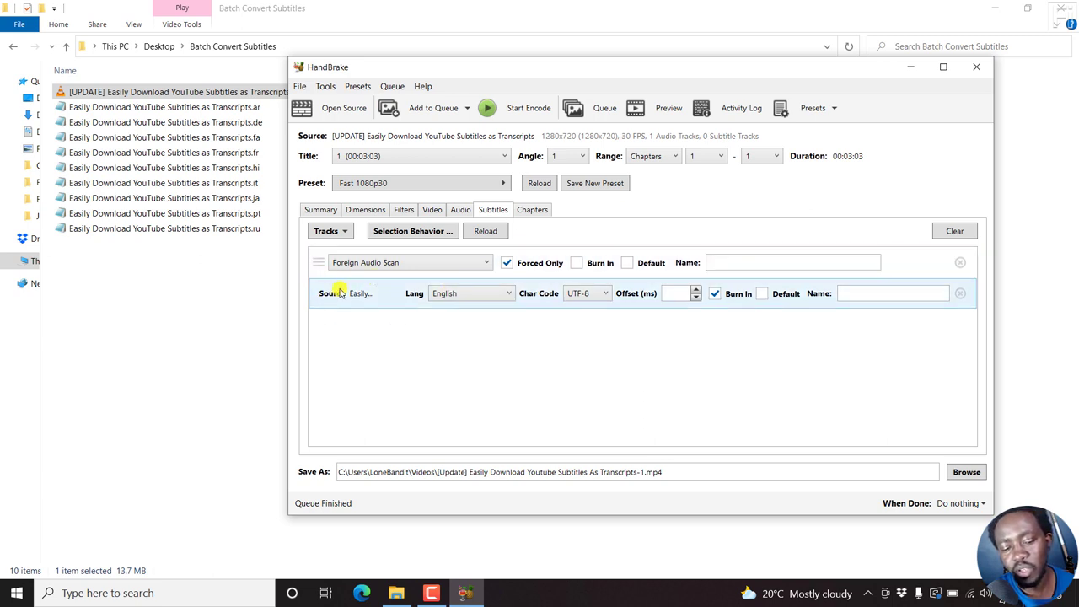
mouse_move(385, 305)
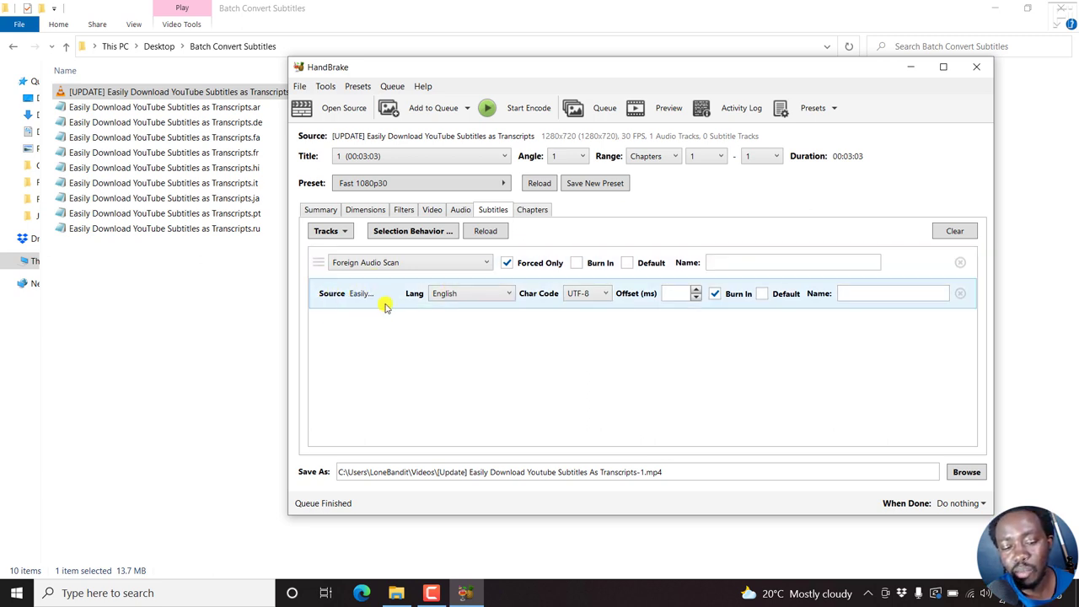
mouse_move(367, 311)
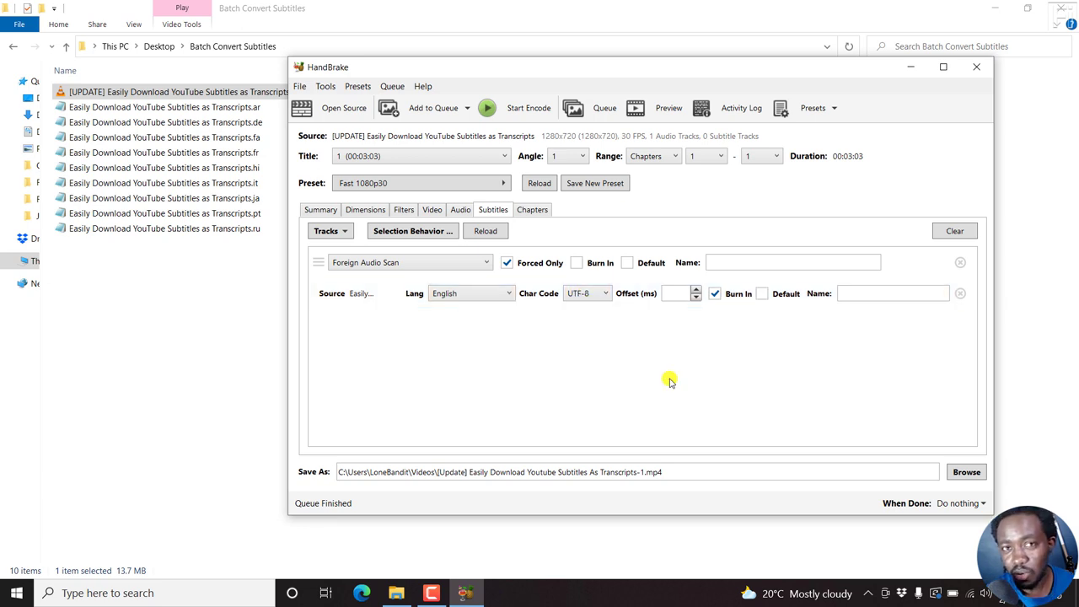
mouse_move(517, 364)
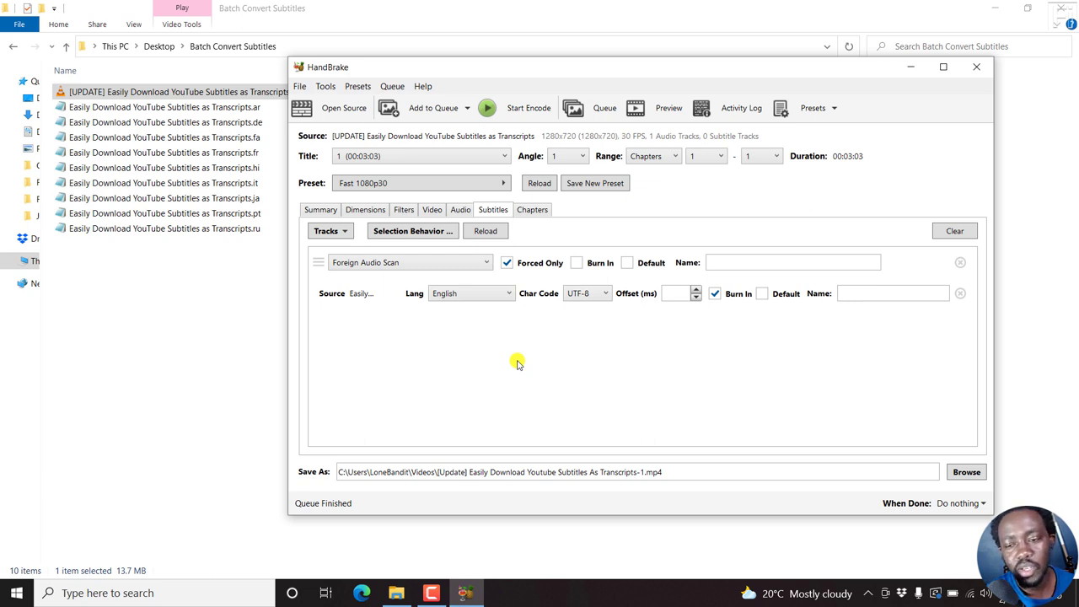
mouse_move(986, 87)
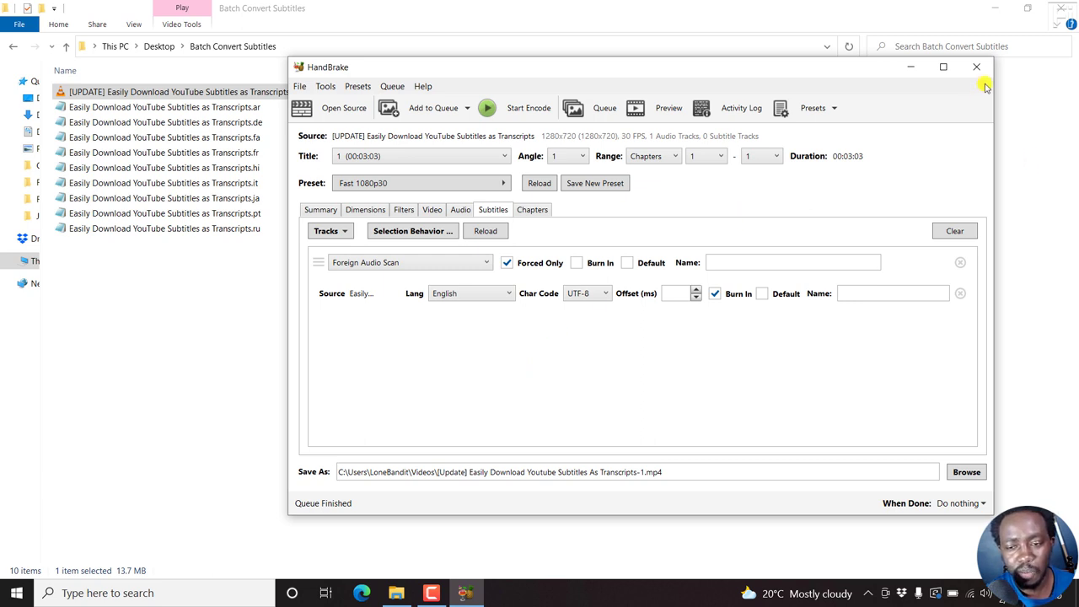
Close HandBrake, returning to the Batch Convert Subtitles folder in File Explorer.
click(976, 66)
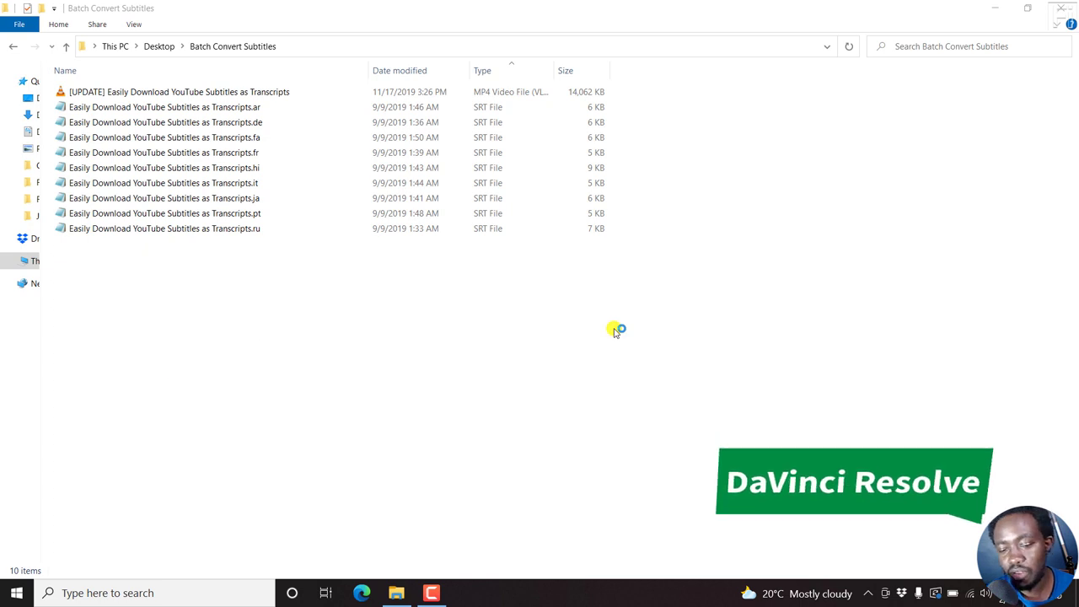
Launch DaVinci Resolve and create a new project named 'sample for YouTUbe'.
click(466, 593)
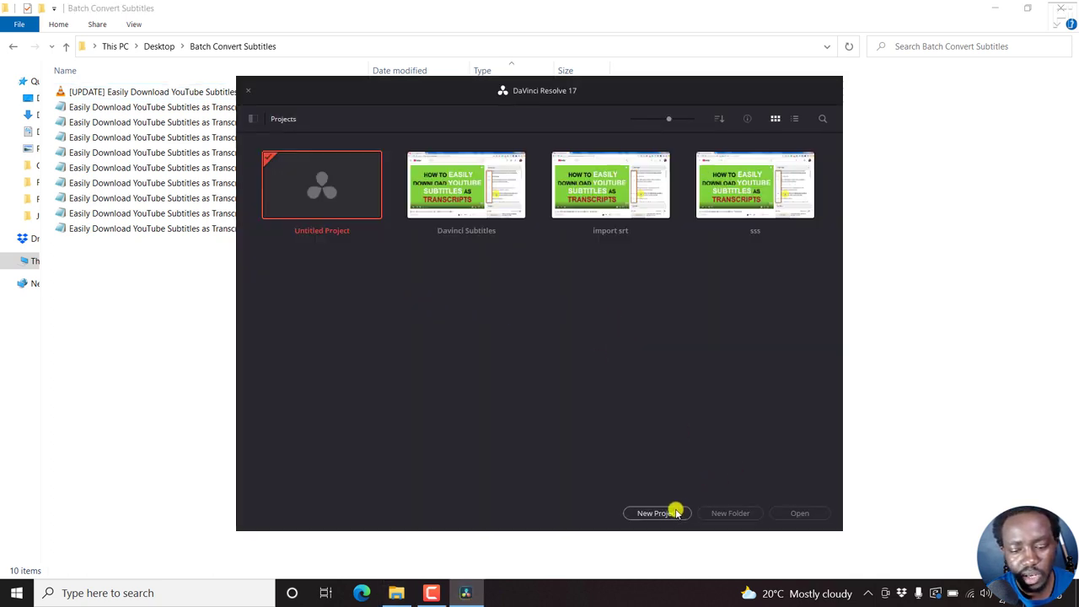
click(657, 512)
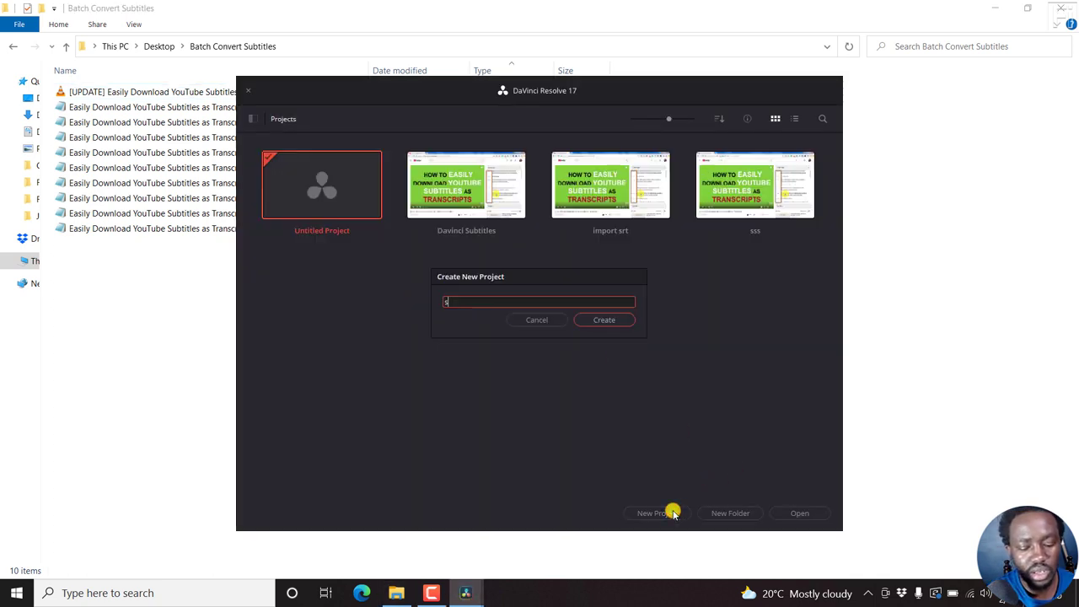
text(sample for Yo)
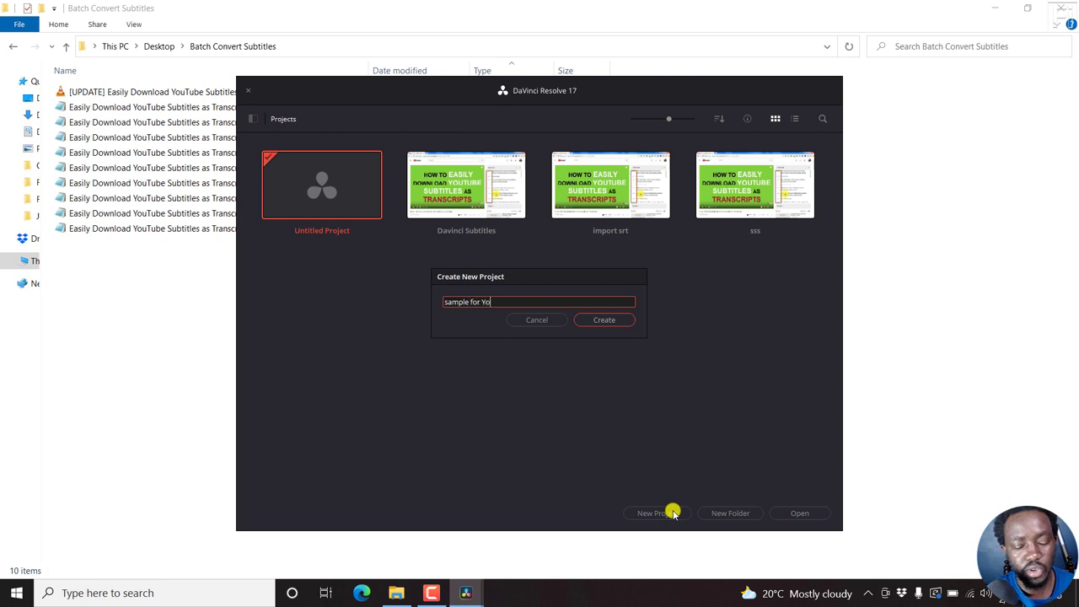
click(536, 320)
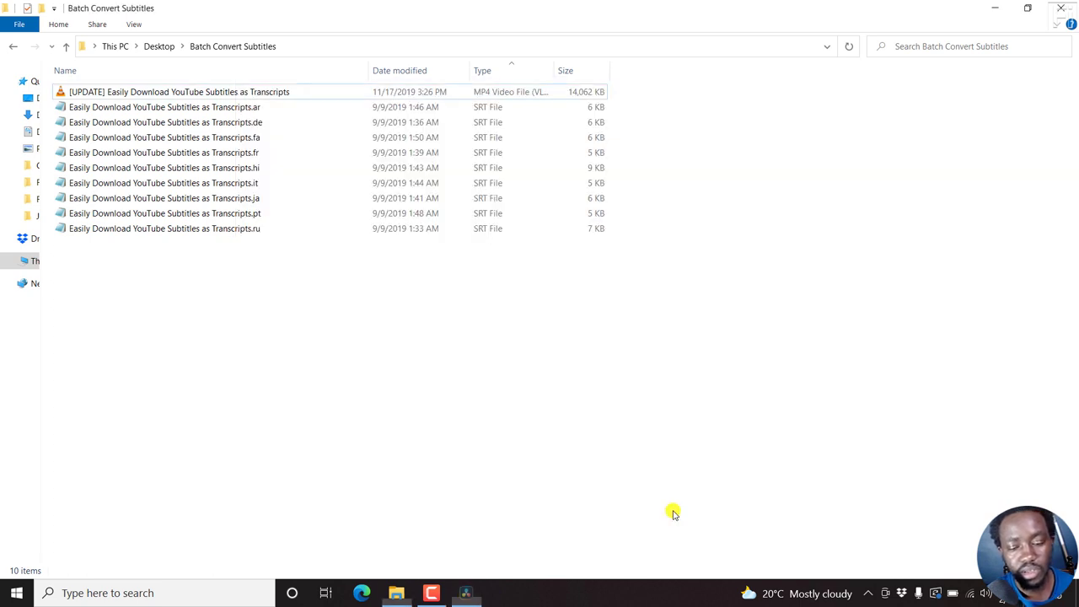
click(466, 592)
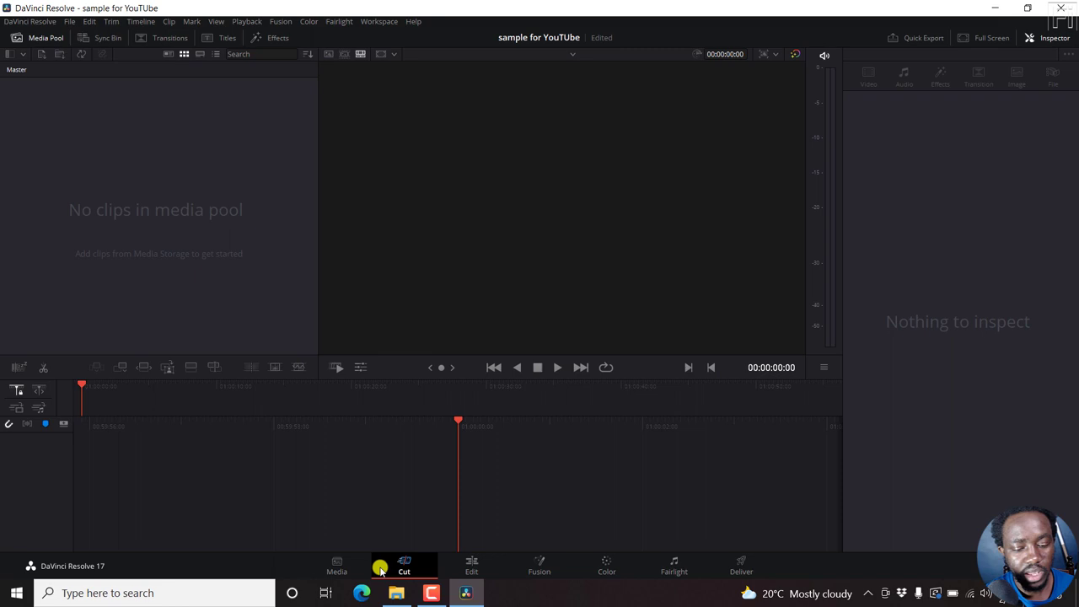
Import the tutorial MP4 and Arabic SRT into the Media Pool, keeping the frame rate.
click(336, 565)
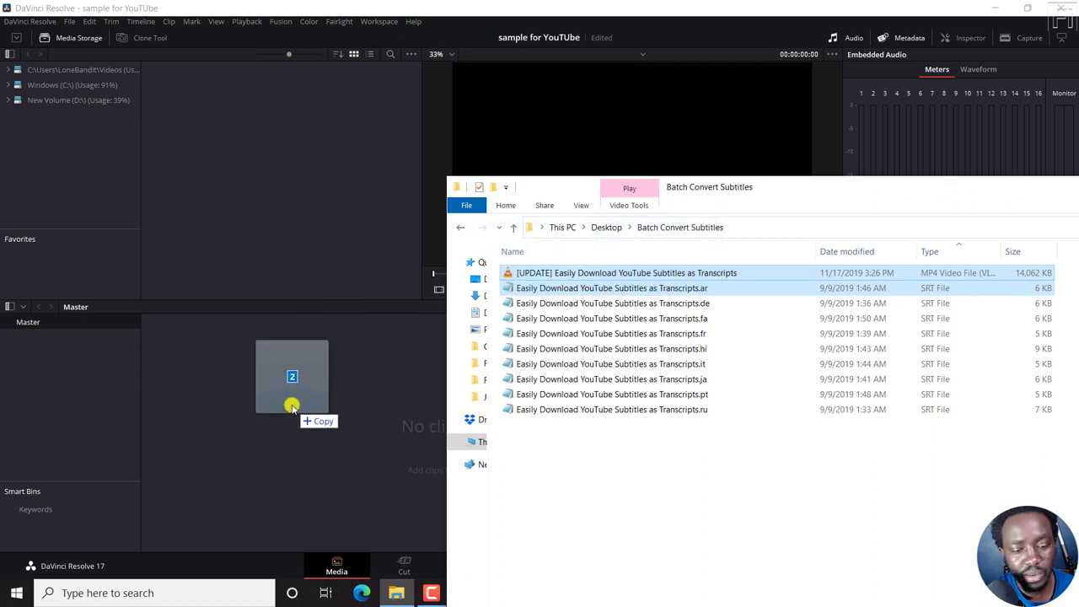
click(291, 387)
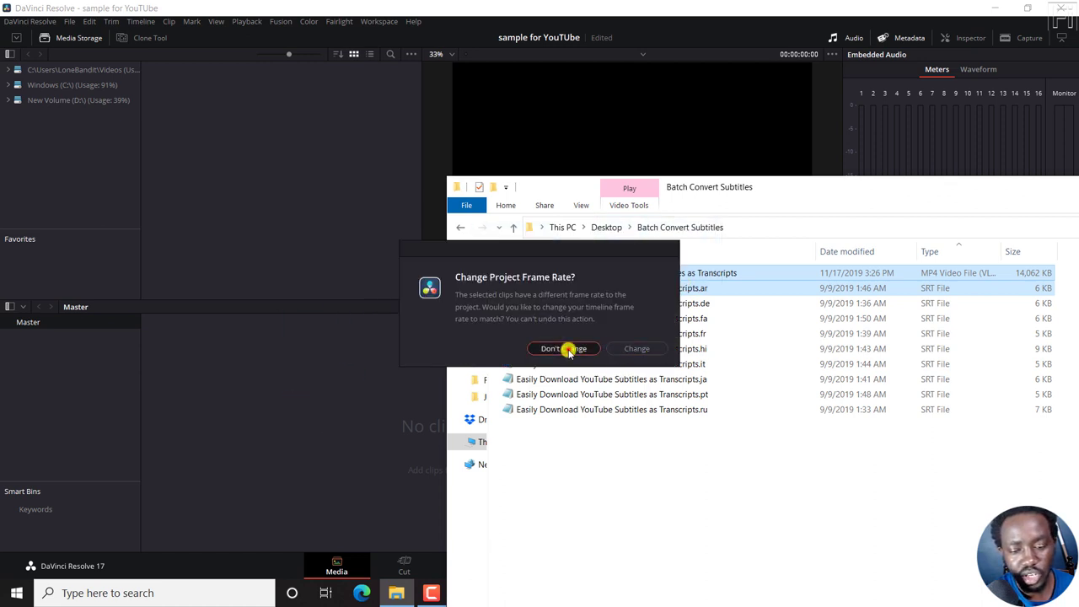
click(564, 348)
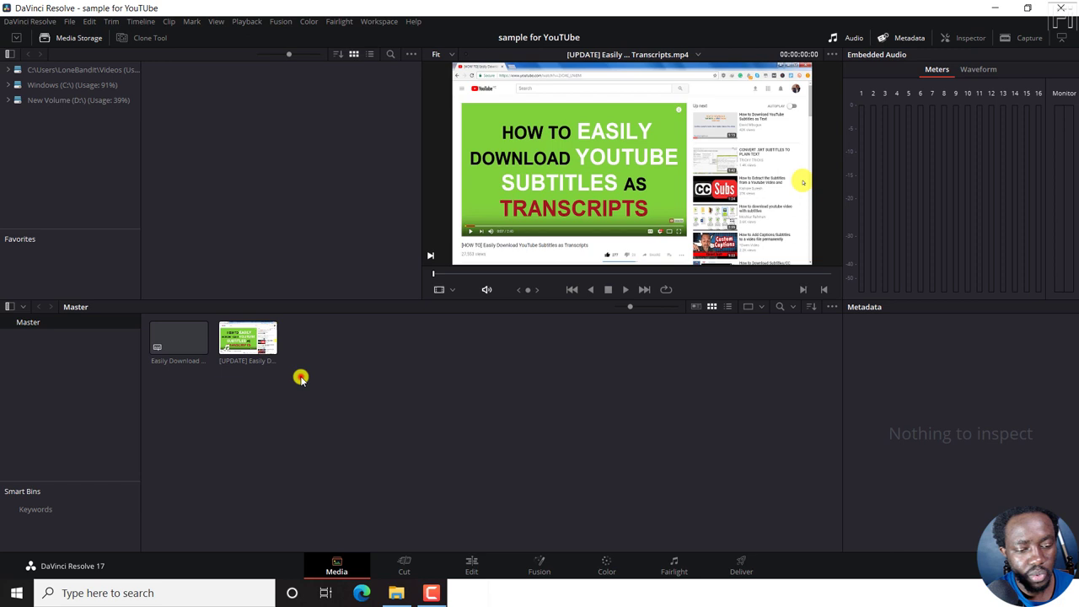
Create Timeline 1 from the tutorial video clip.
right_click(247, 338)
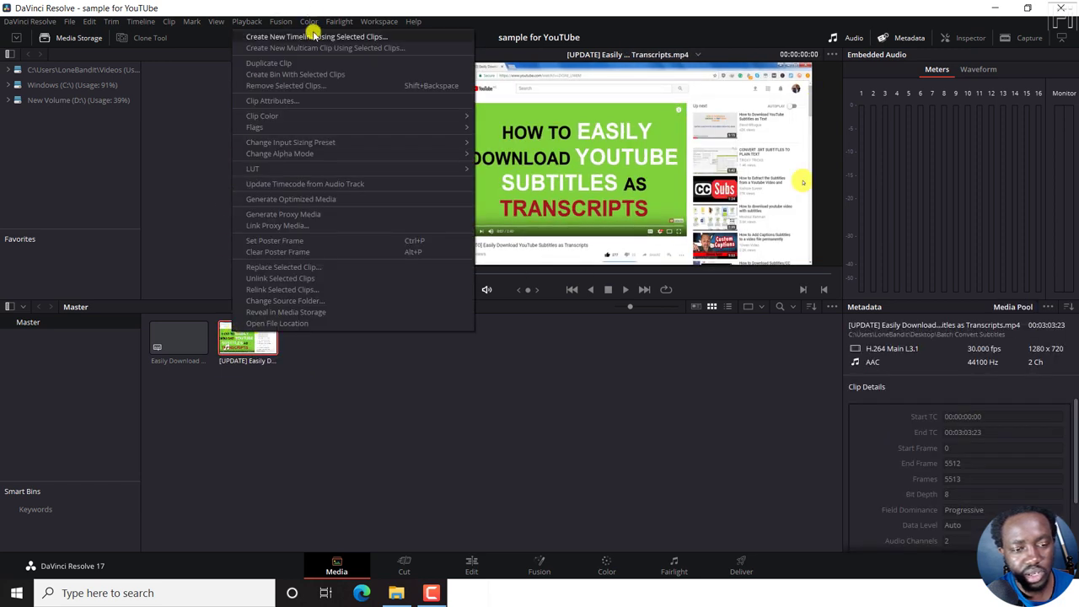
click(317, 37)
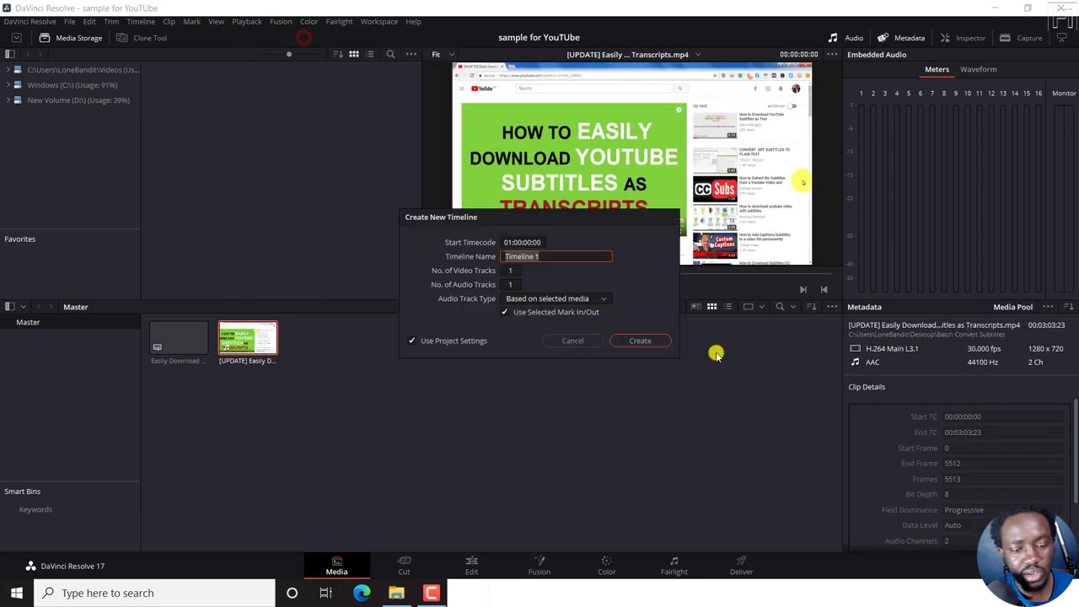
click(639, 340)
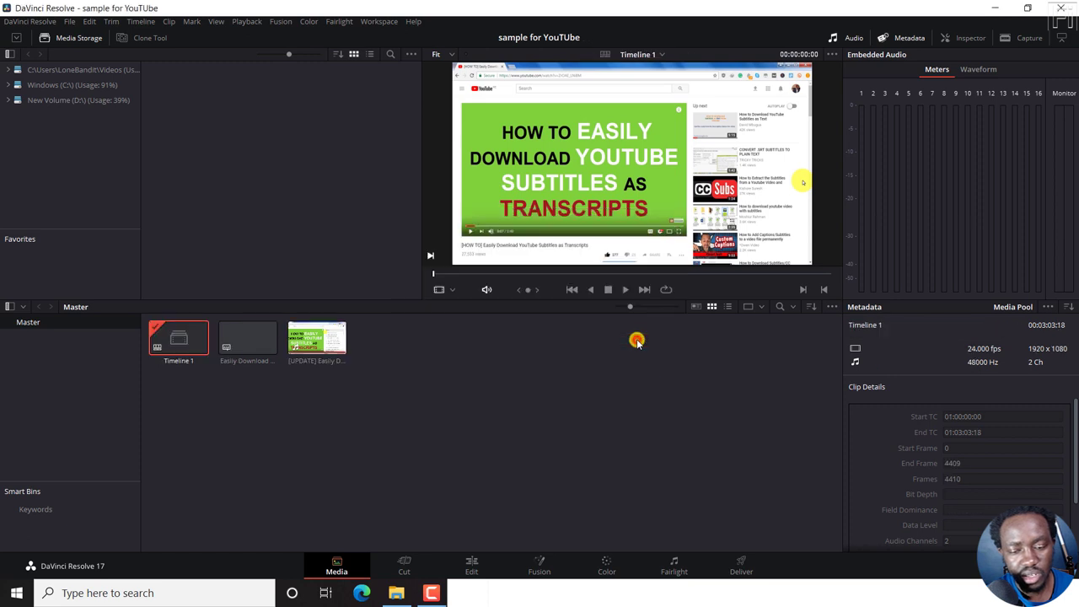
On the Edit page, select the first Arabic caption to show its text and timing.
click(472, 564)
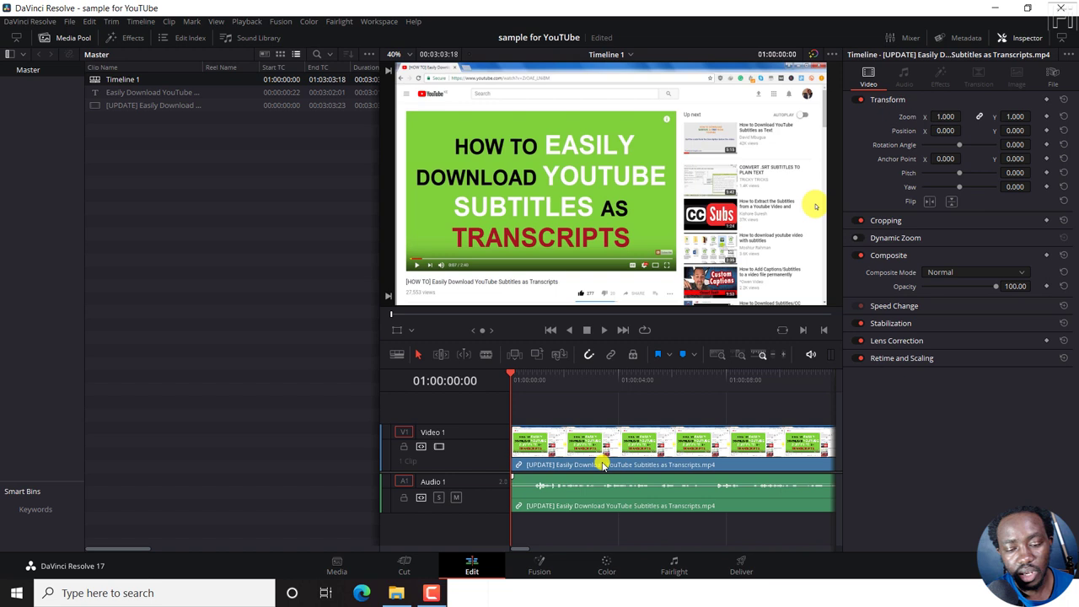
mouse_move(379, 165)
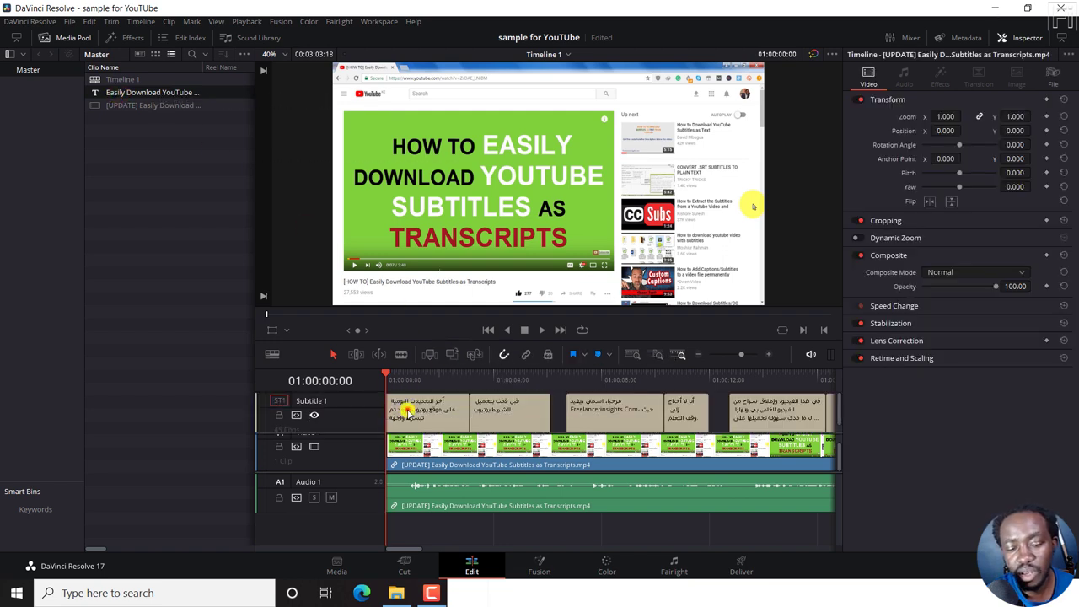
click(422, 411)
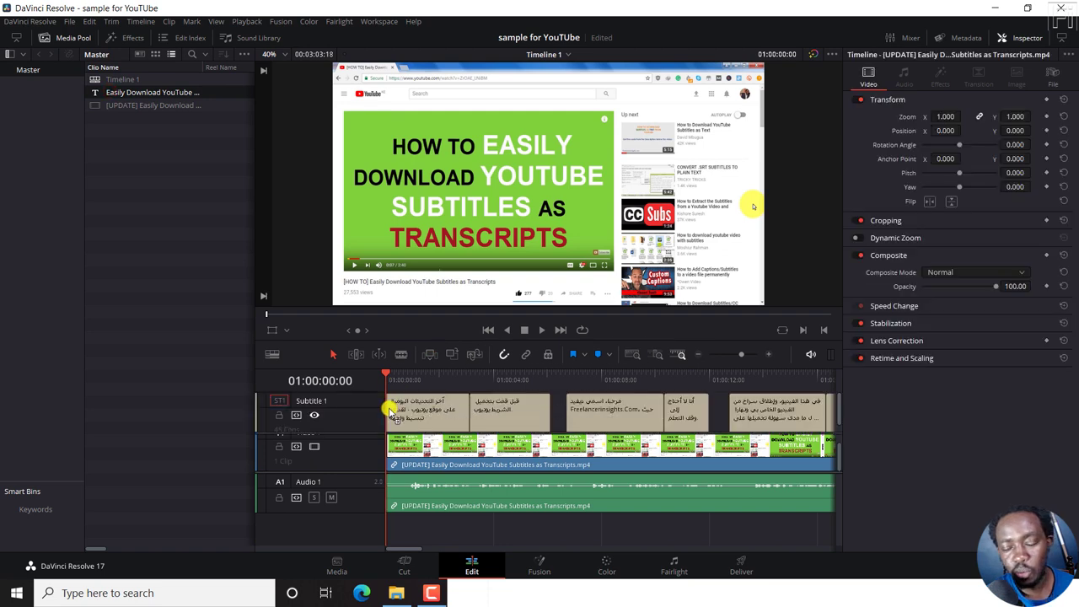
click(421, 409)
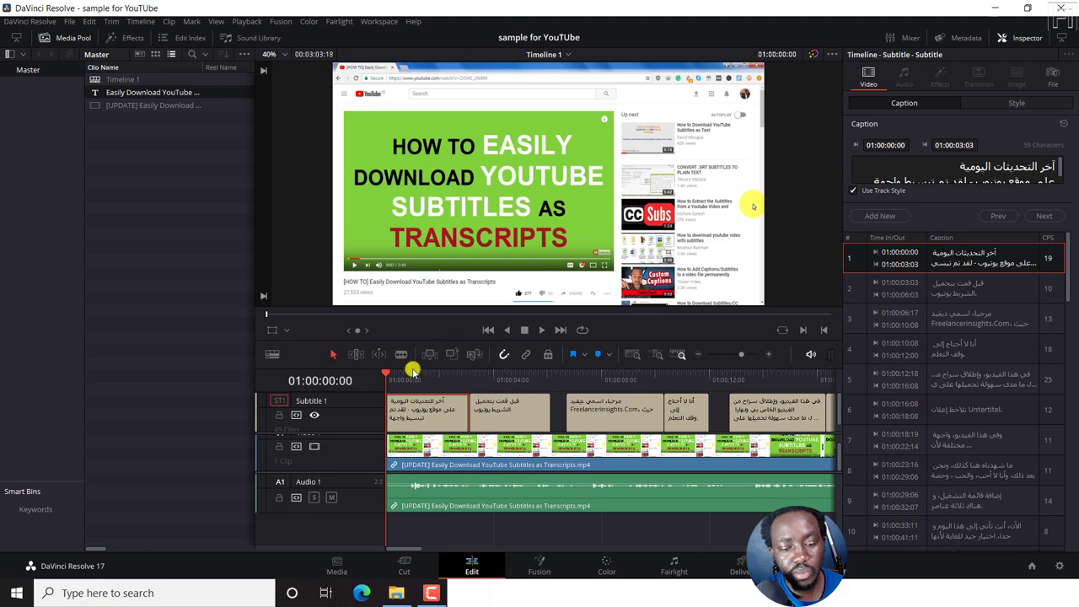
Move the playhead into the first caption and show the subtitle Style settings.
click(426, 374)
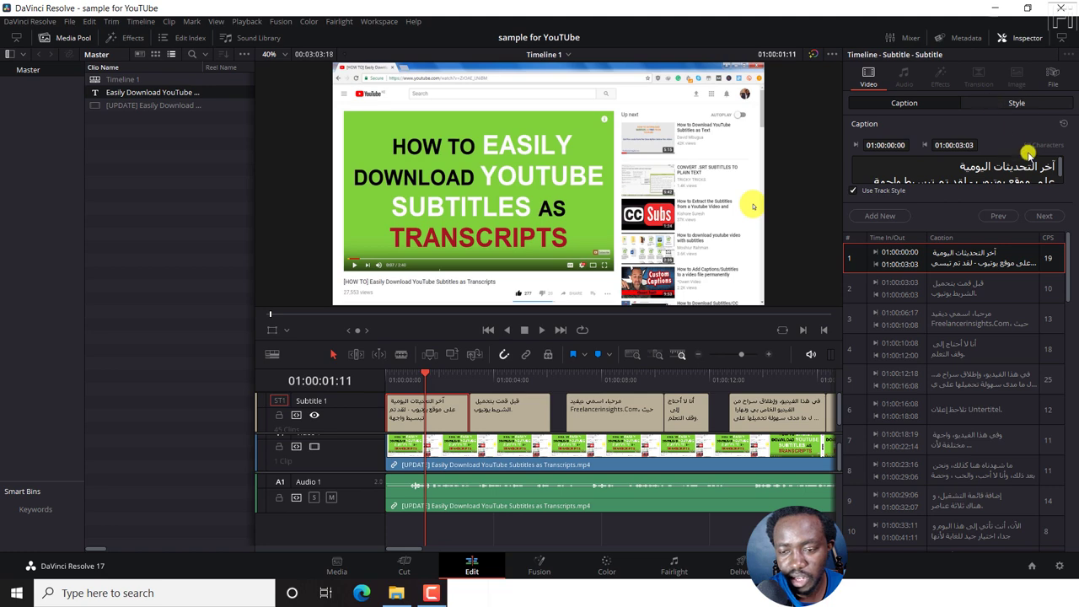
click(1016, 102)
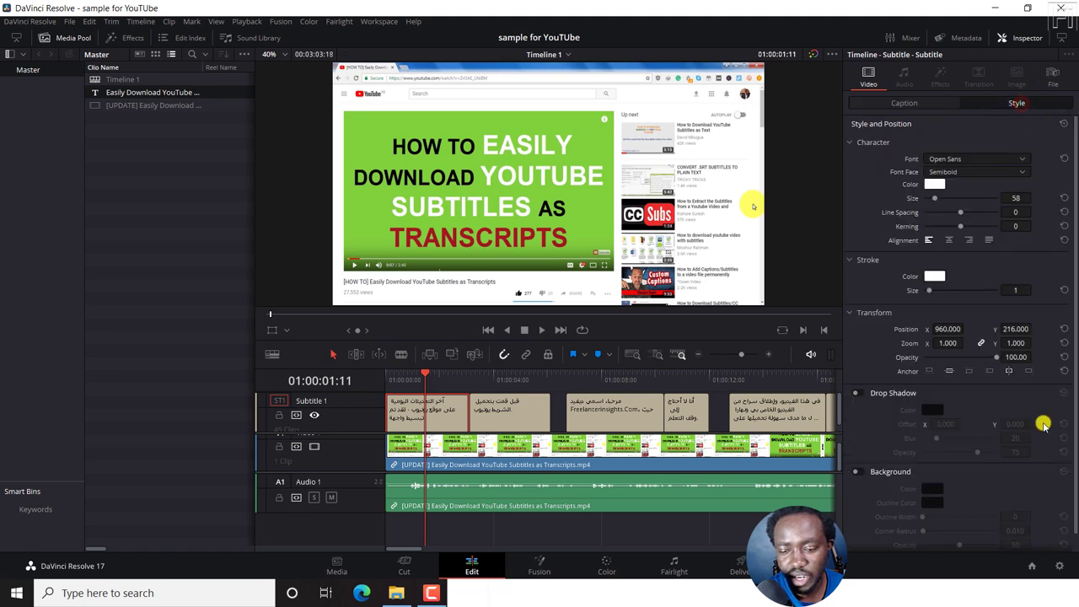
mouse_move(930, 291)
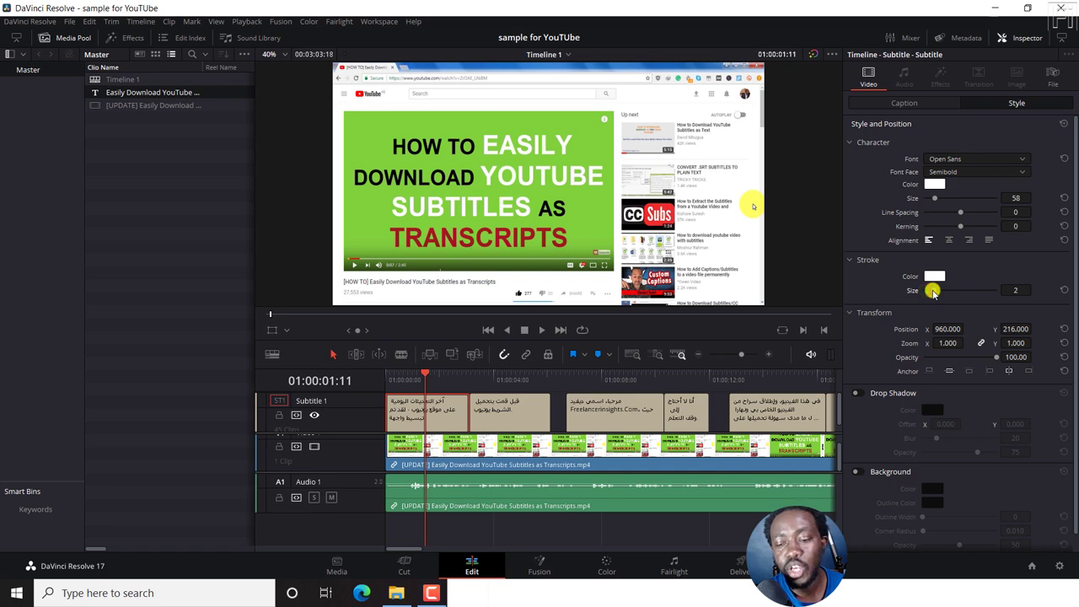
Set caption stroke size to 0, enable a 50% black background, and return to the caption list.
click(931, 296)
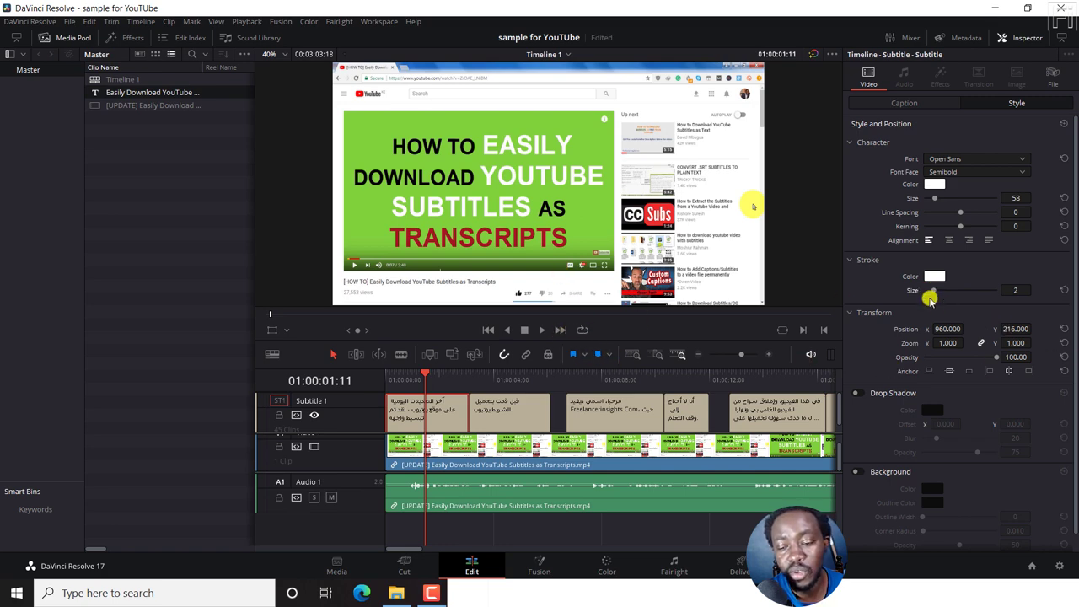
drag(932, 290, 919, 290)
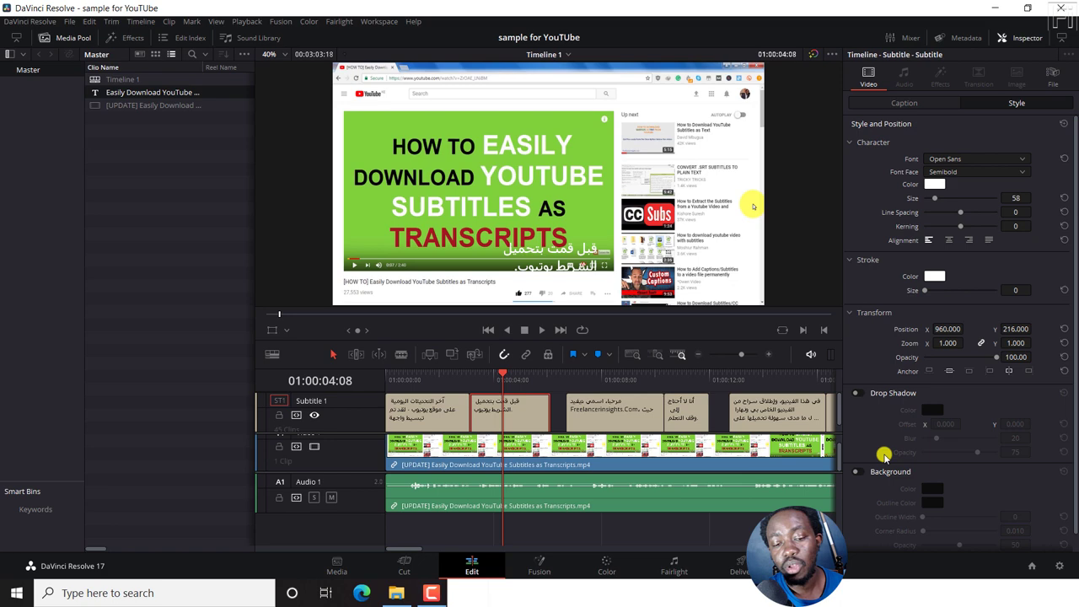
mouse_move(860, 478)
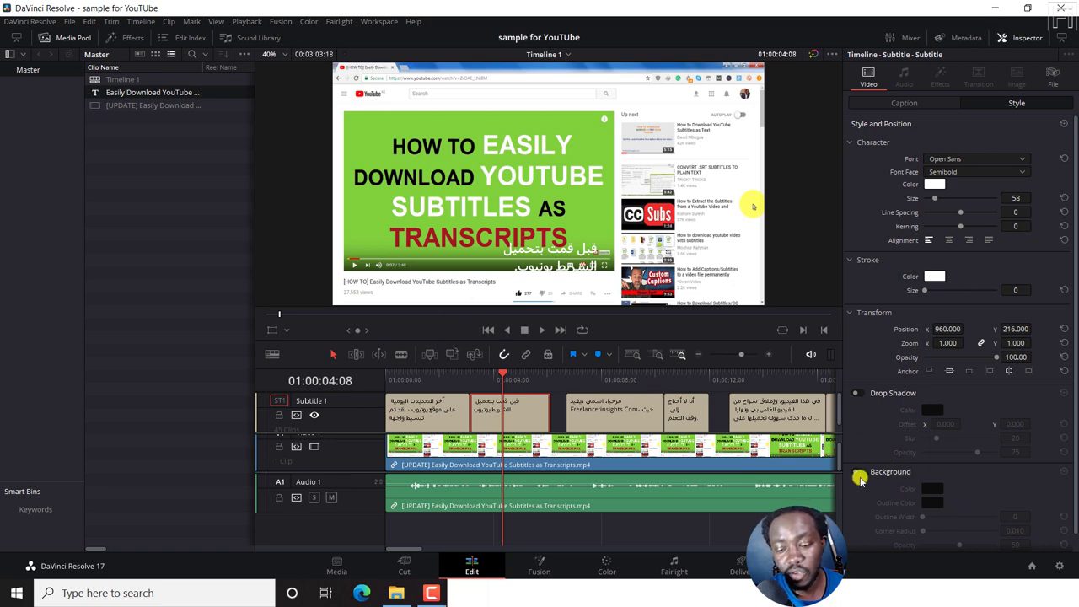
click(856, 472)
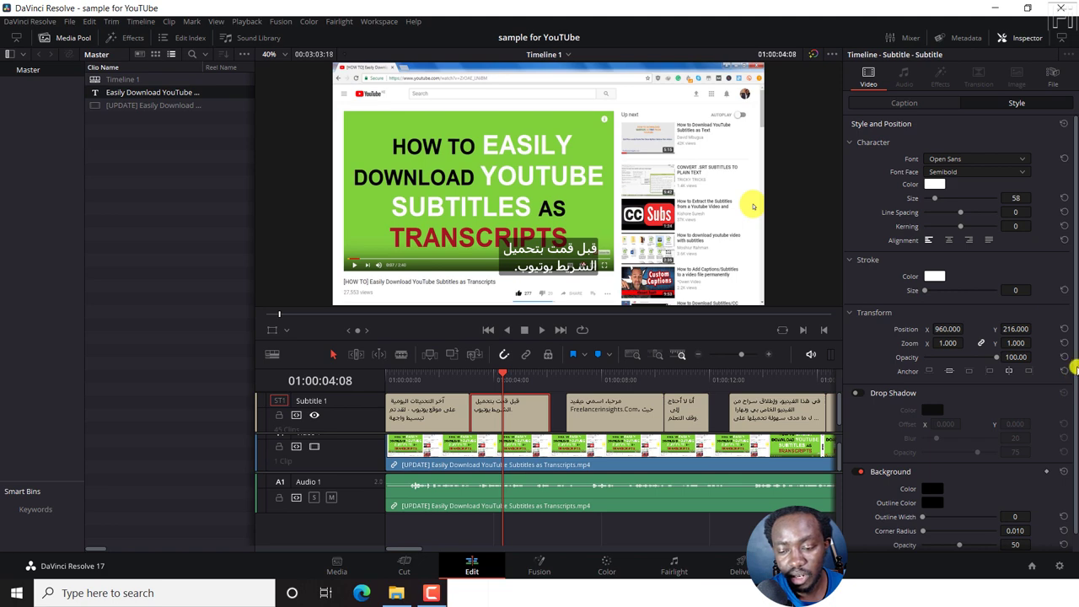
scroll(down, 3)
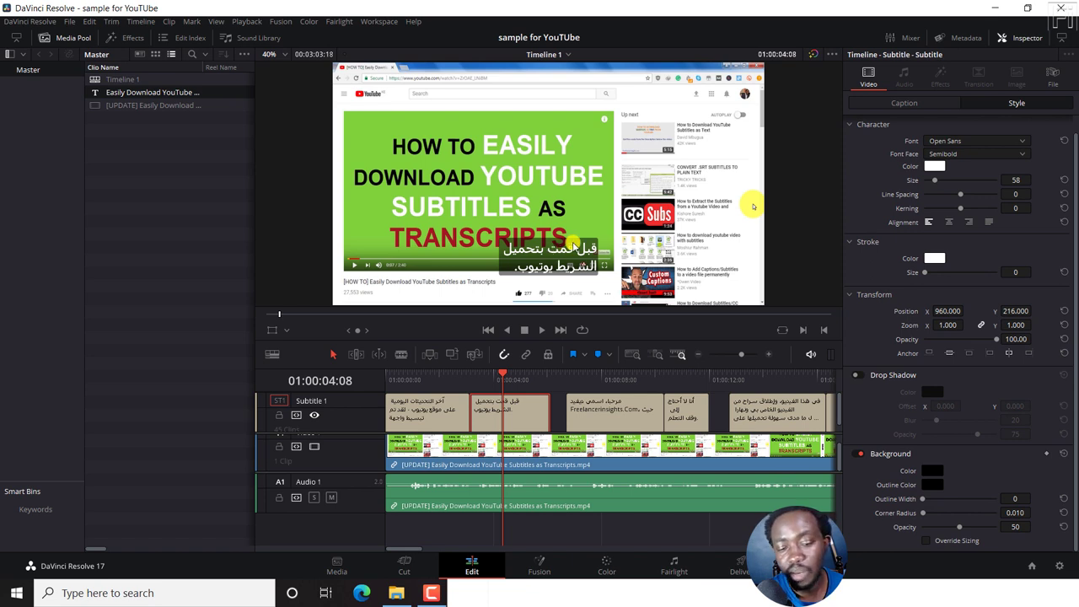
mouse_move(439, 377)
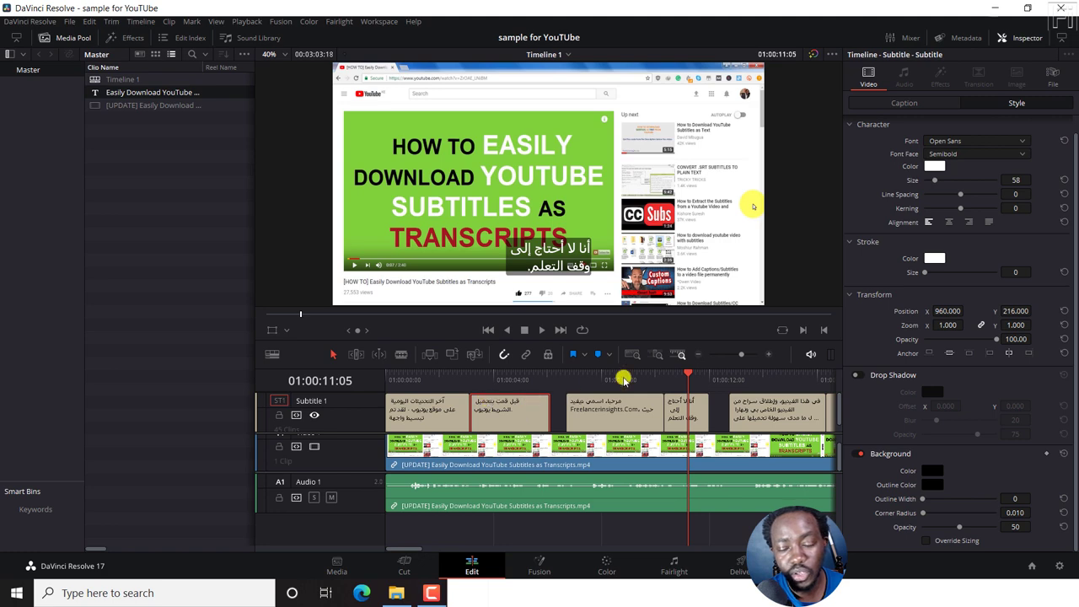
click(903, 103)
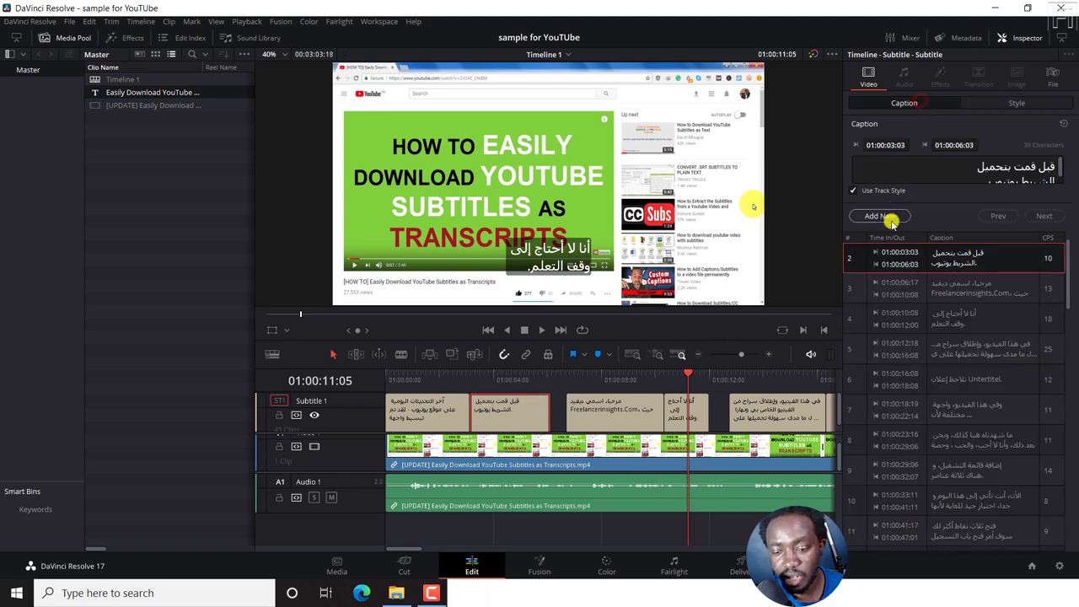
mouse_move(685, 413)
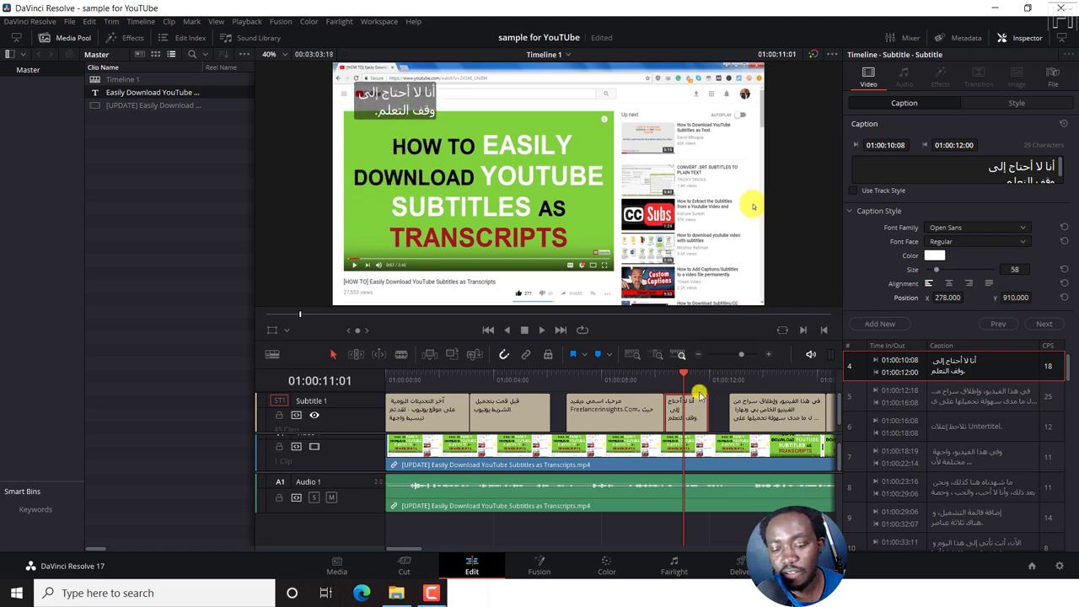
mouse_move(656, 396)
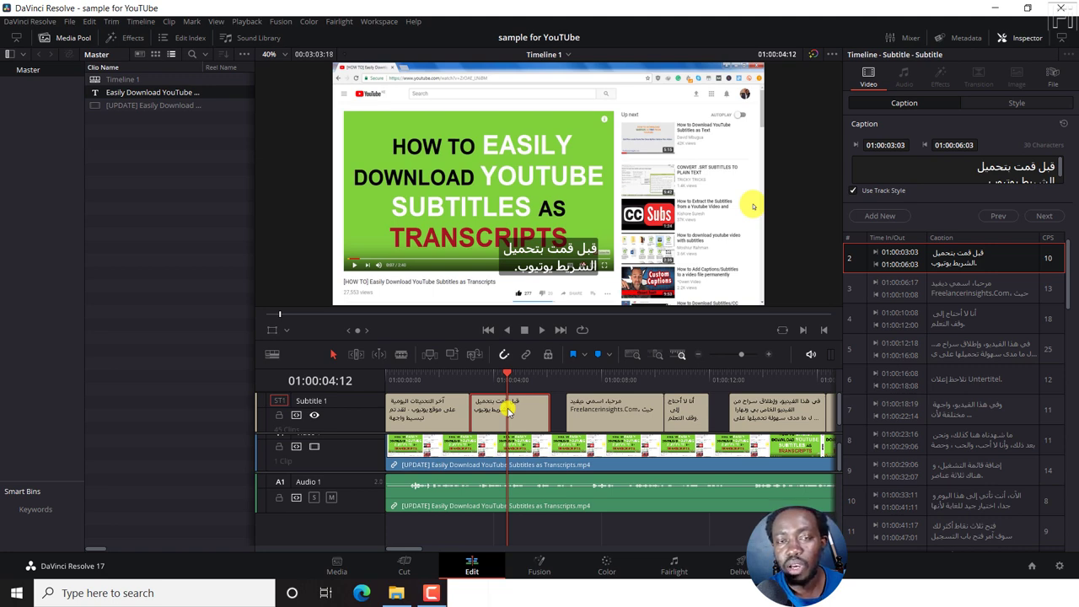
mouse_move(611, 396)
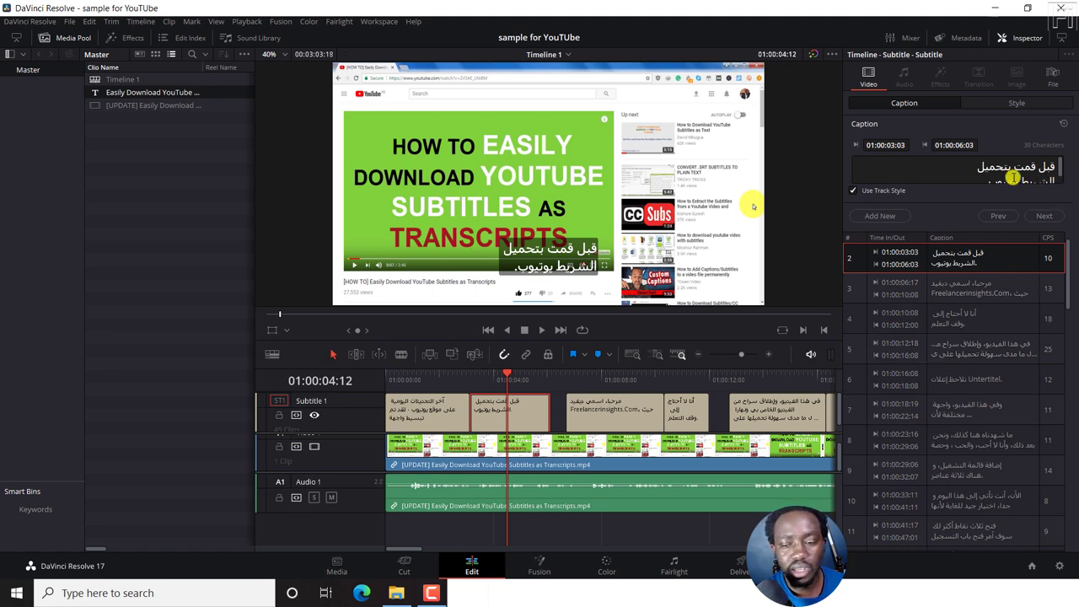
Return to the Style tab with the subtitle track's styling settings.
click(1016, 103)
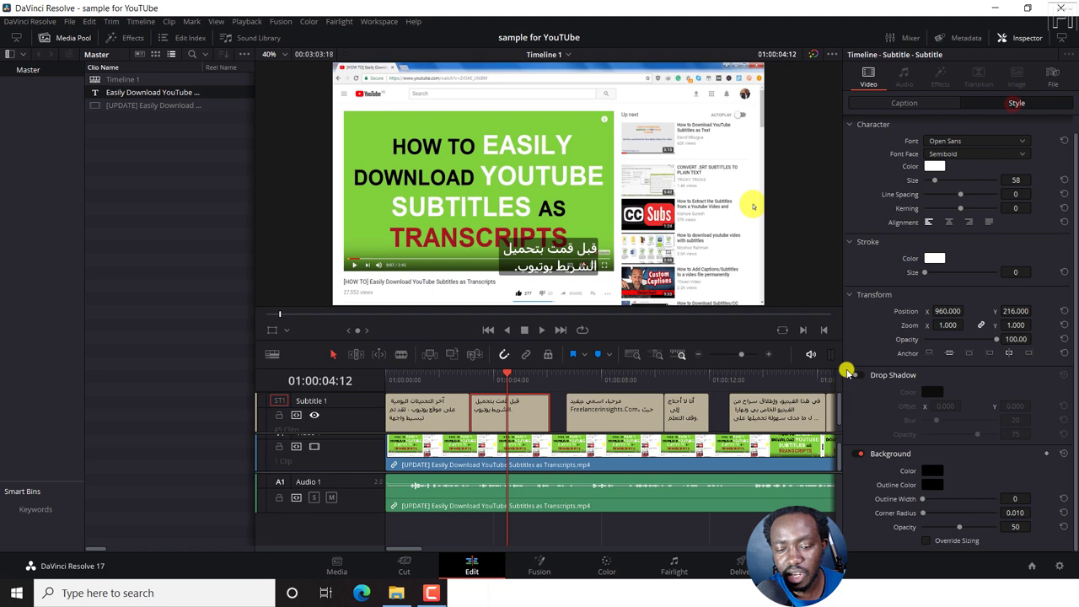
mouse_move(603, 283)
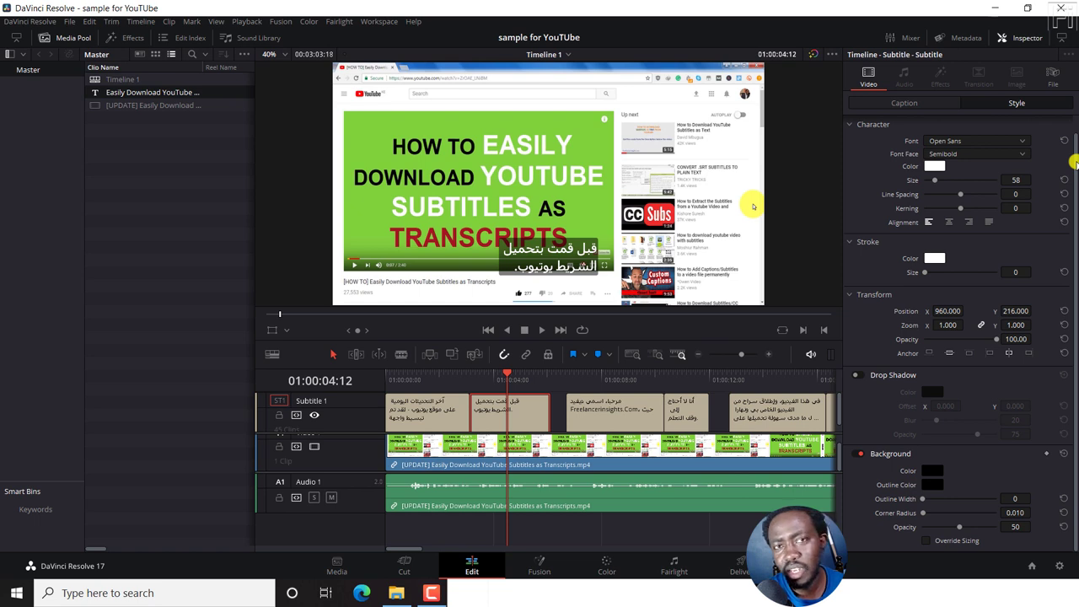
mouse_move(760, 173)
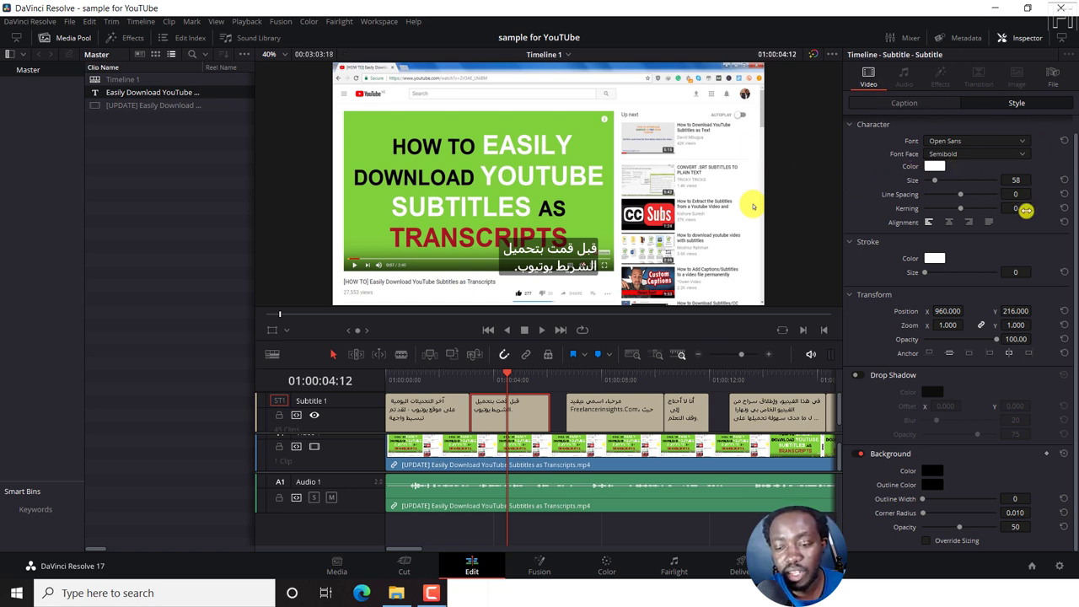
mouse_move(559, 322)
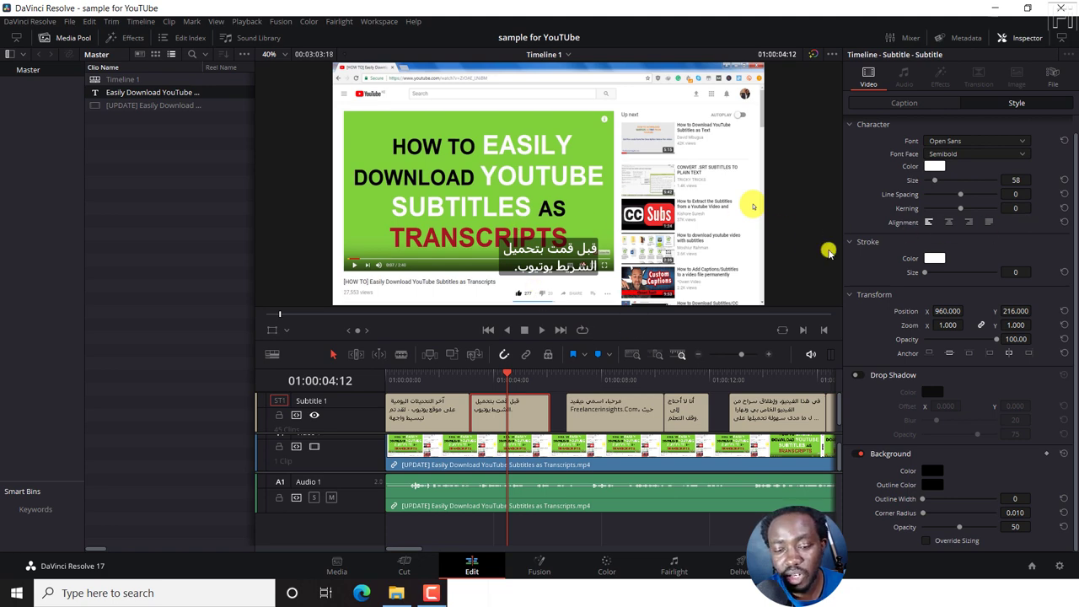
mouse_move(160, 324)
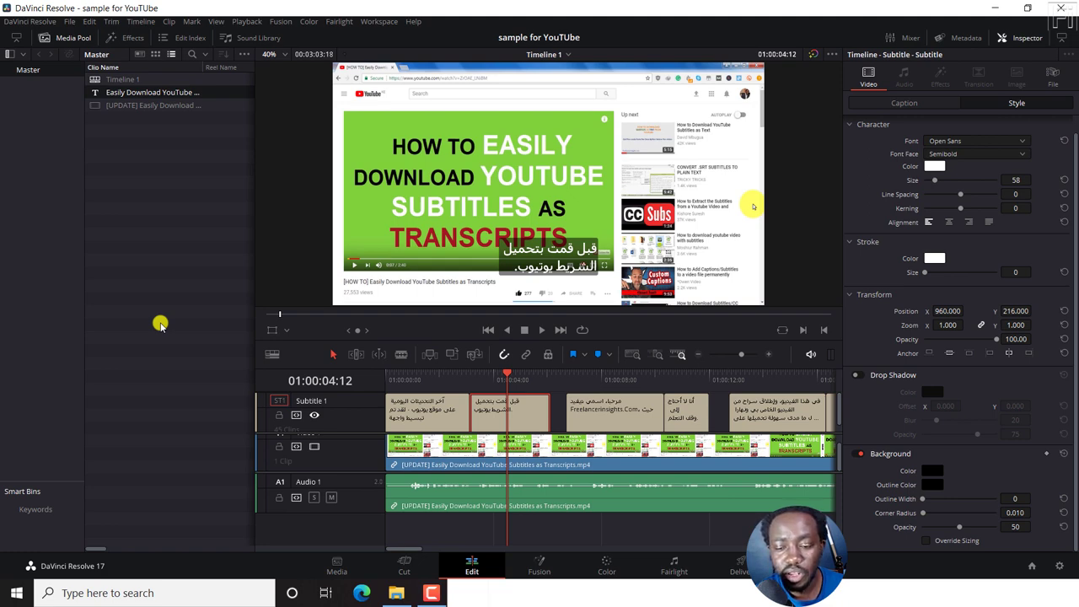
mouse_move(812, 361)
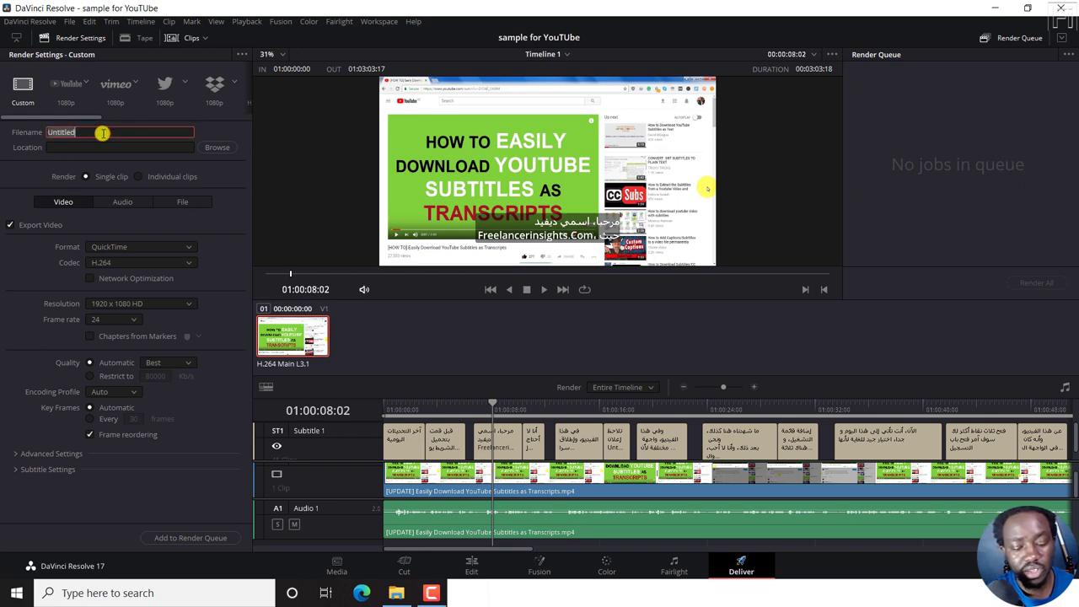
Name the render 'Burned in Subtitles in DaVinci Resolve'.
text(Burned in)
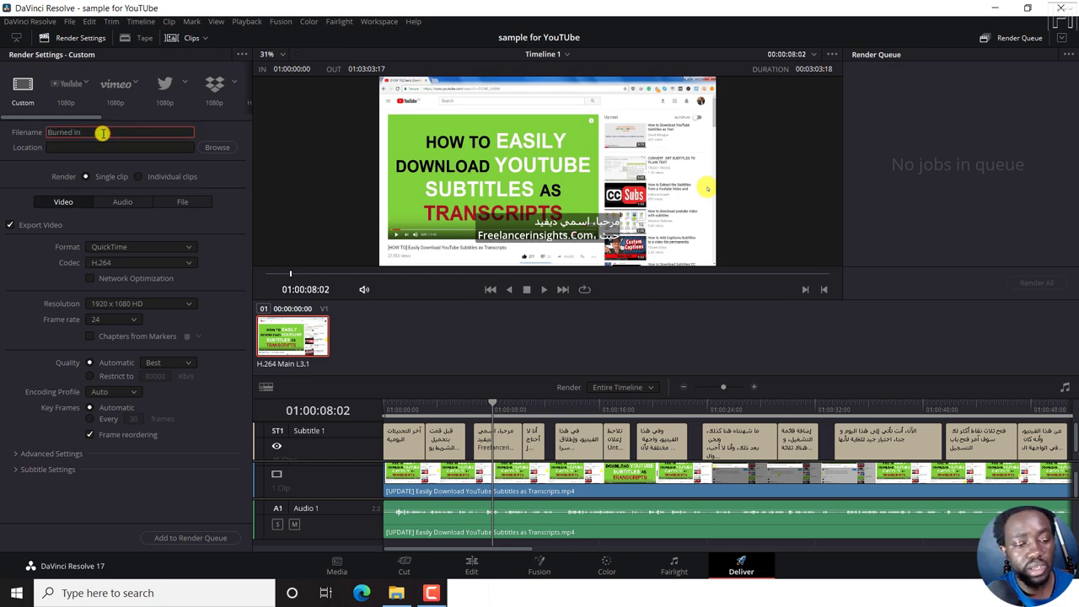
text(Subs in DaVinci)
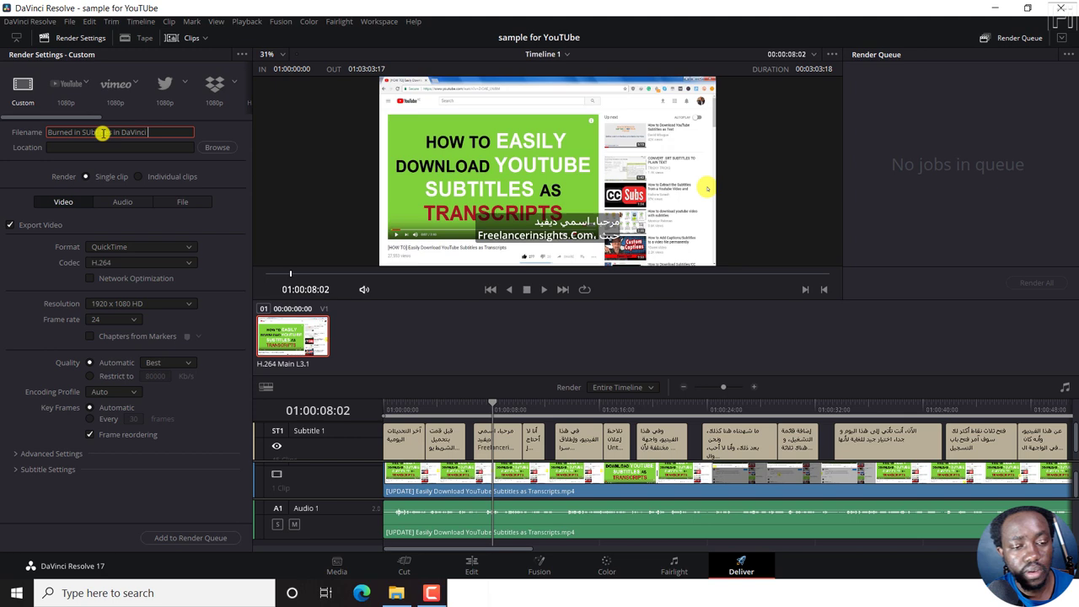
text(Resolve)
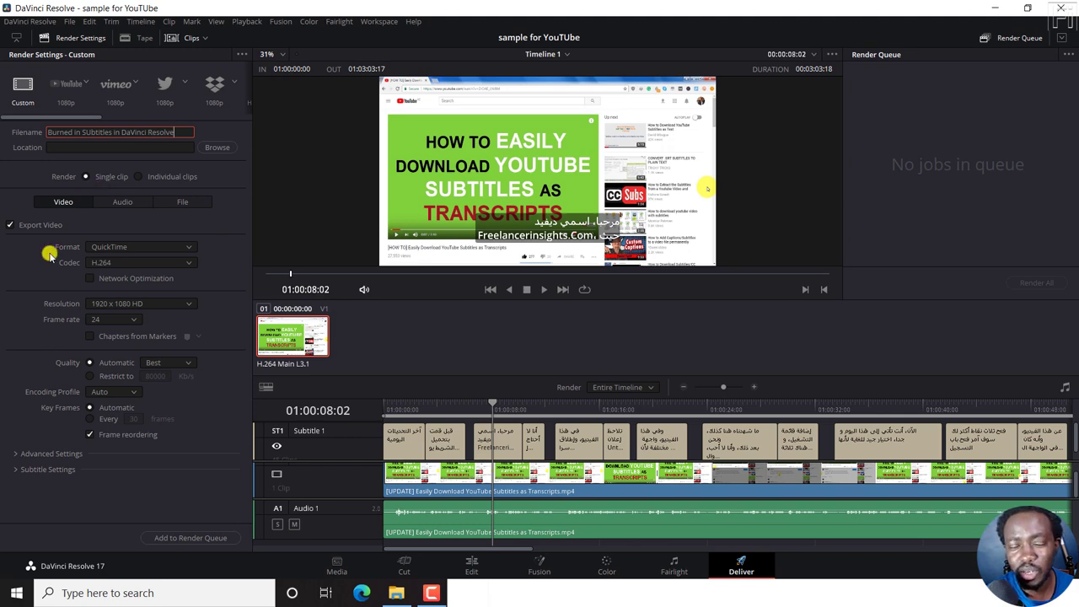
Enable subtitle export with the format set to burn into video.
click(48, 469)
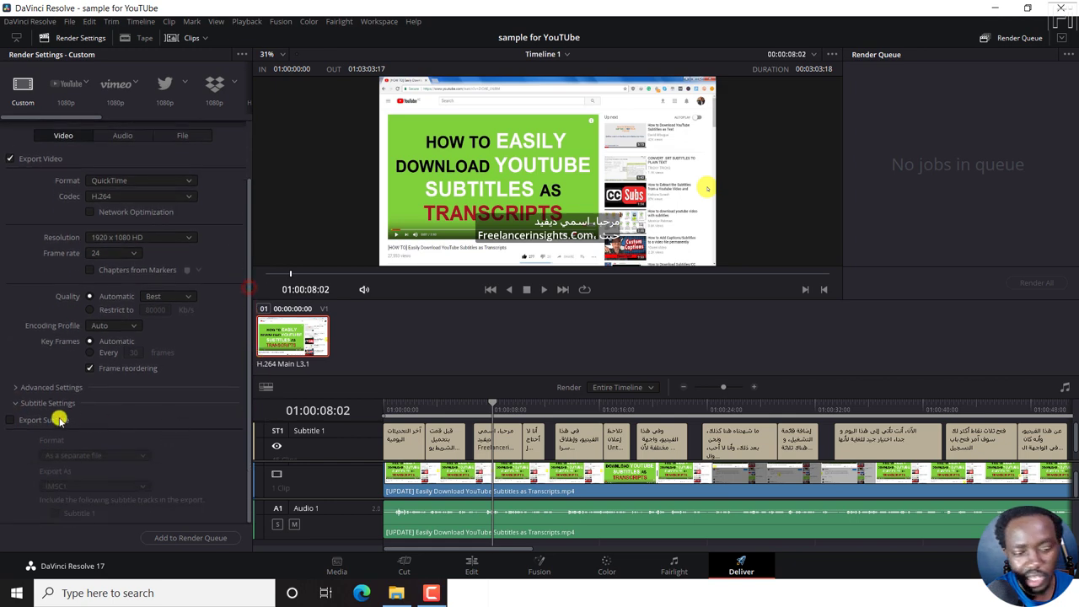
click(14, 420)
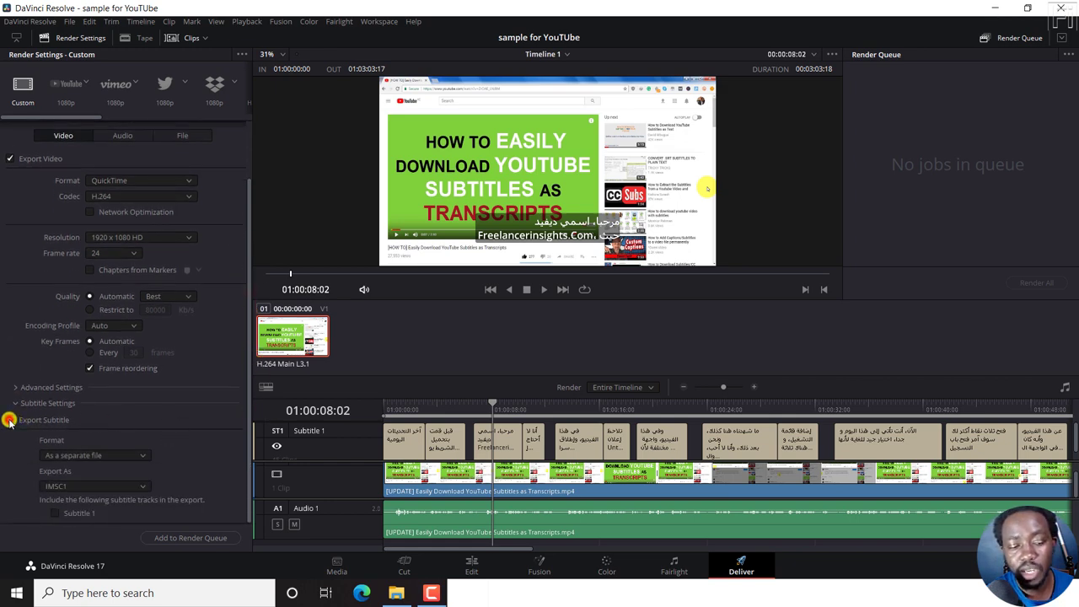
click(10, 419)
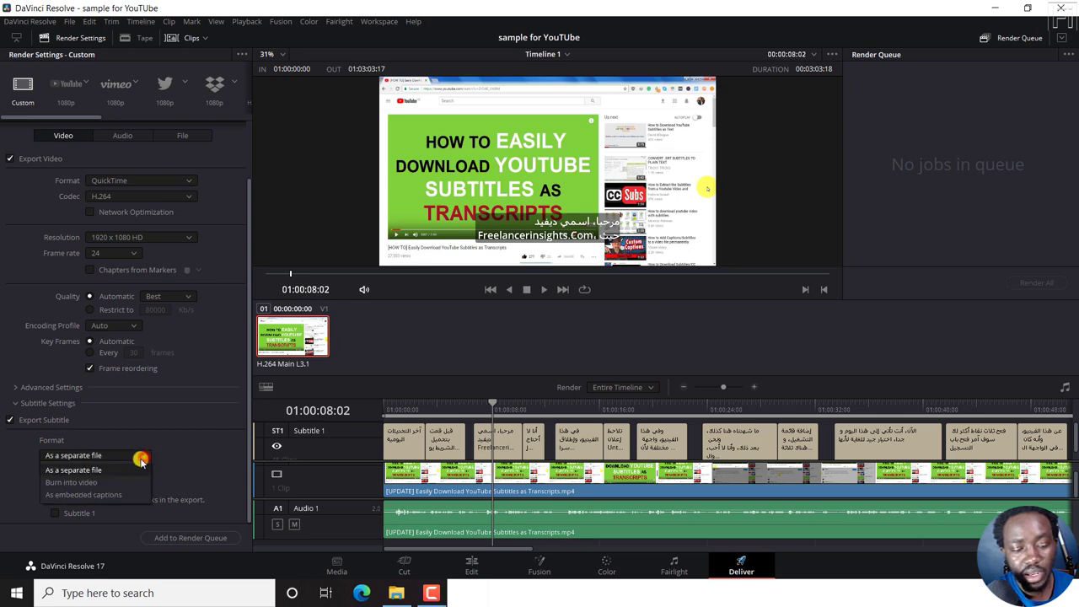
mouse_move(66, 481)
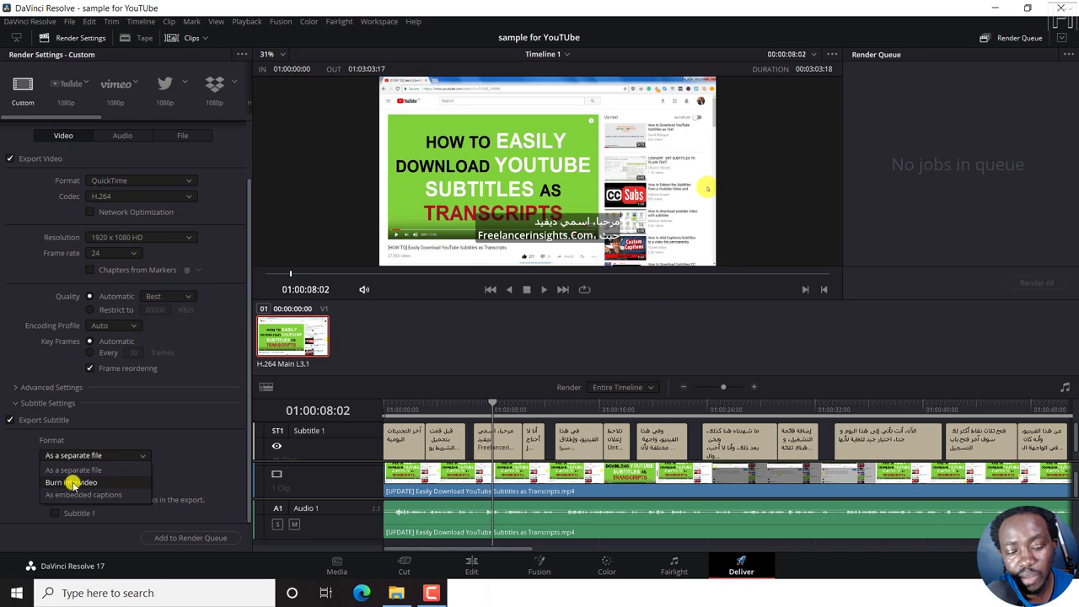
click(72, 482)
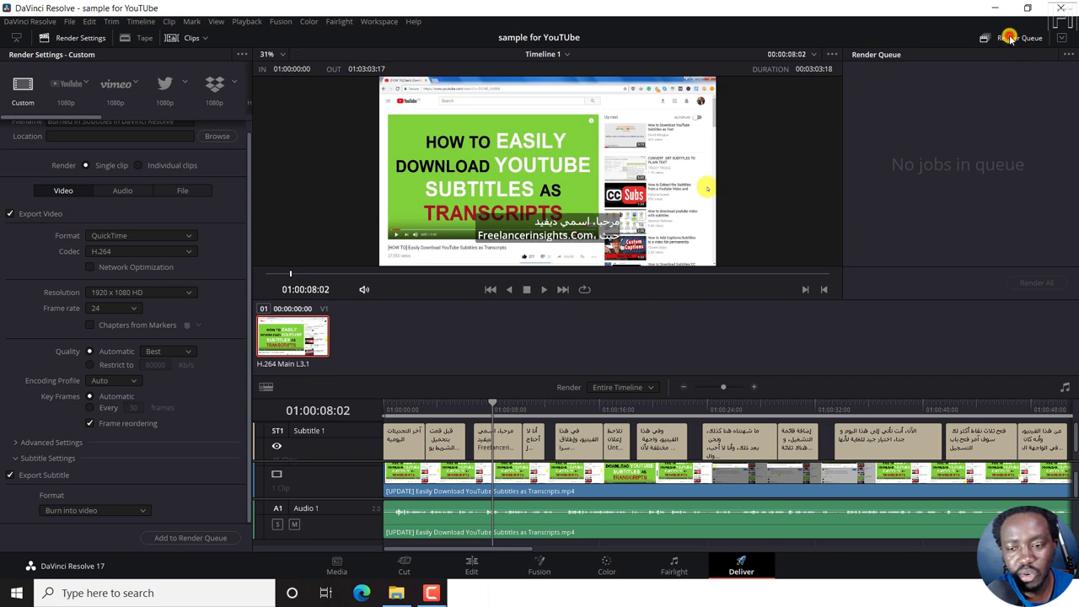
mouse_move(929, 346)
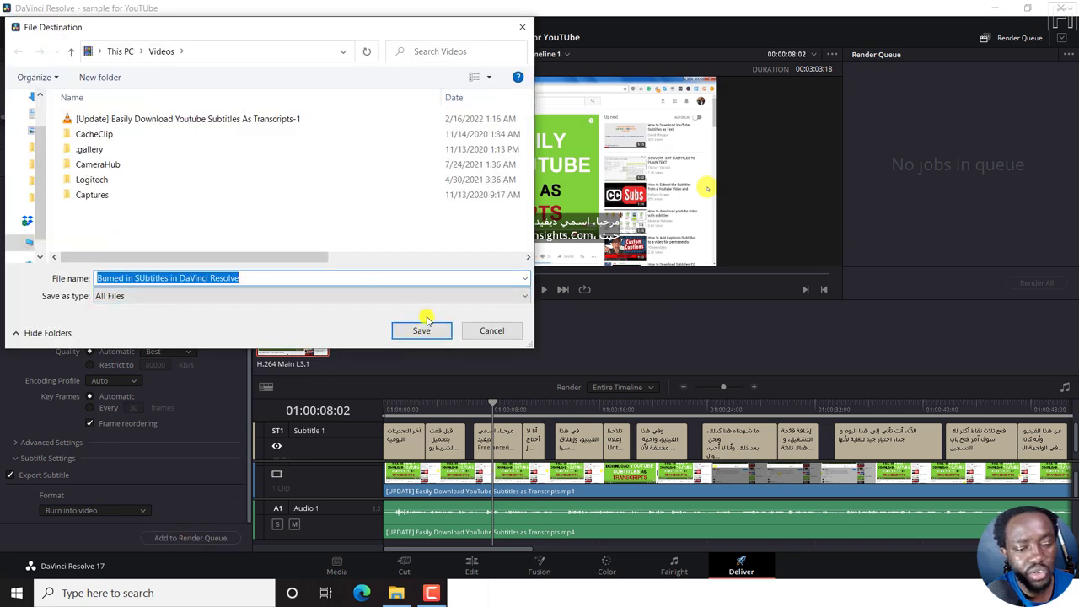
Save the output to the Videos folder, render the queued job, then cancel it.
click(421, 331)
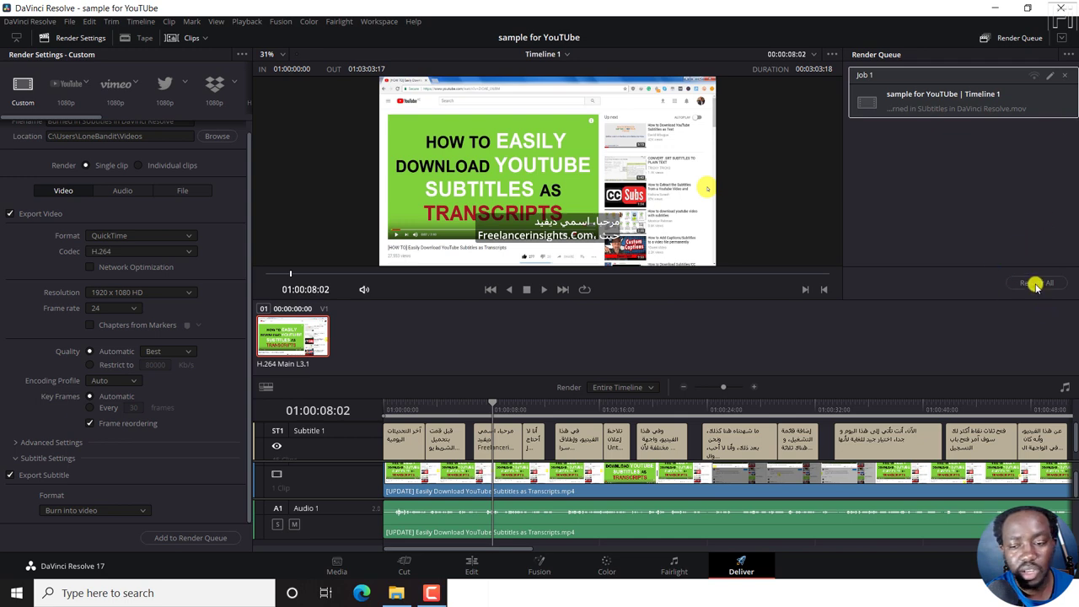
click(1037, 282)
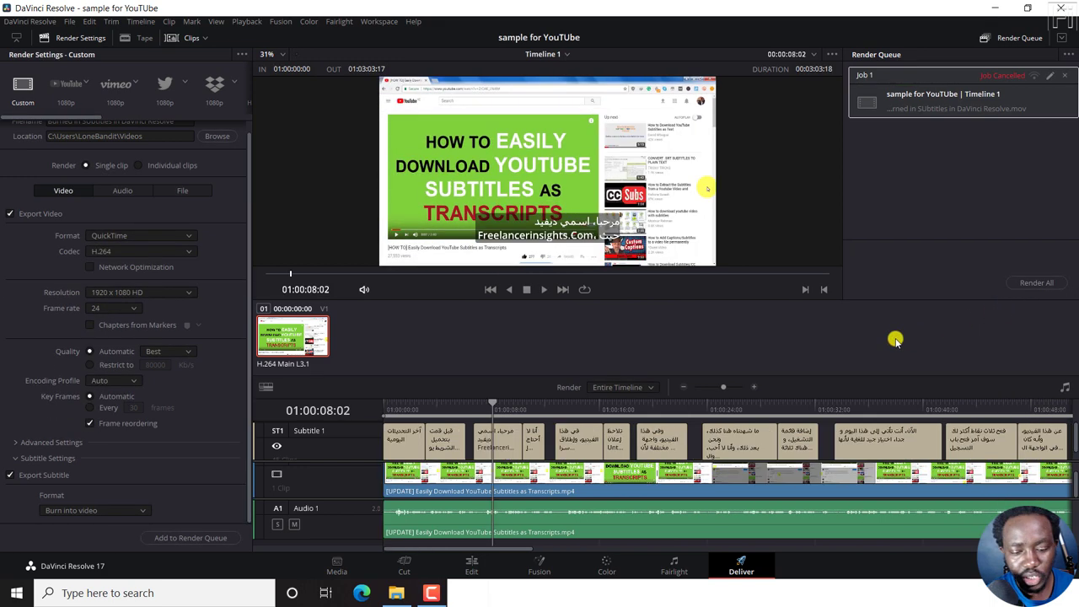
click(396, 593)
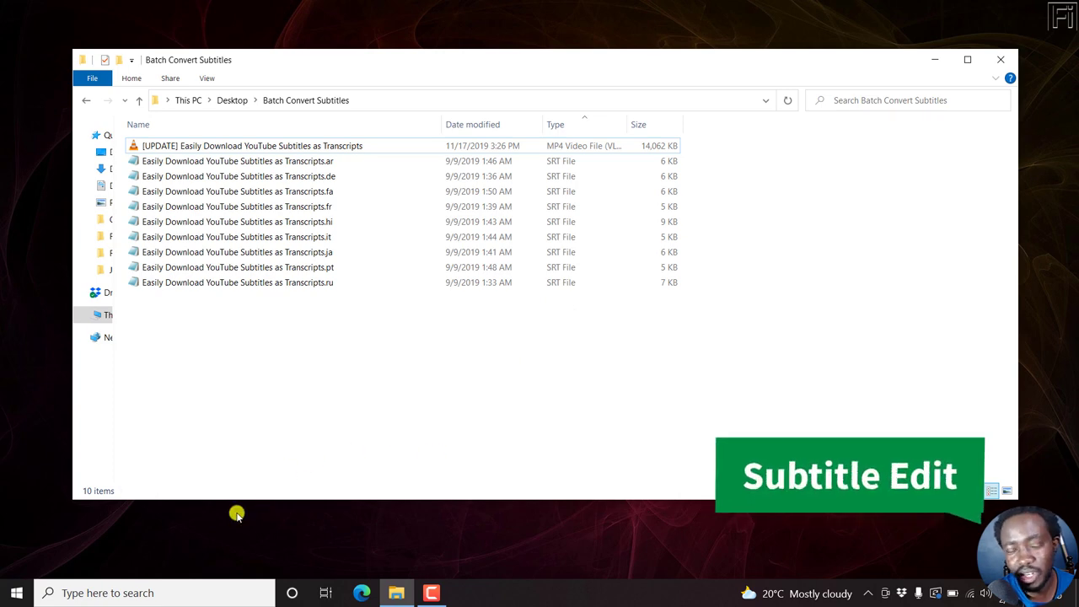
Launch Subtitle Edit from the taskbar with an empty untitled subtitle list.
click(152, 592)
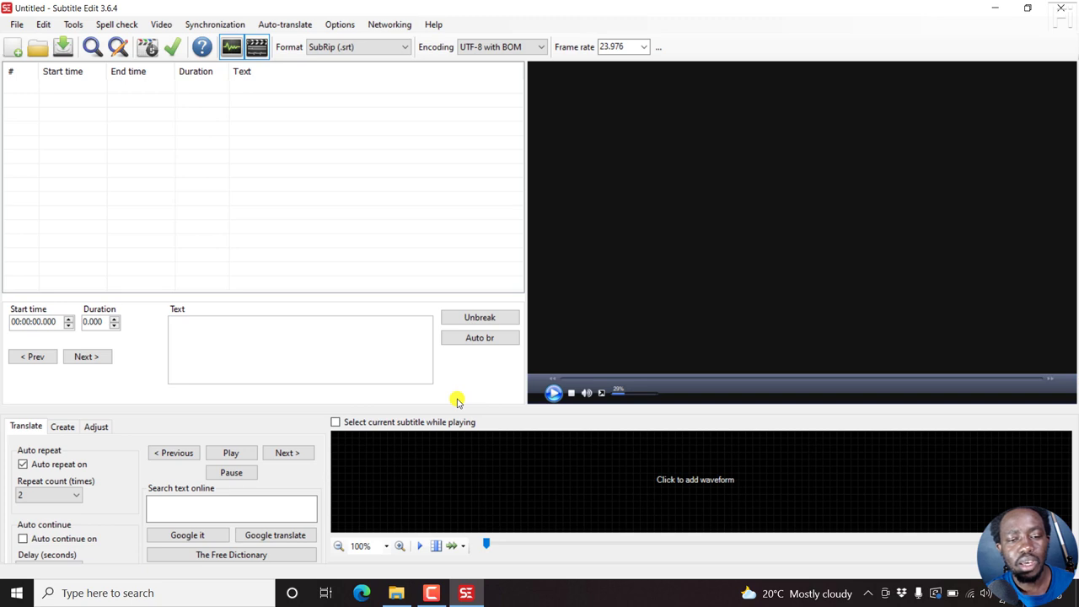
mouse_move(391, 195)
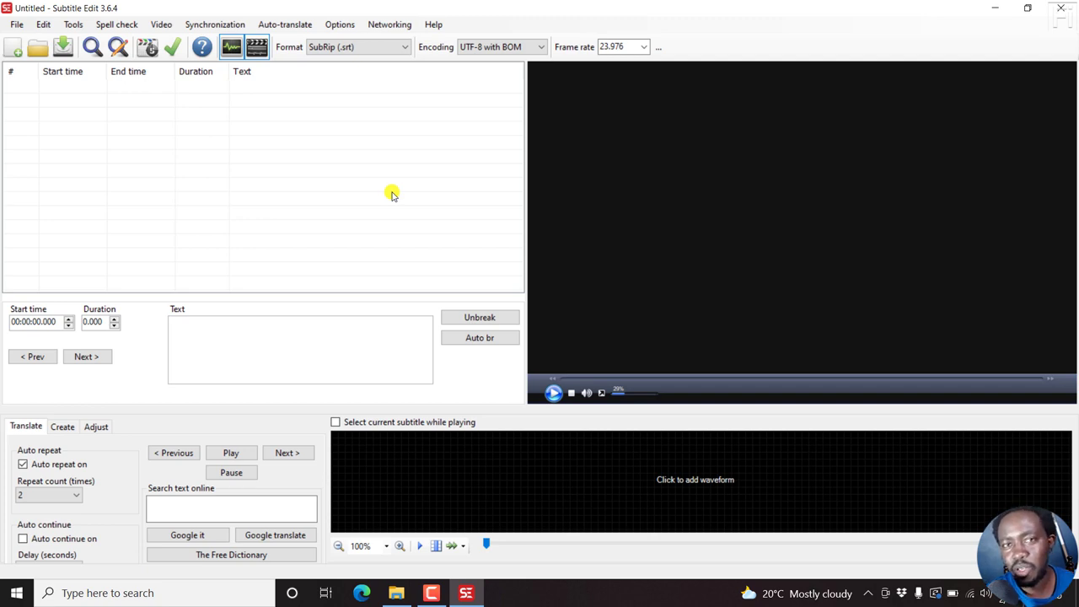
mouse_move(232, 144)
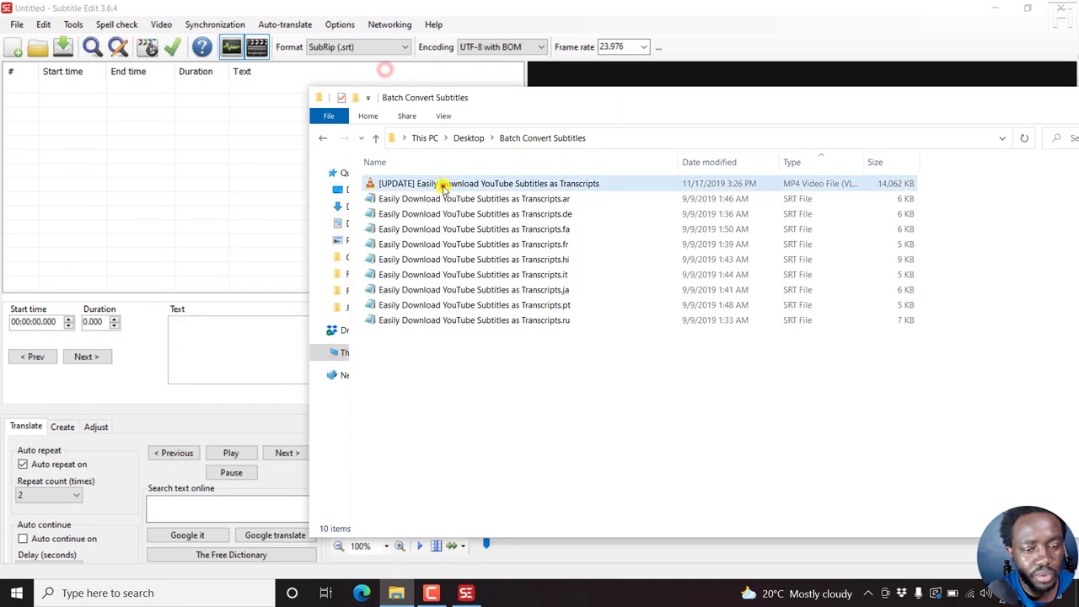
Load the tutorial MP4 video, then open the Farsi .fa SRT subtitle file.
click(488, 183)
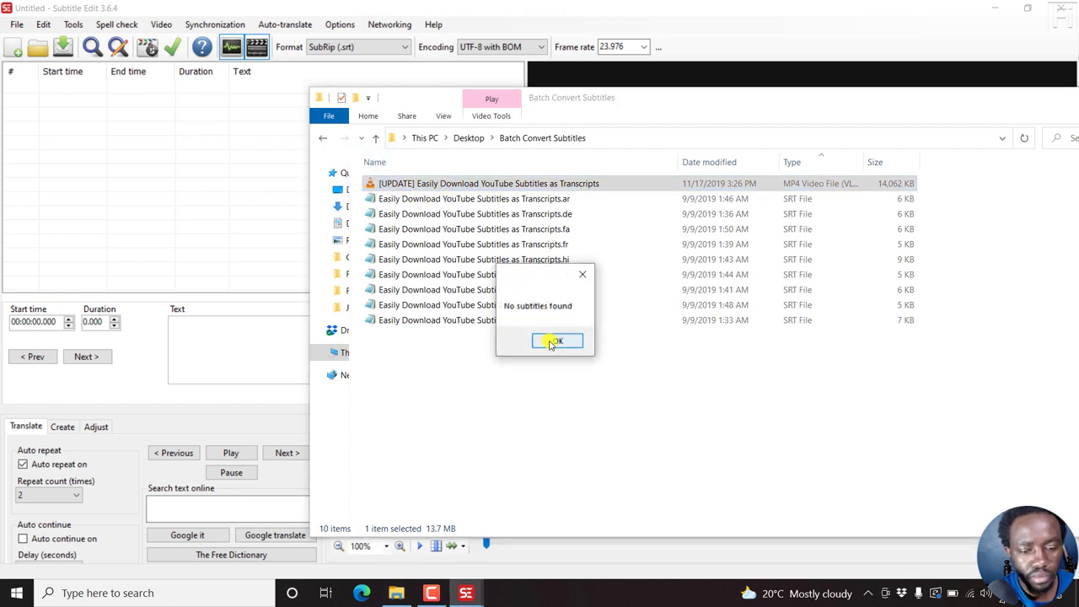
click(556, 341)
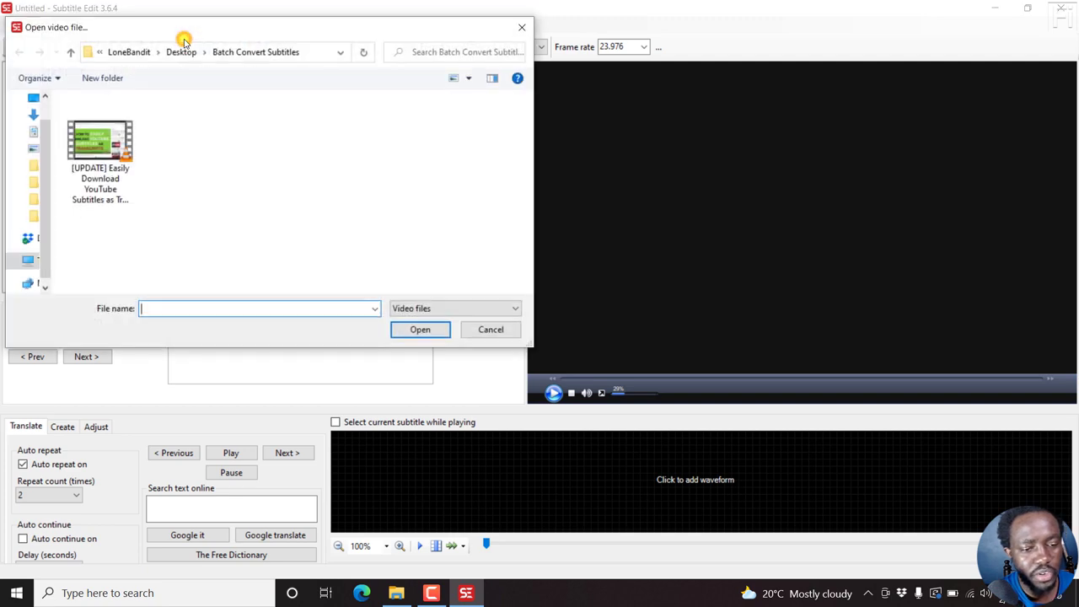
click(99, 150)
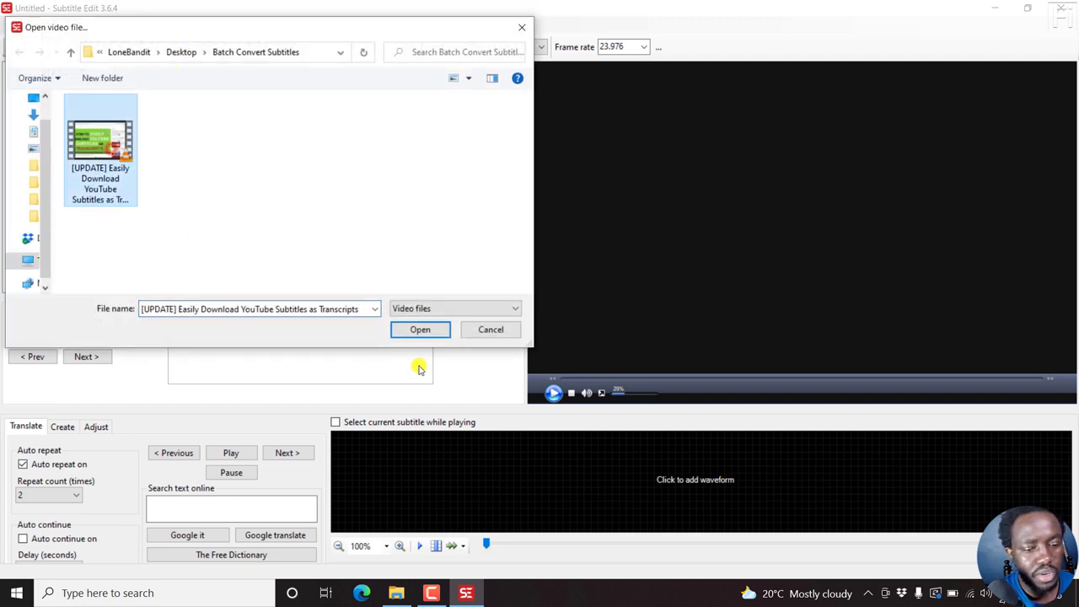
click(420, 329)
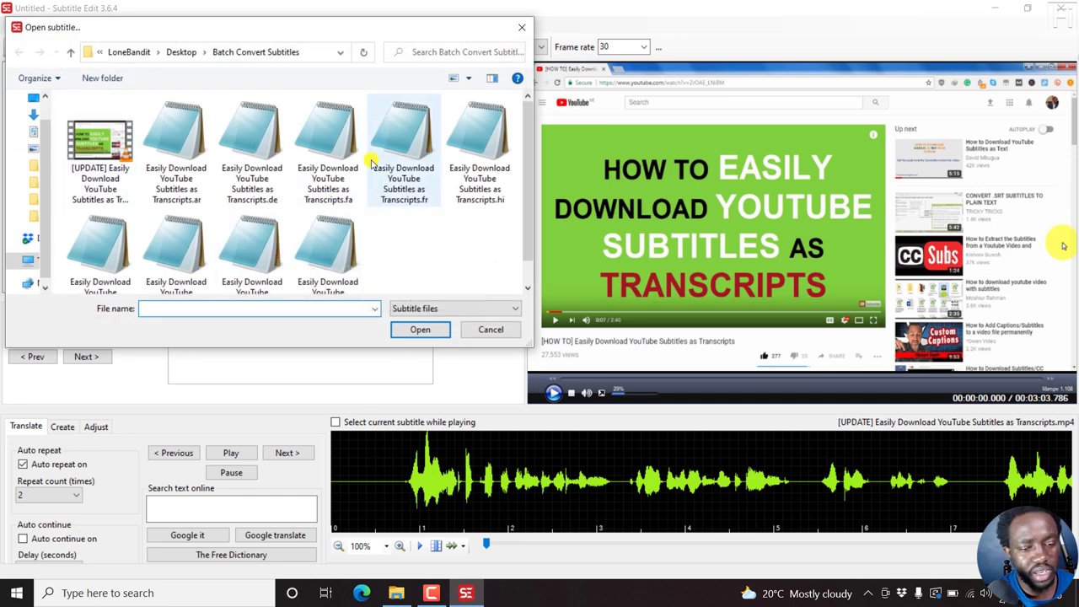
click(327, 135)
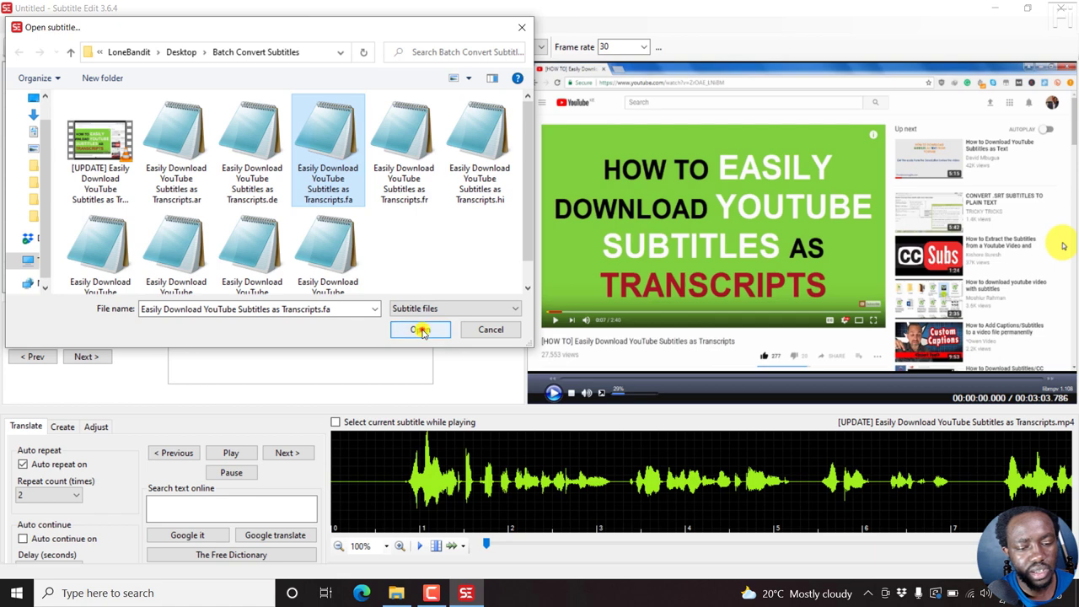
click(420, 330)
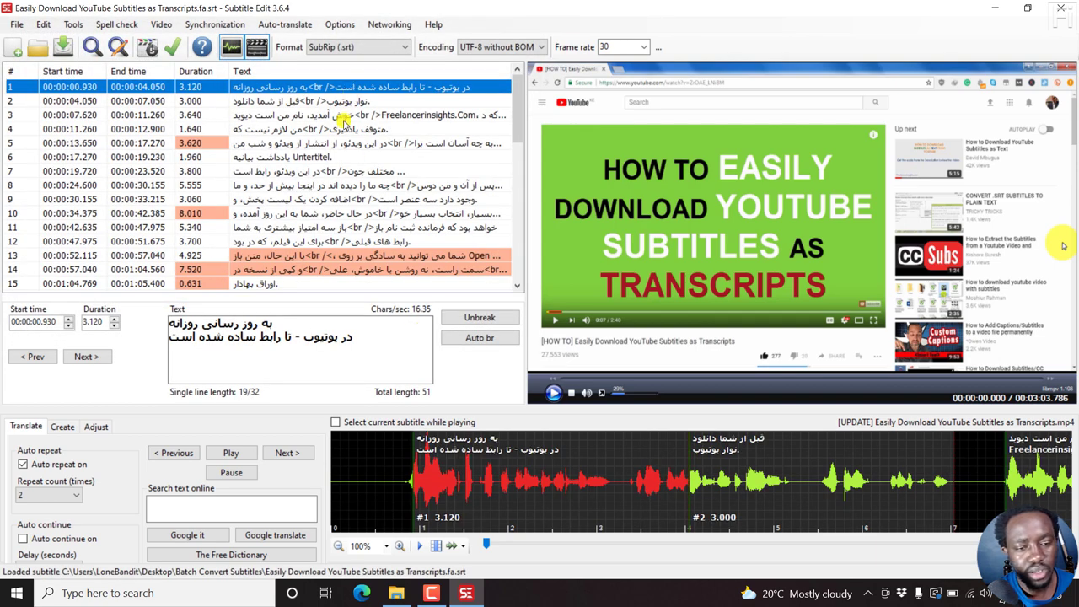
Open Transcripts.ru in place of the Farsi file, keeping the video, and preview playback.
click(253, 143)
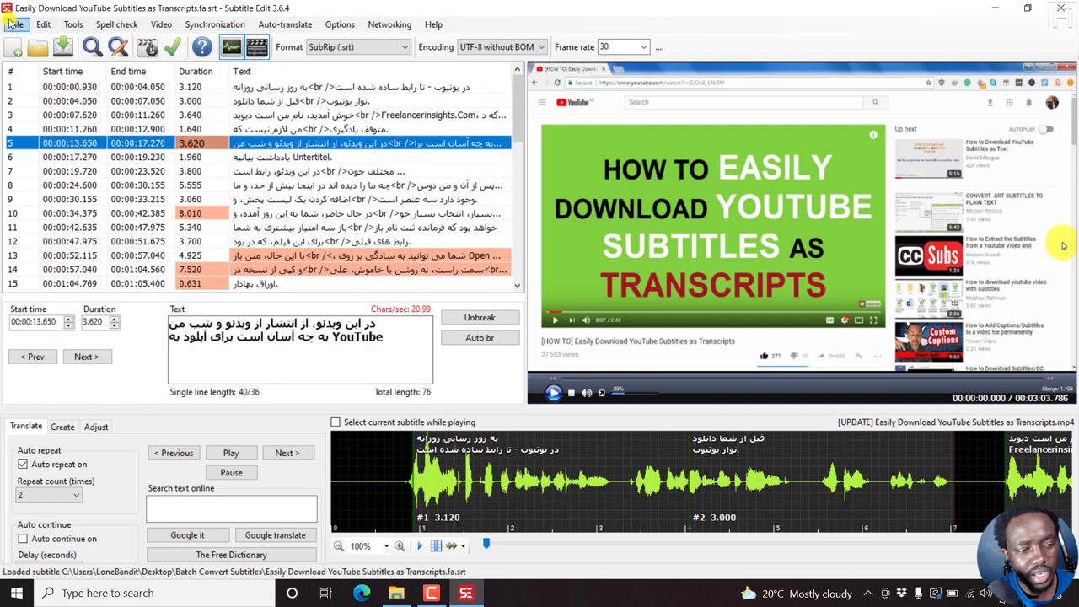
click(16, 23)
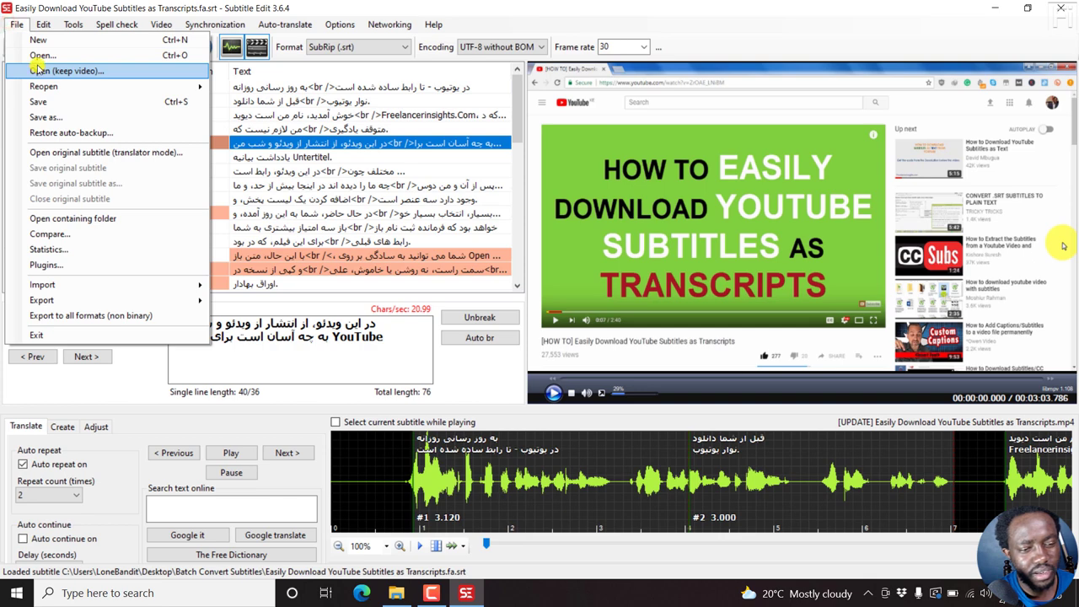
click(42, 55)
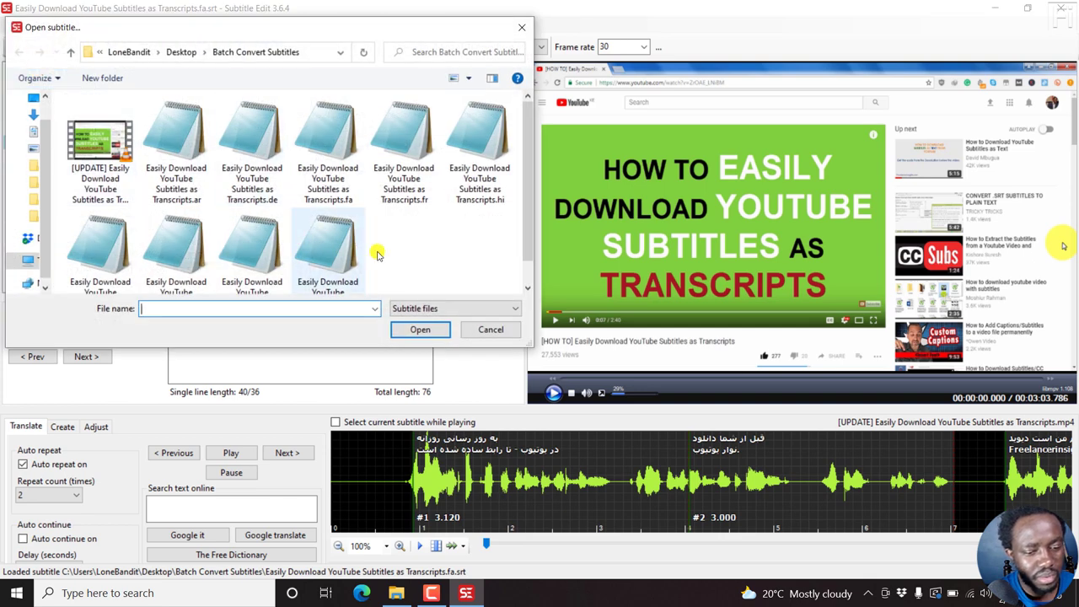
scroll(down, 3)
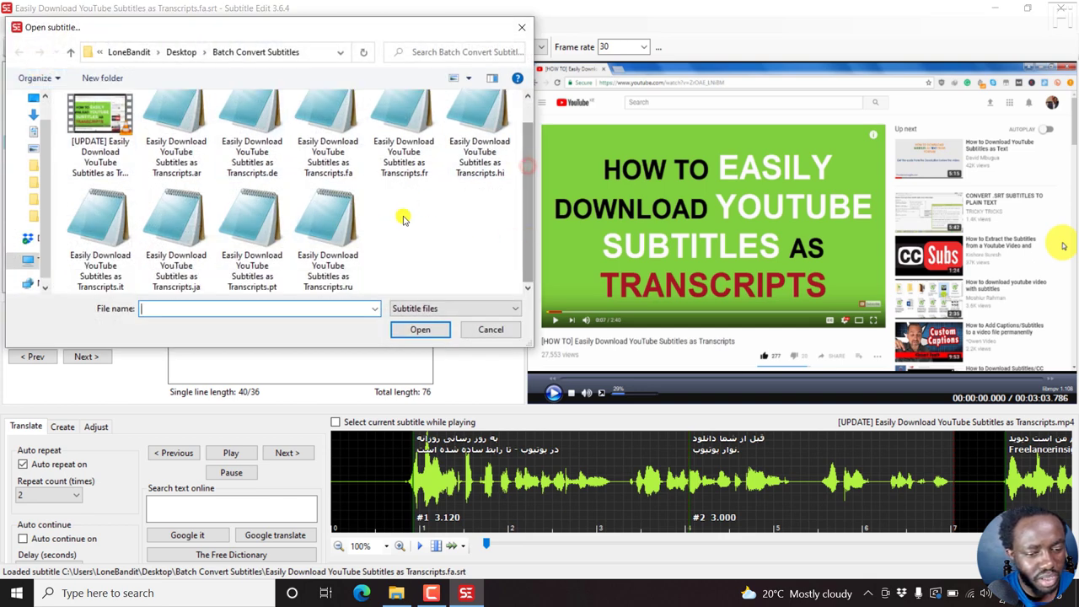
click(327, 236)
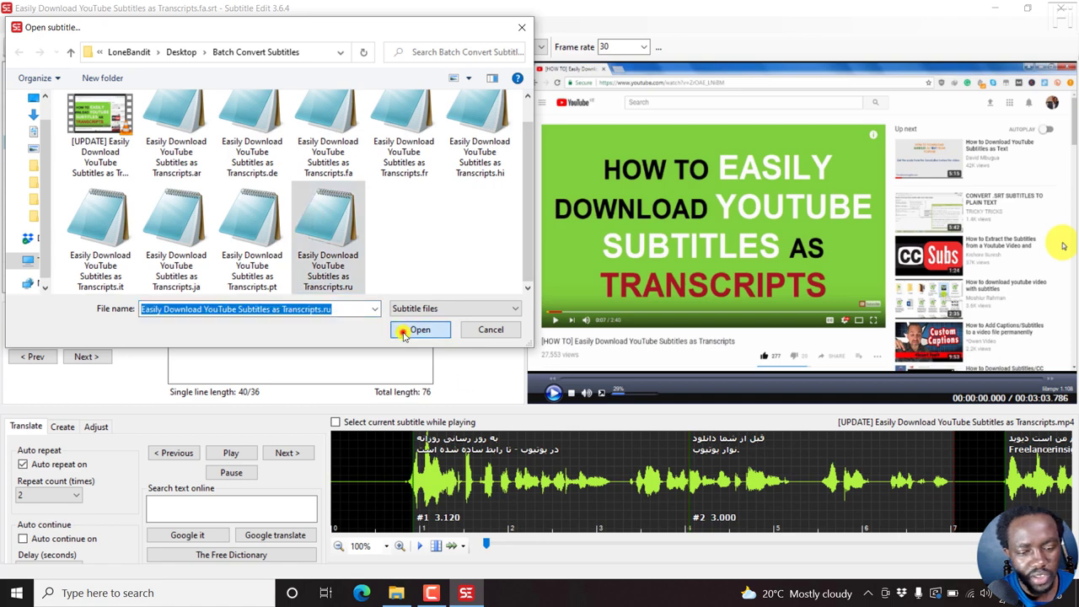
click(419, 330)
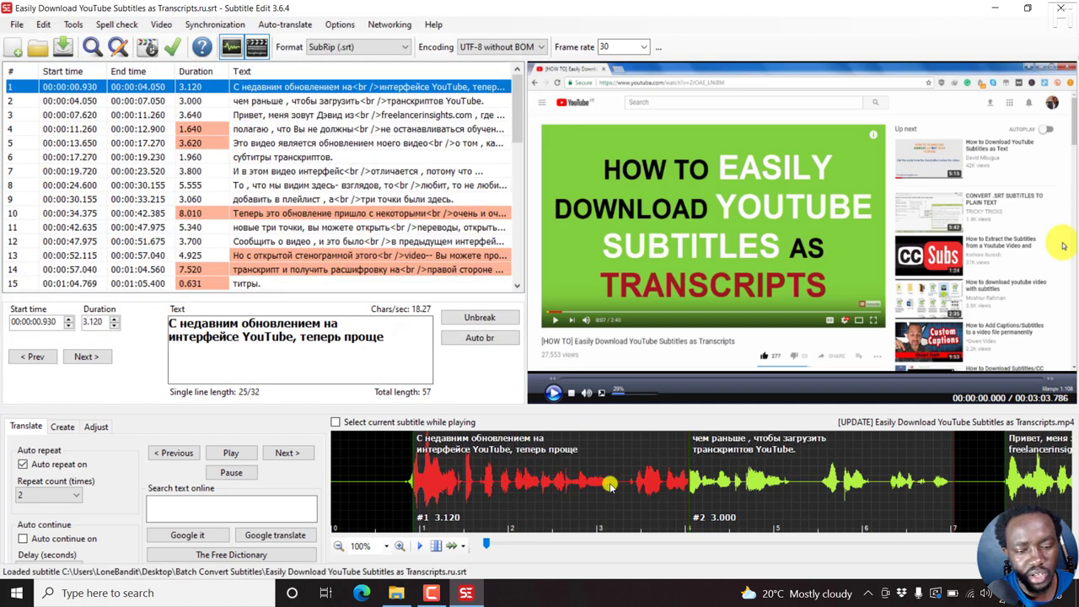
click(554, 392)
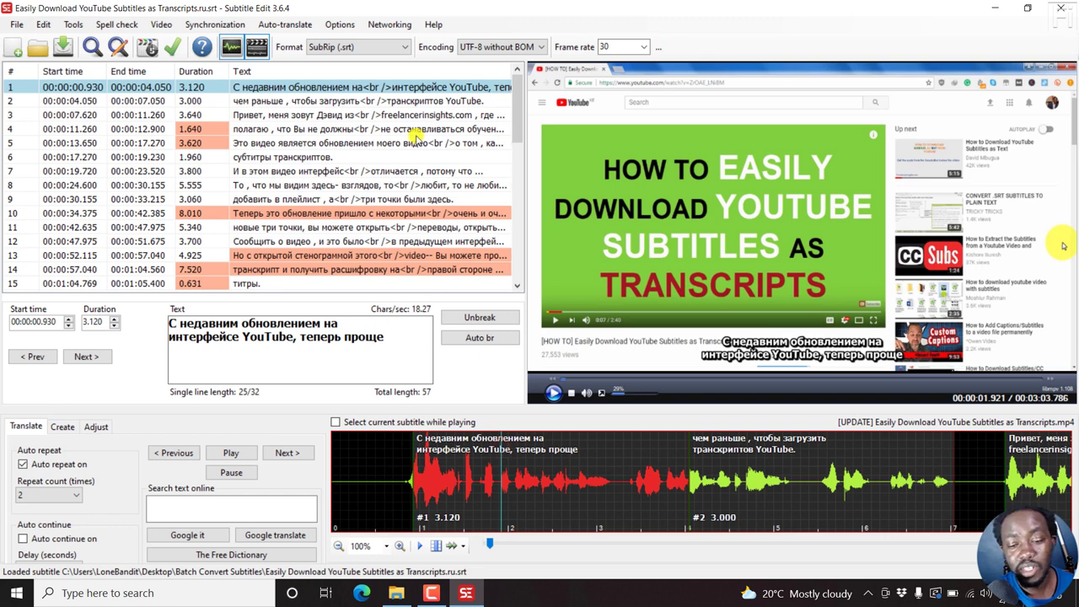
mouse_move(327, 161)
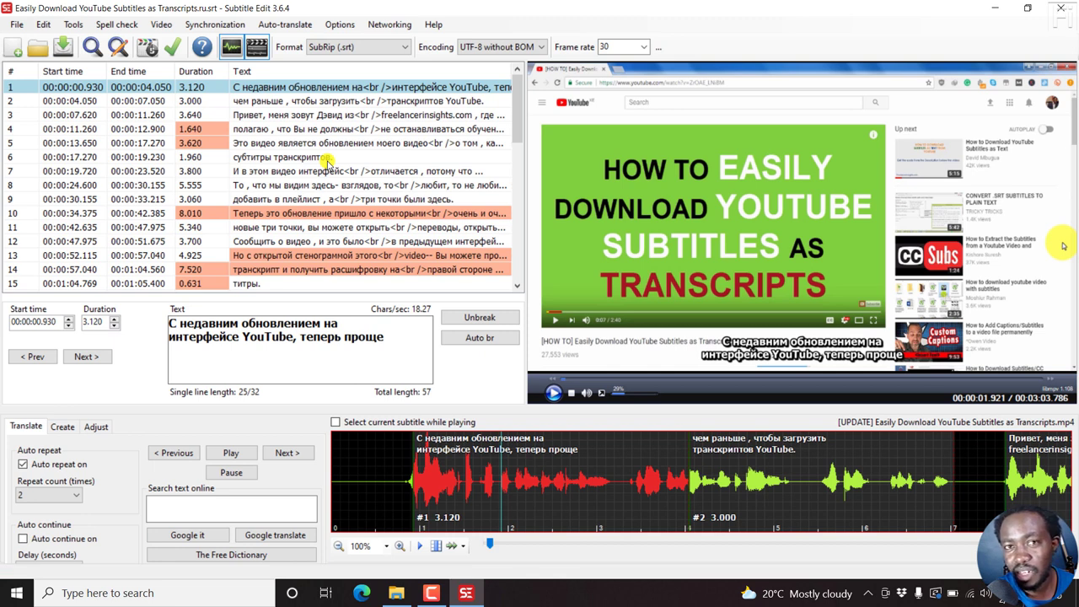
mouse_move(354, 170)
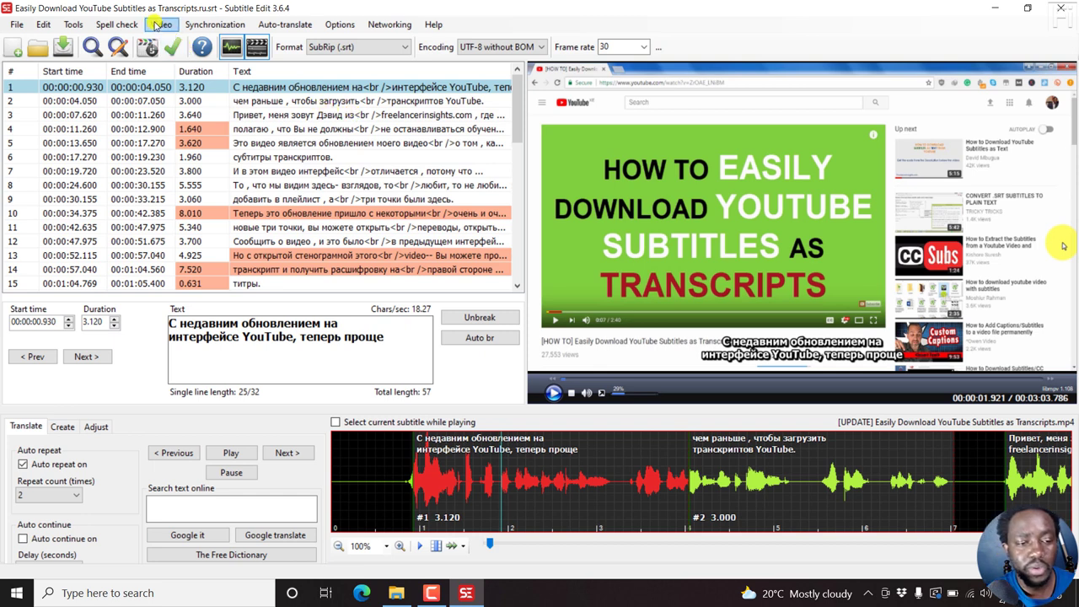
click(161, 24)
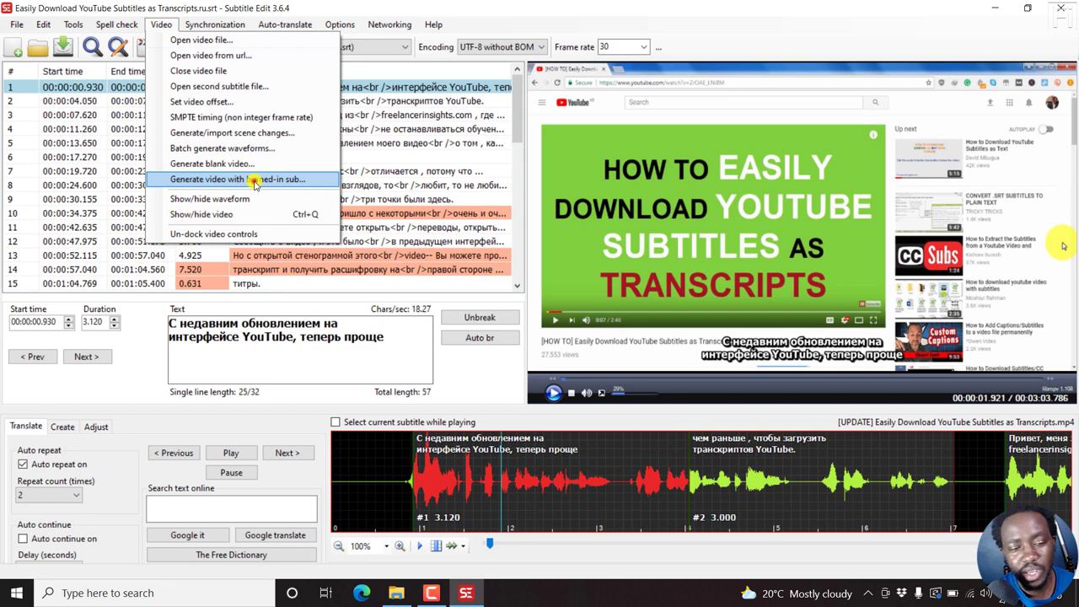
Open the burned-in video generator, keep Verdana font, and preview the subtitle appearance.
click(245, 179)
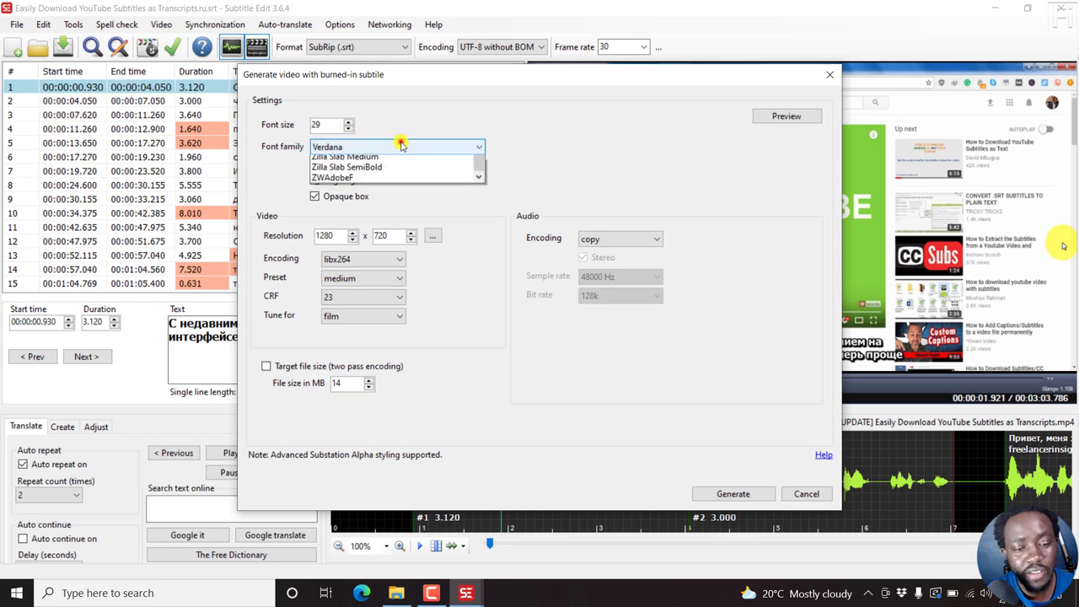
click(397, 146)
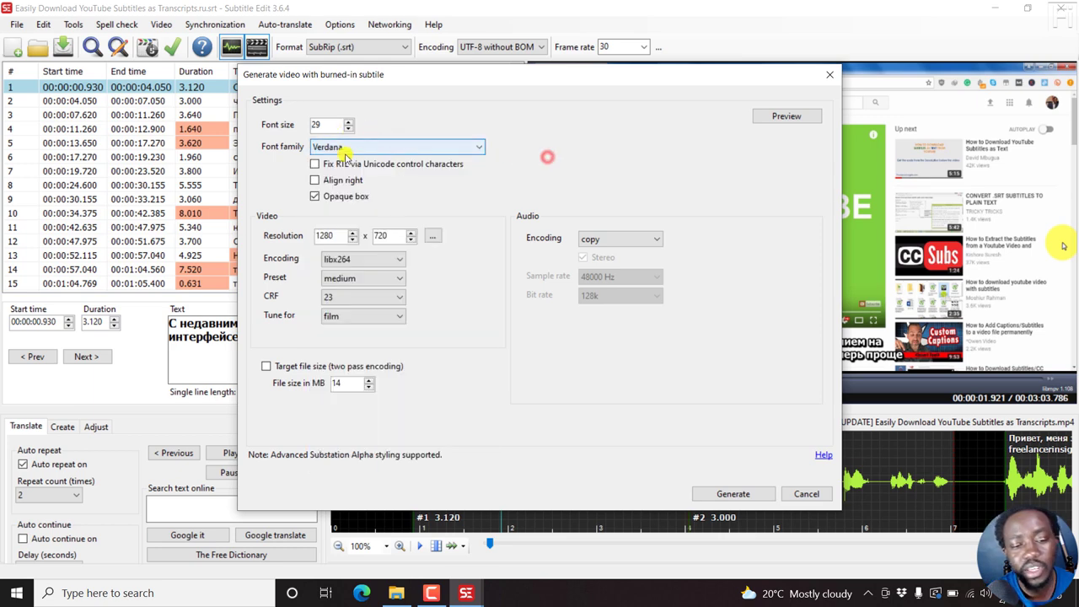
mouse_move(460, 177)
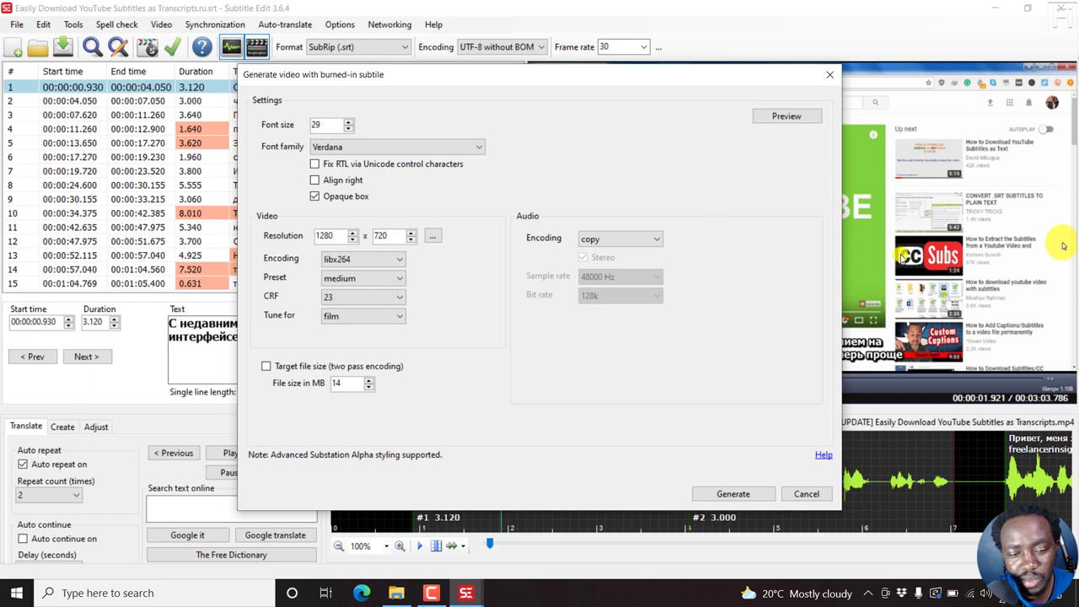
mouse_move(303, 205)
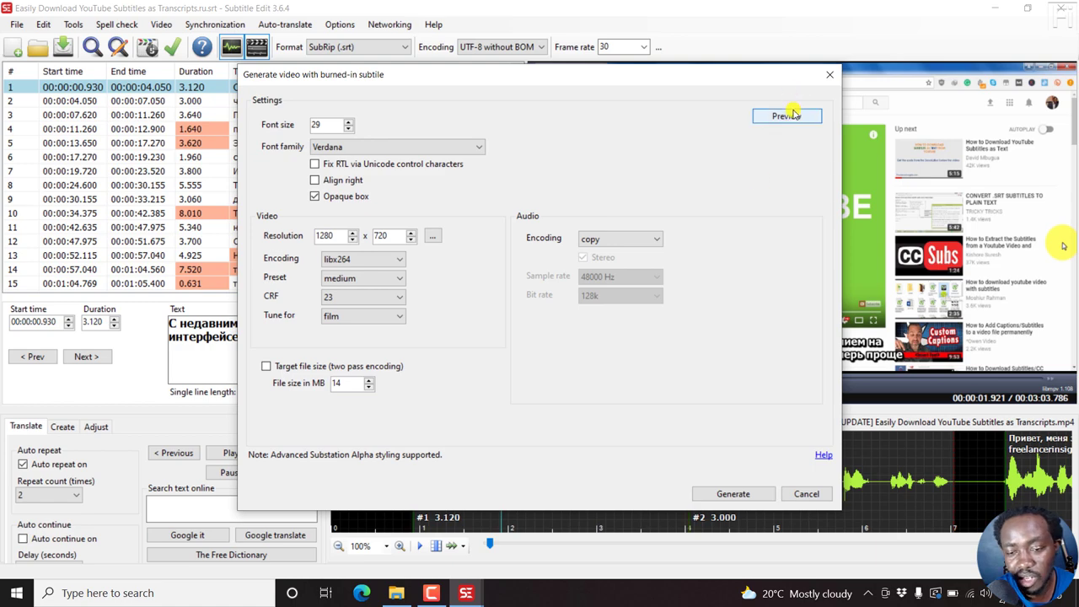
click(787, 115)
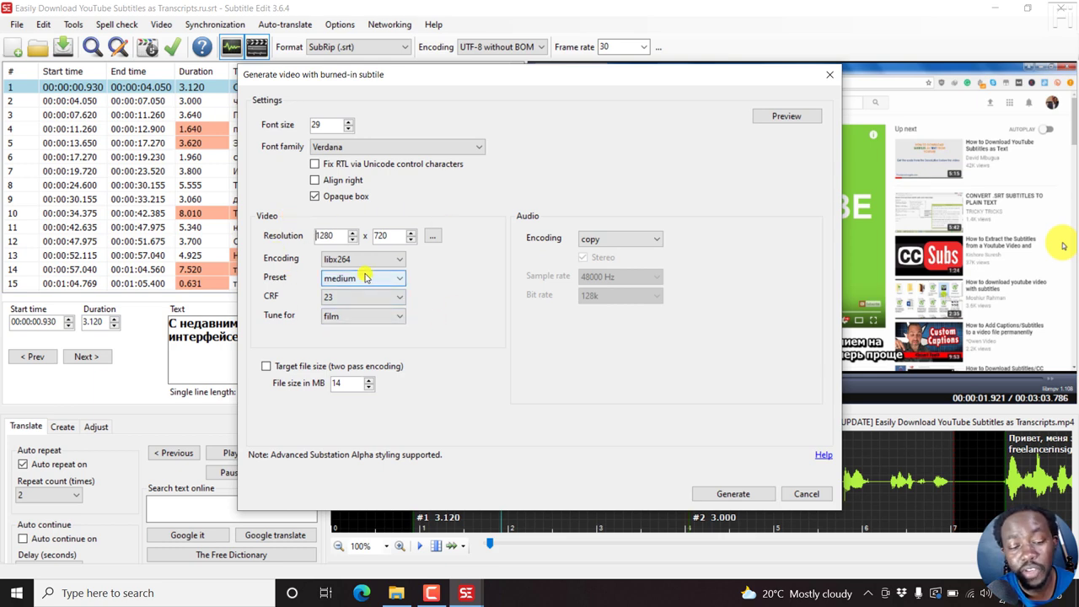
mouse_move(430, 275)
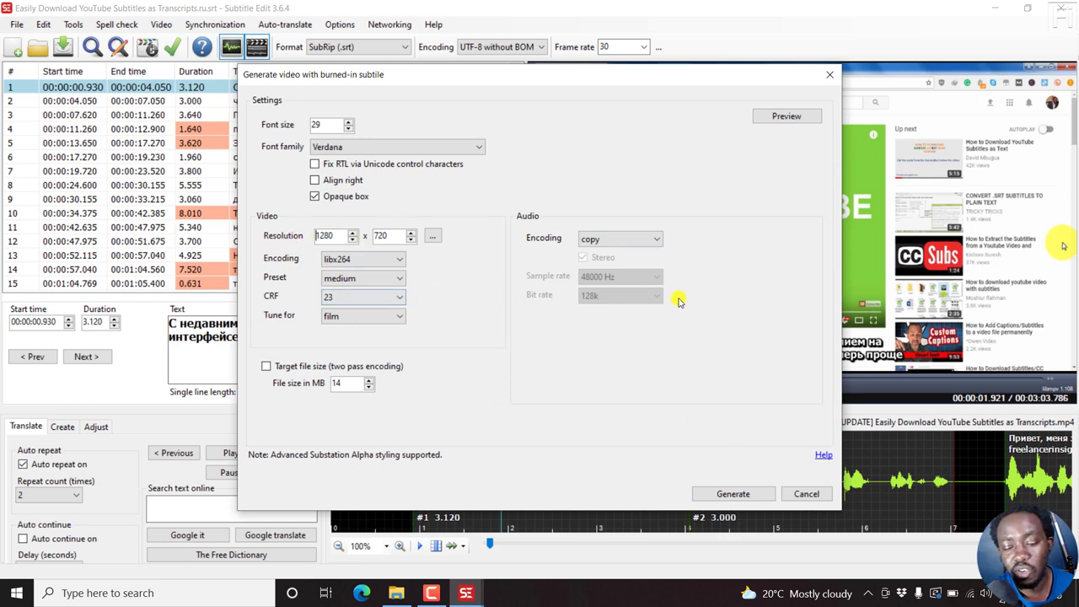
mouse_move(523, 133)
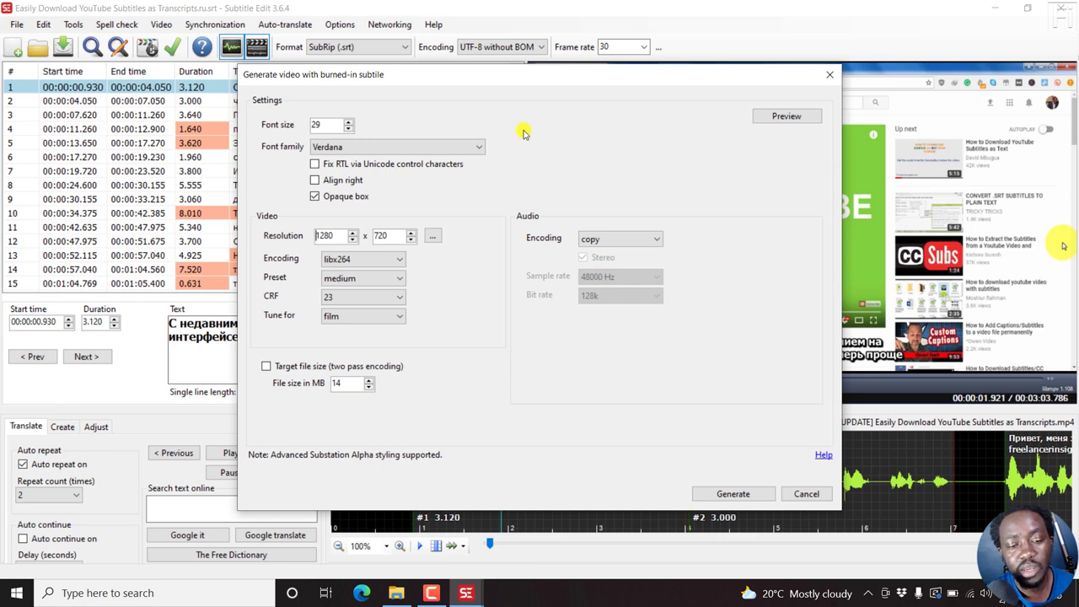
click(476, 146)
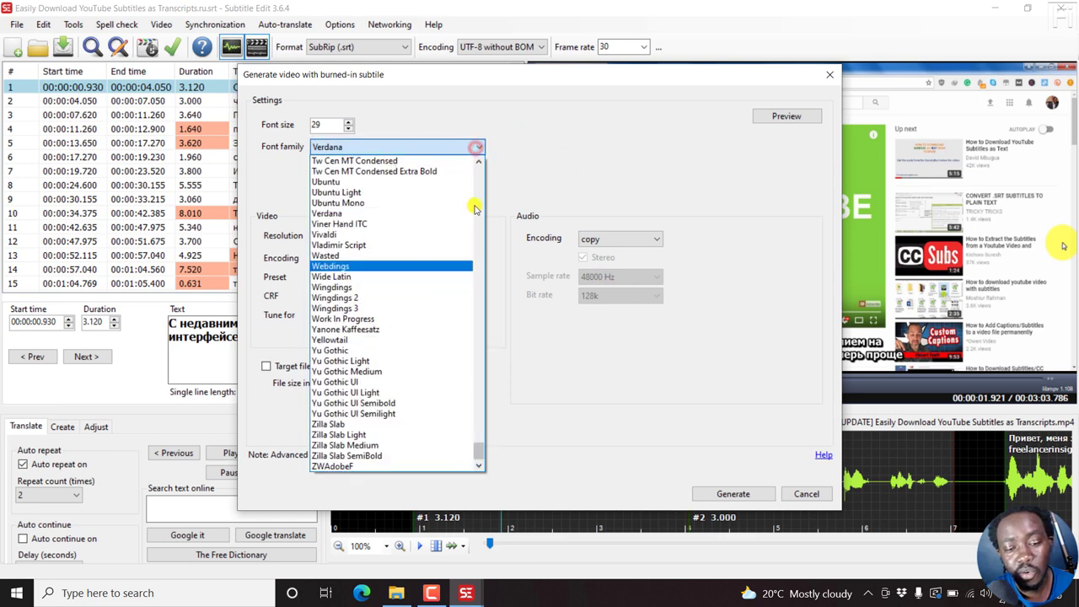
click(584, 148)
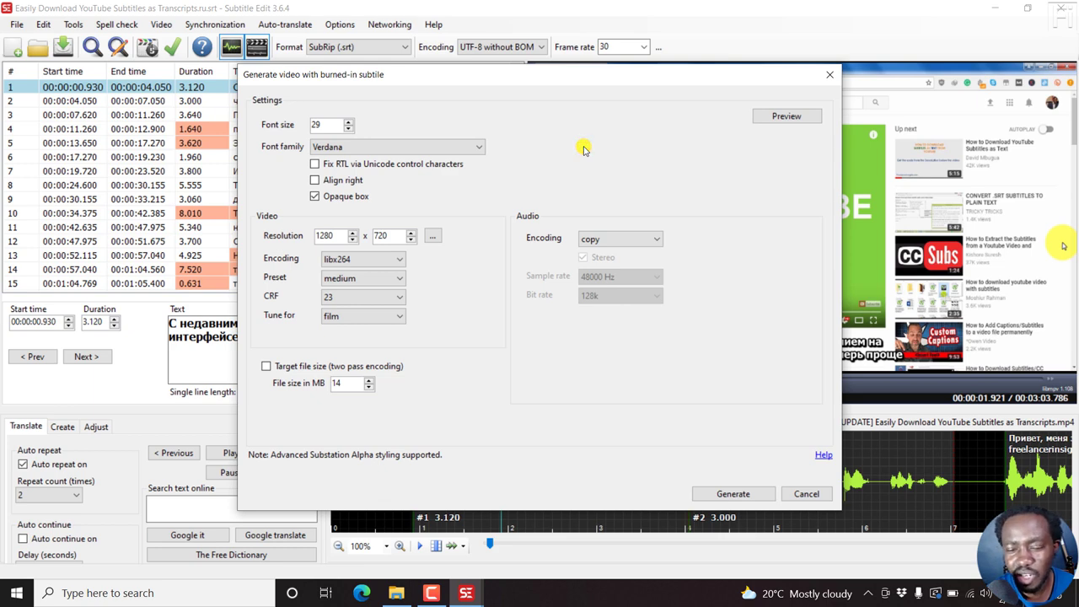
mouse_move(678, 154)
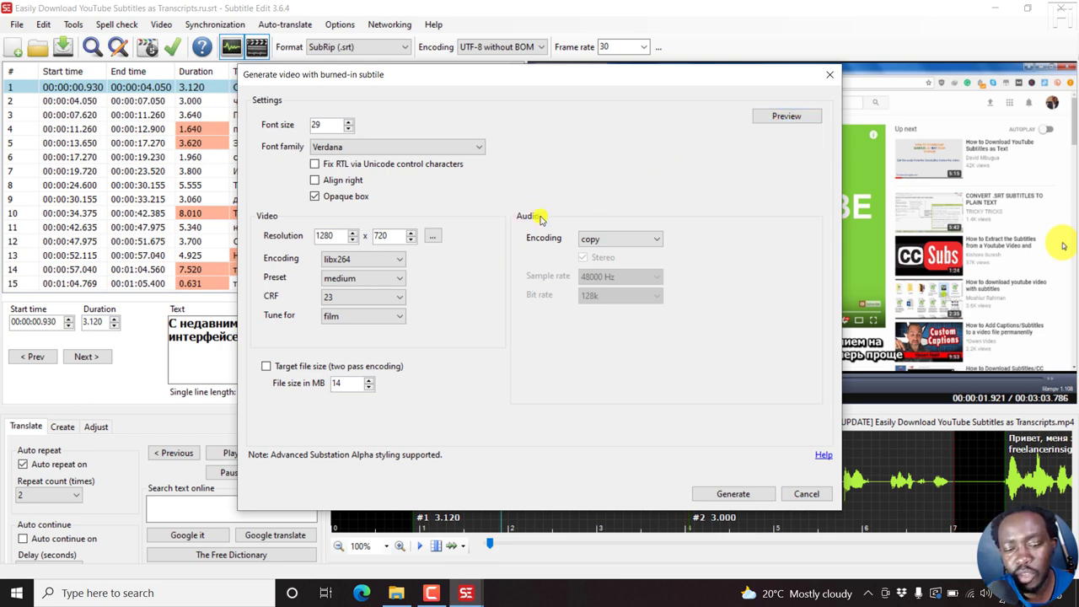
mouse_move(579, 409)
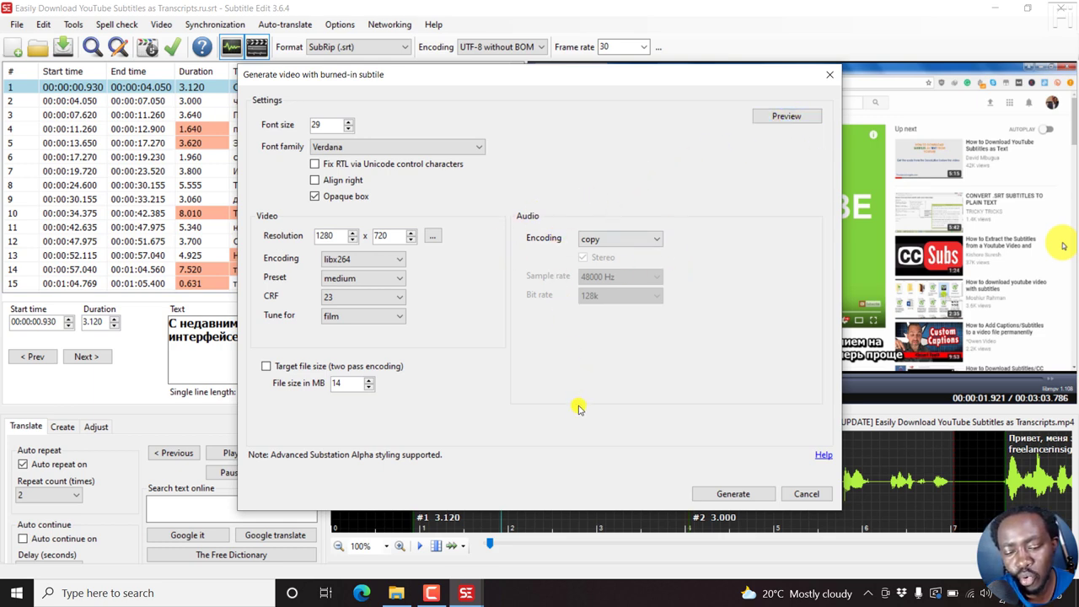
mouse_move(523, 99)
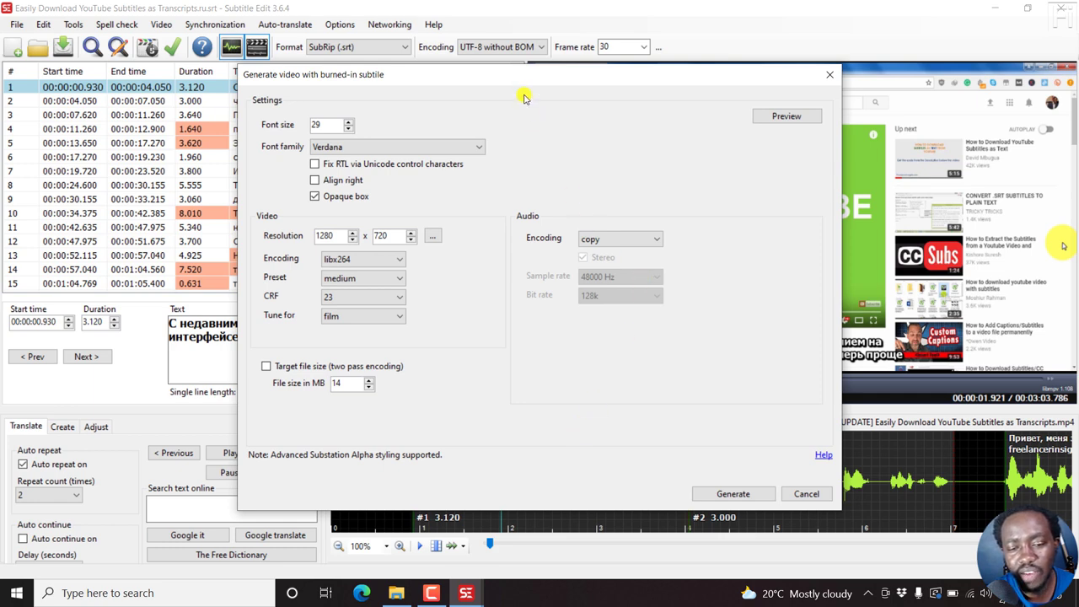
mouse_move(781, 194)
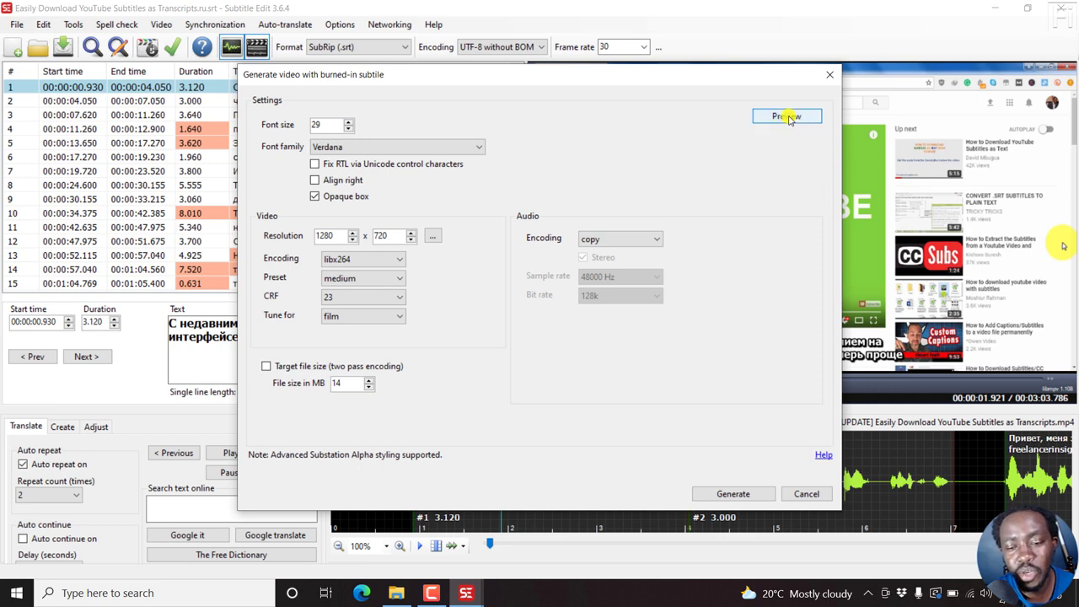
click(786, 116)
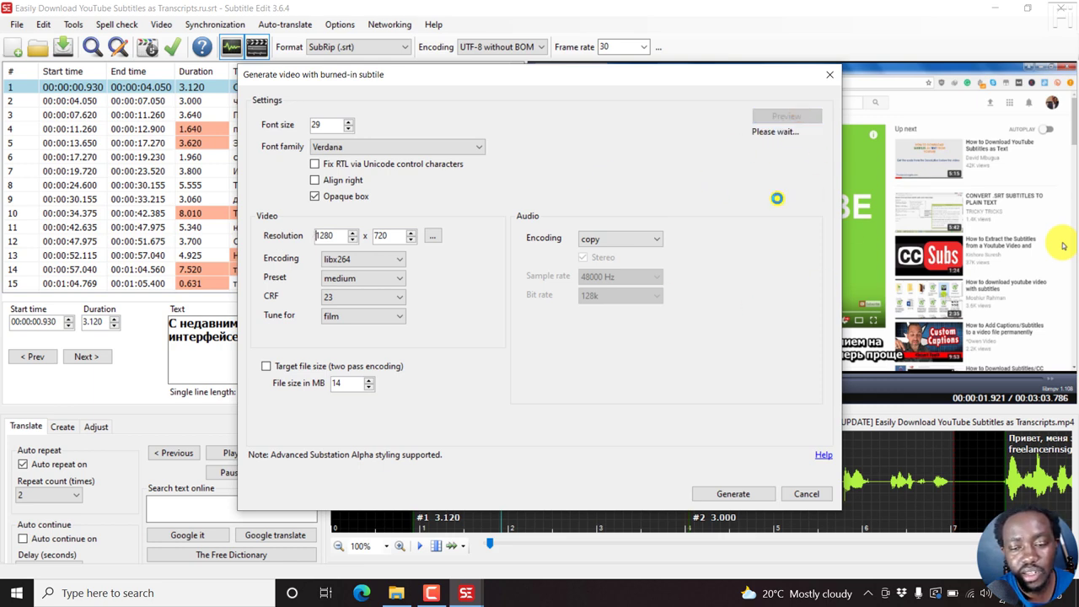
click(785, 115)
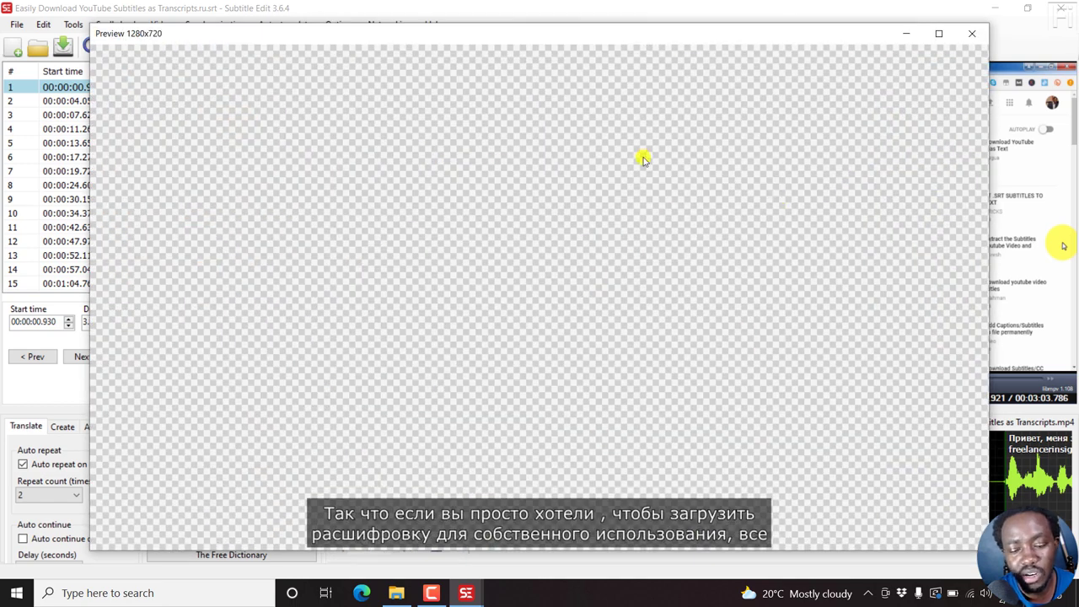
mouse_move(100, 21)
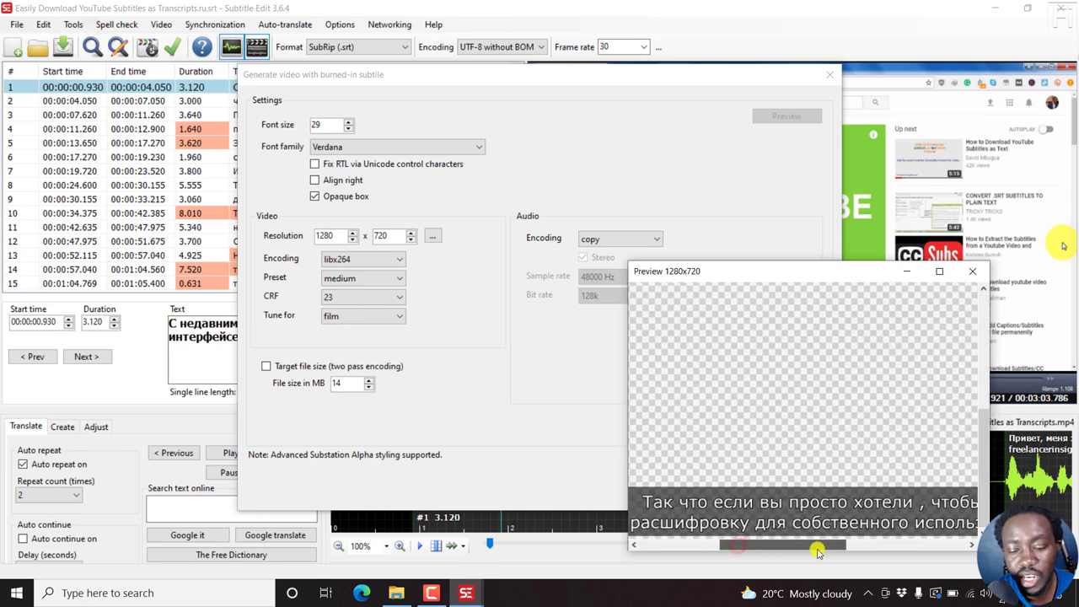
drag(666, 270, 670, 158)
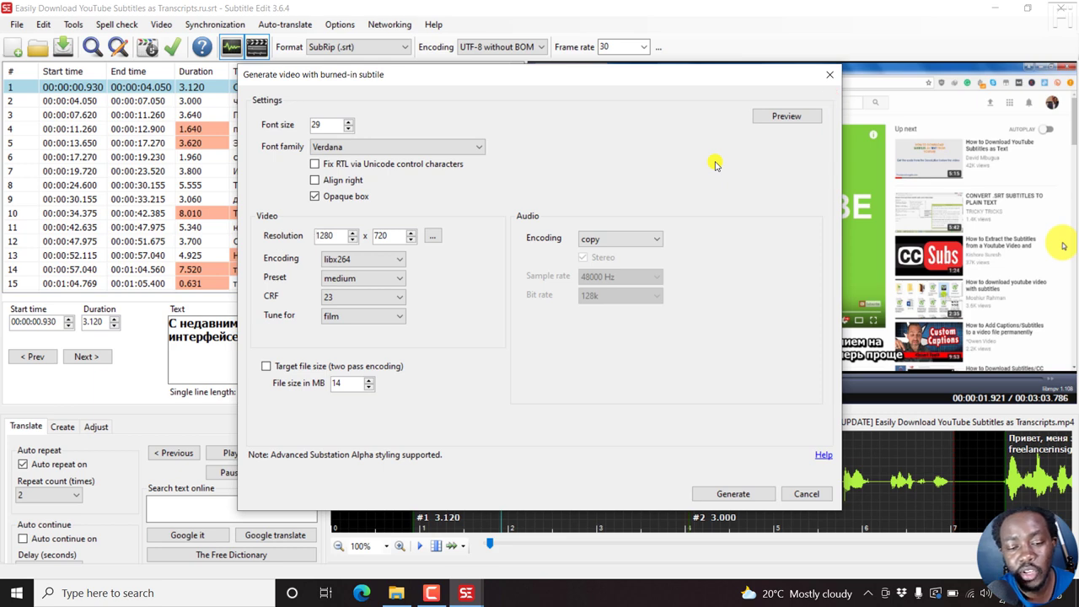
mouse_move(688, 236)
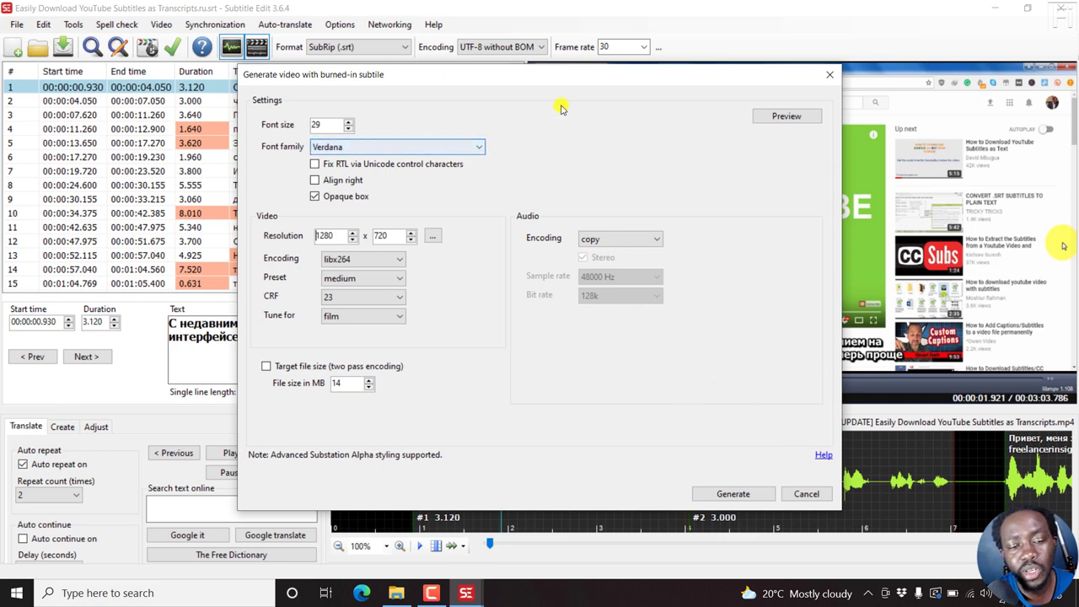
mouse_move(602, 153)
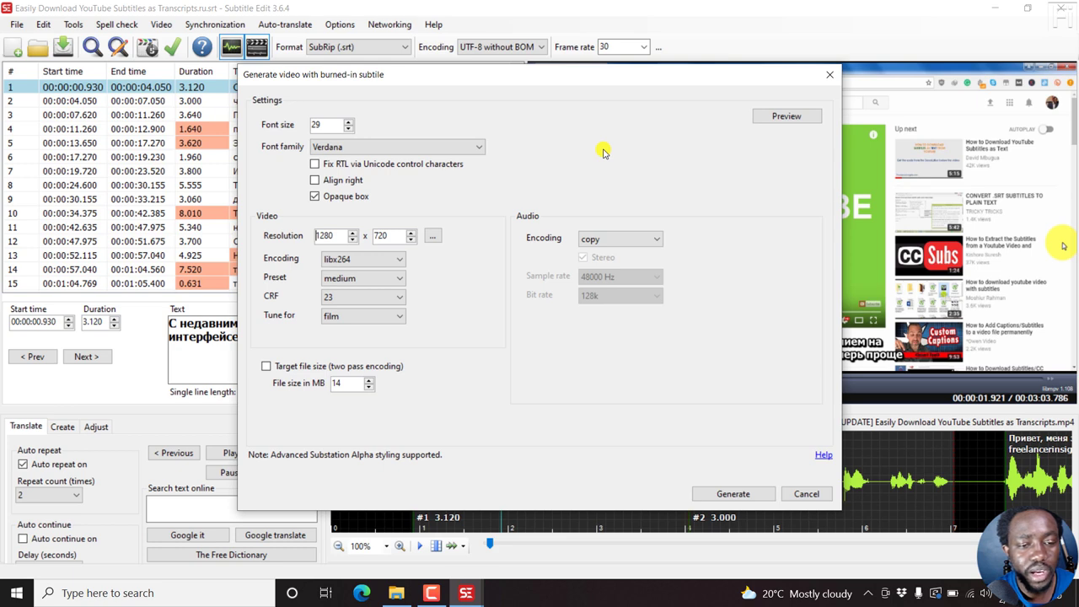
mouse_move(687, 496)
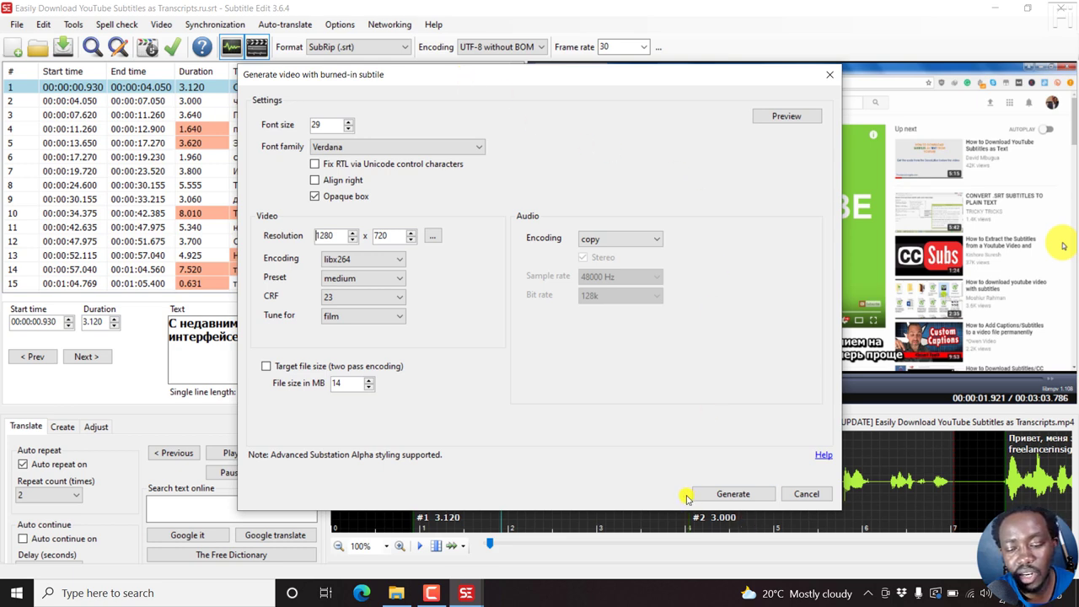
mouse_move(644, 299)
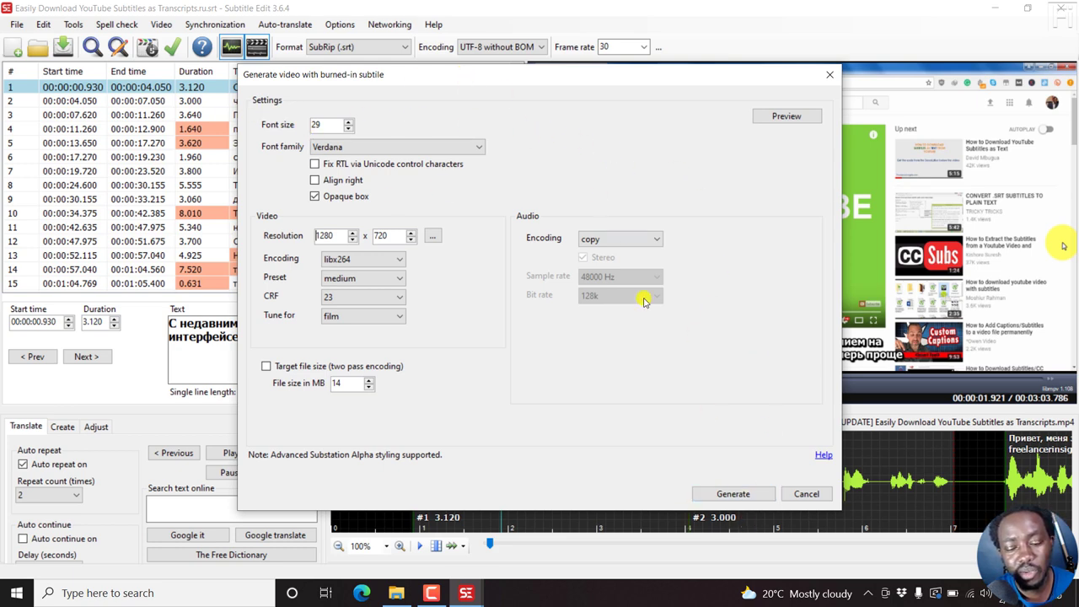
Generate the video, keeping the burn-in_1280x720_x264 name and MP4 type, and save.
click(732, 494)
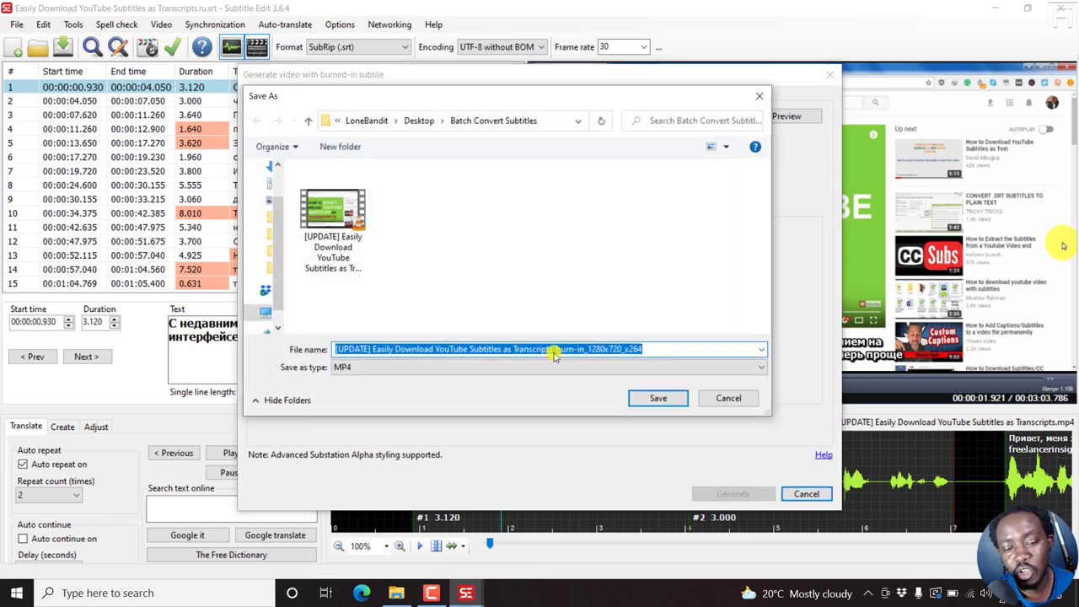
mouse_move(414, 294)
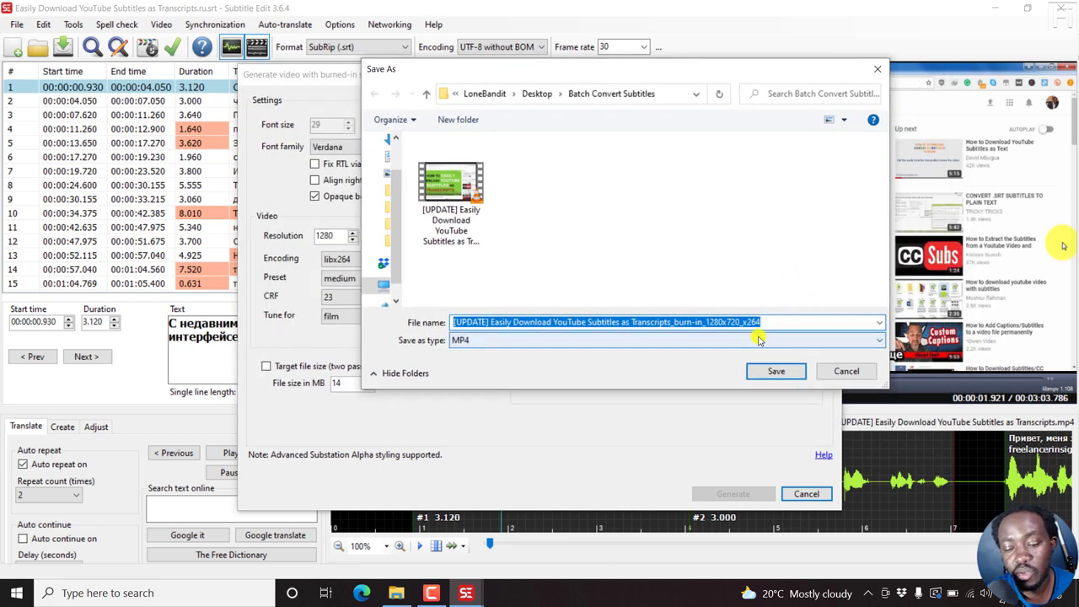
click(878, 340)
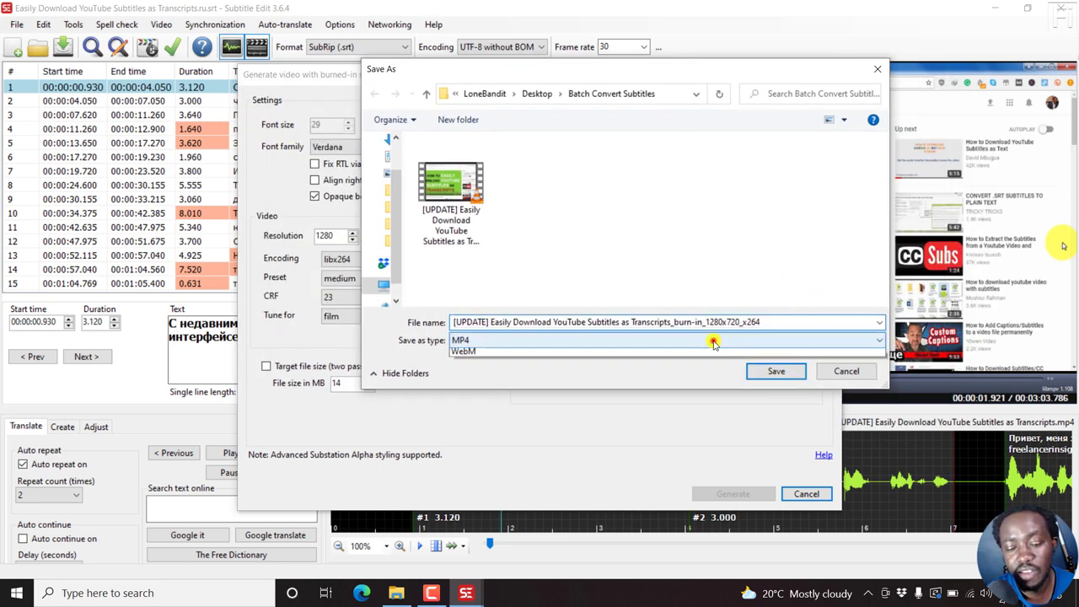
click(879, 340)
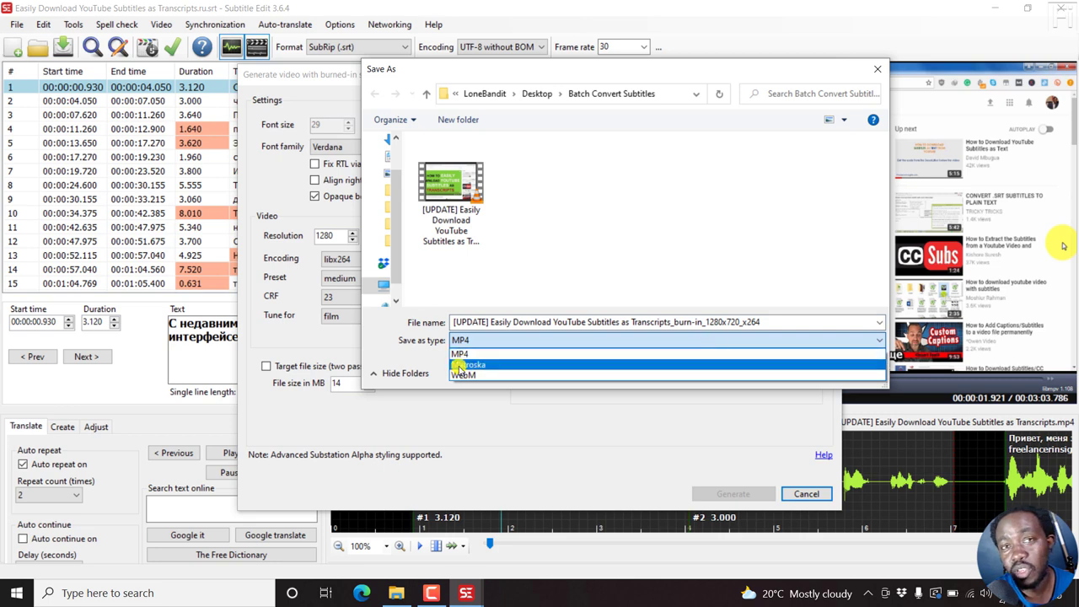
click(459, 352)
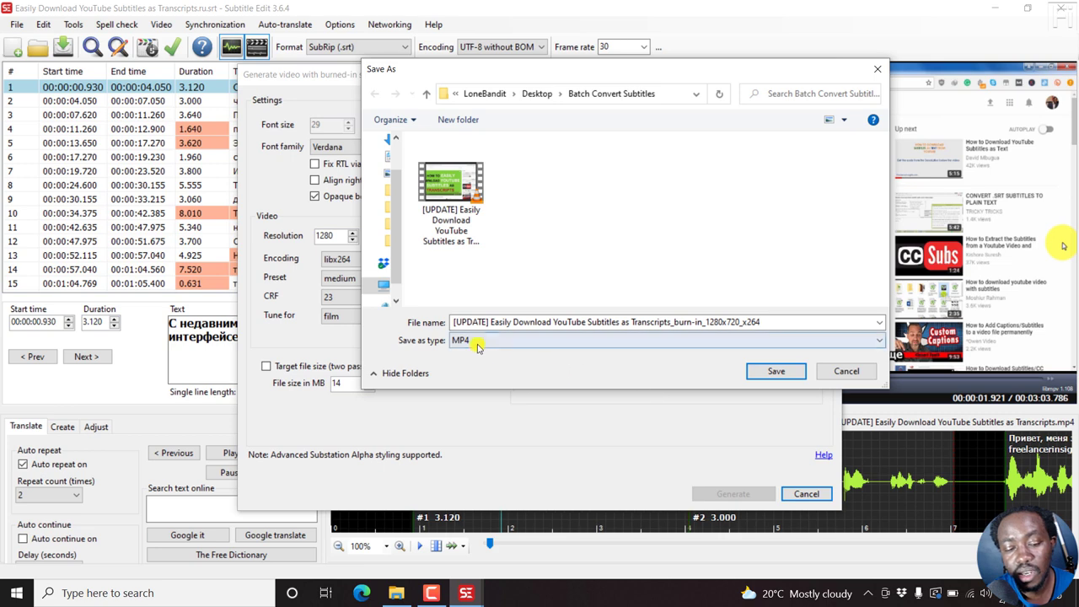
mouse_move(641, 333)
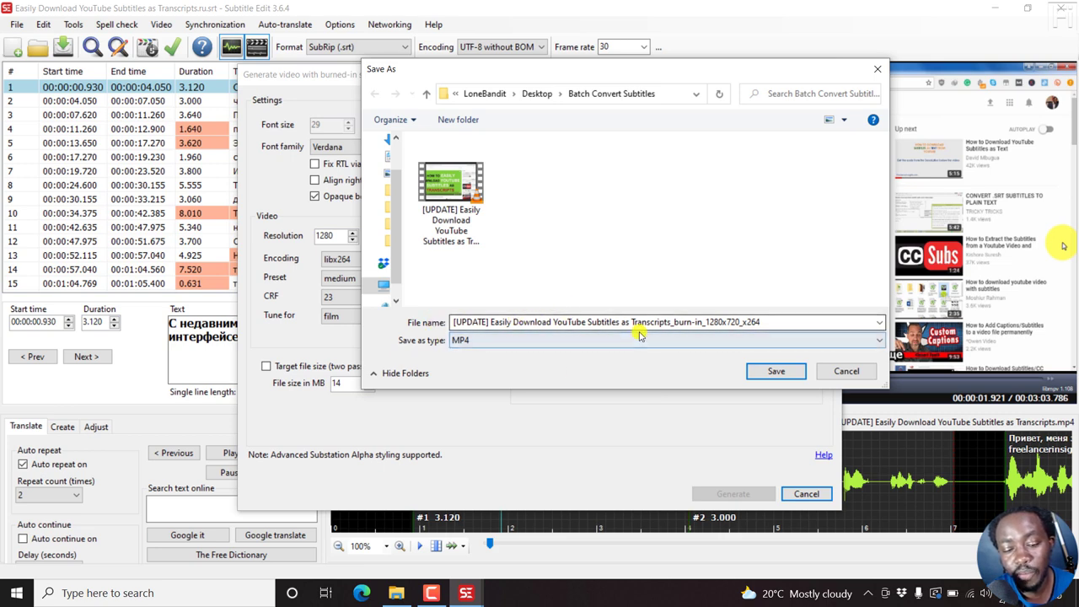
click(775, 371)
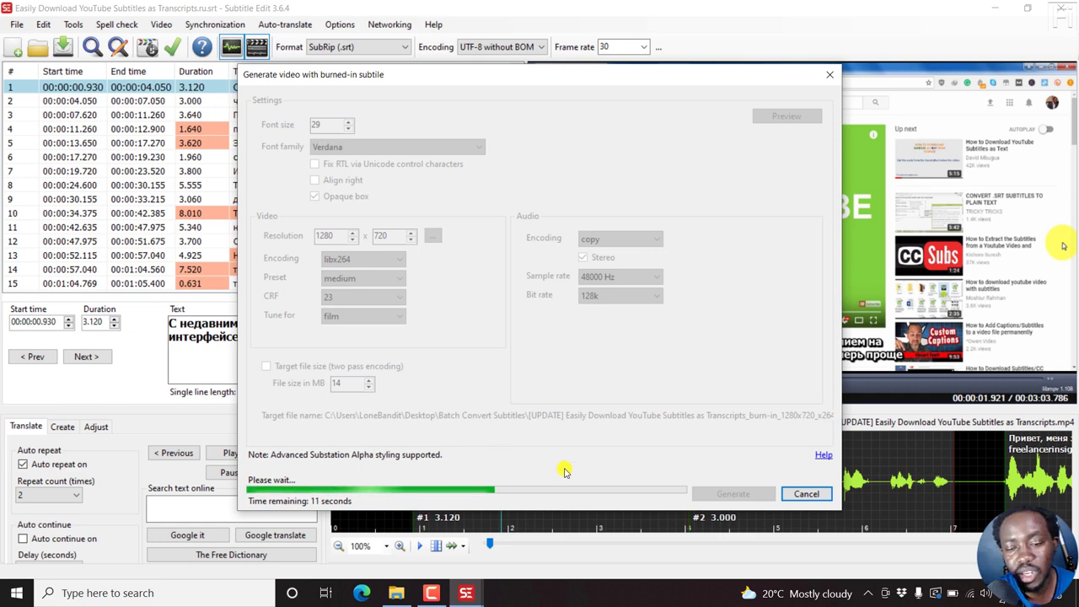
mouse_move(649, 459)
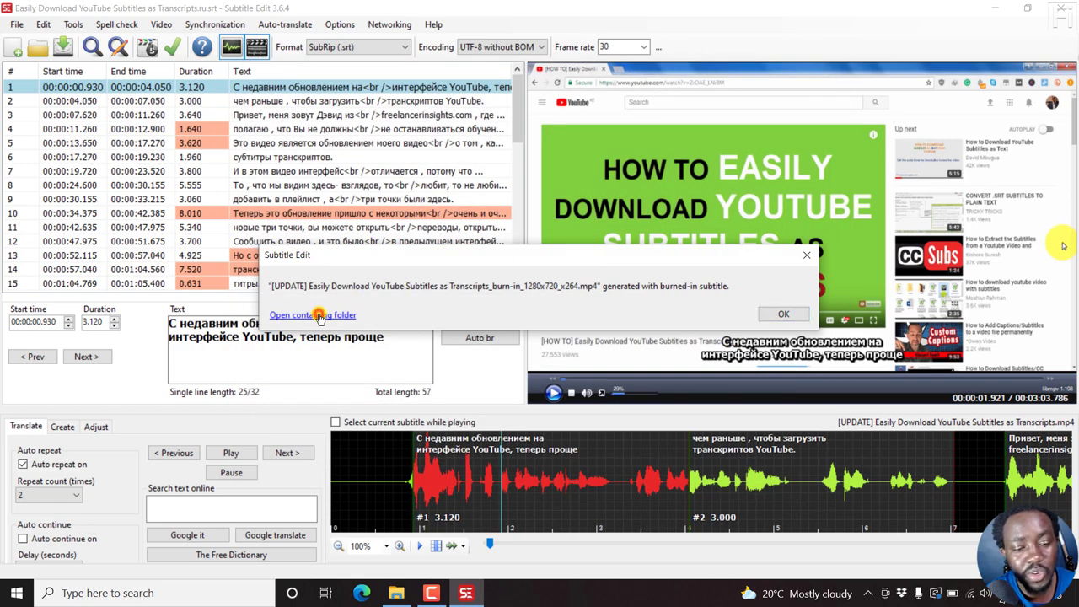
View the burned-in MP4 in its containing folder, then dismiss the completion message.
click(312, 315)
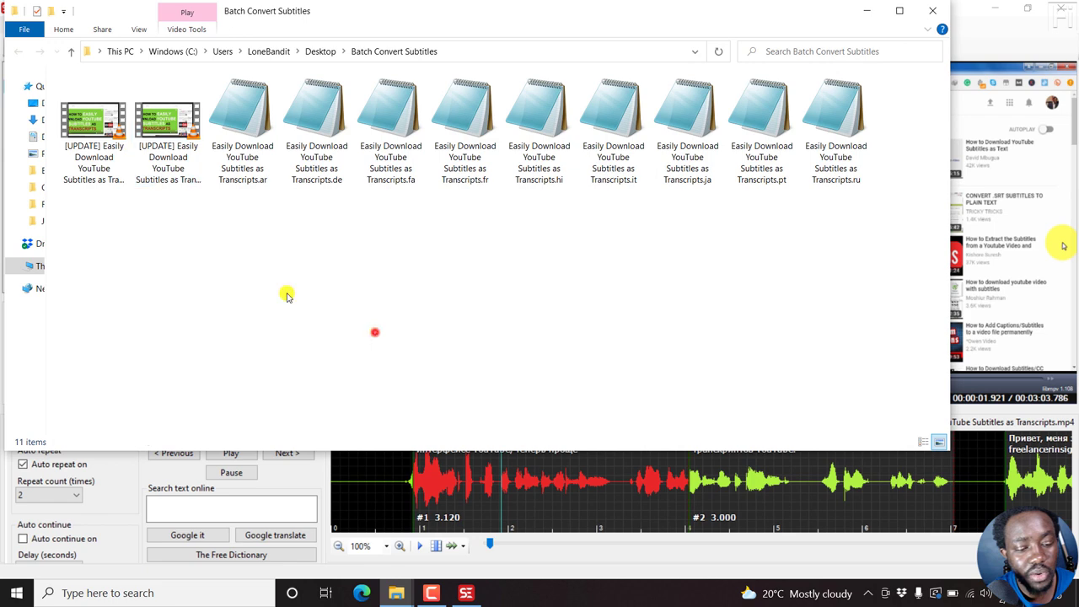
click(167, 127)
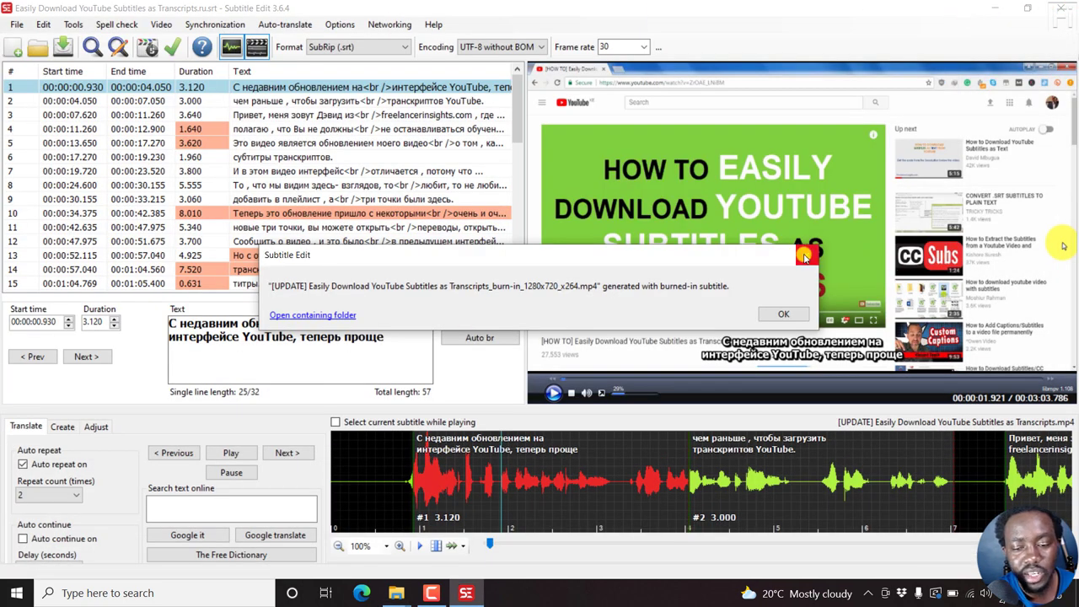
click(783, 314)
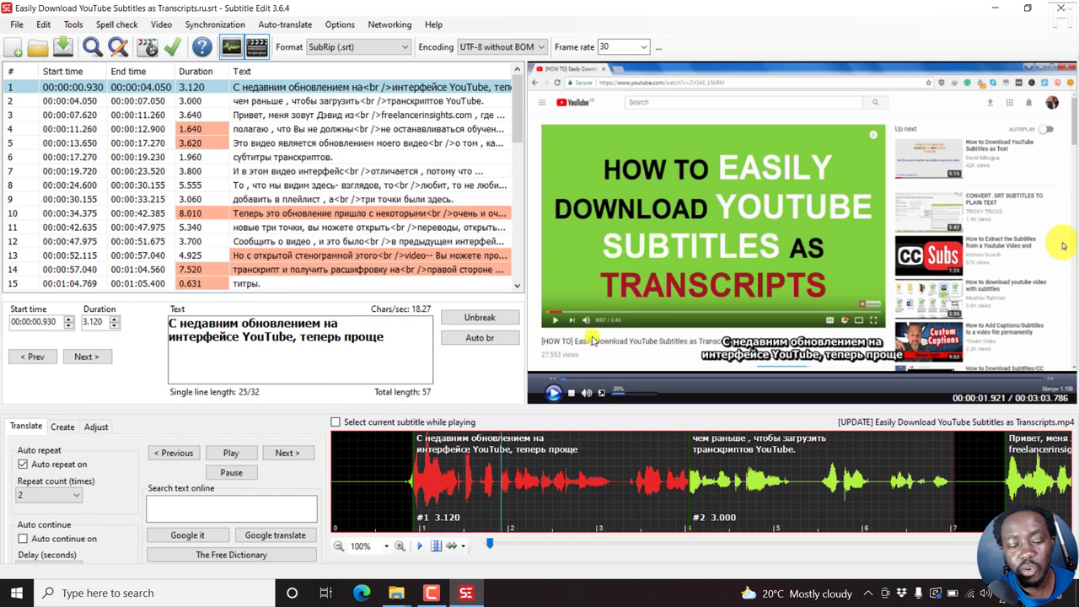
mouse_move(659, 575)
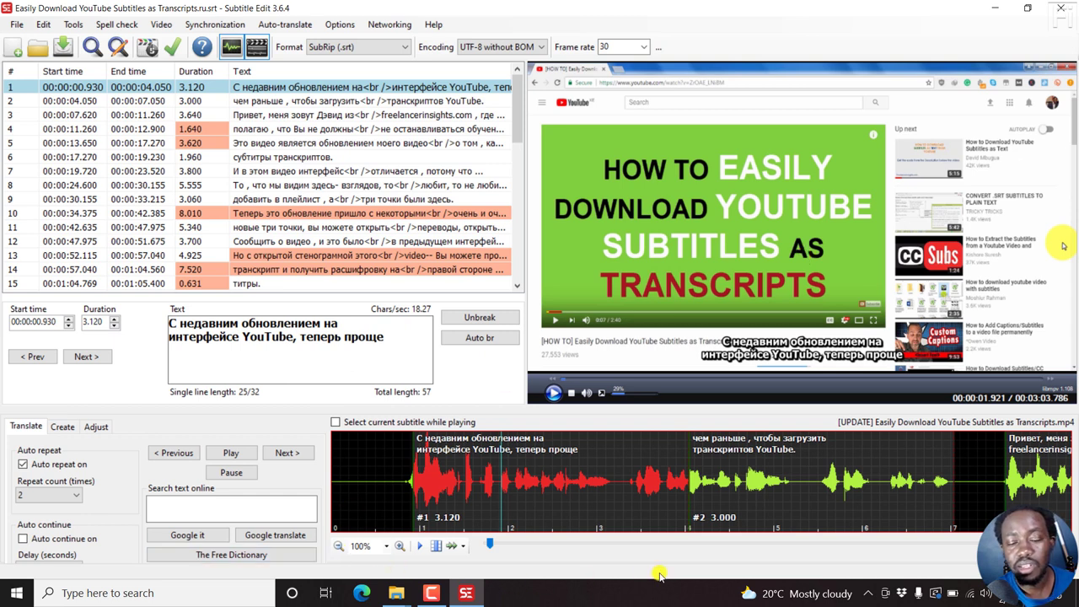